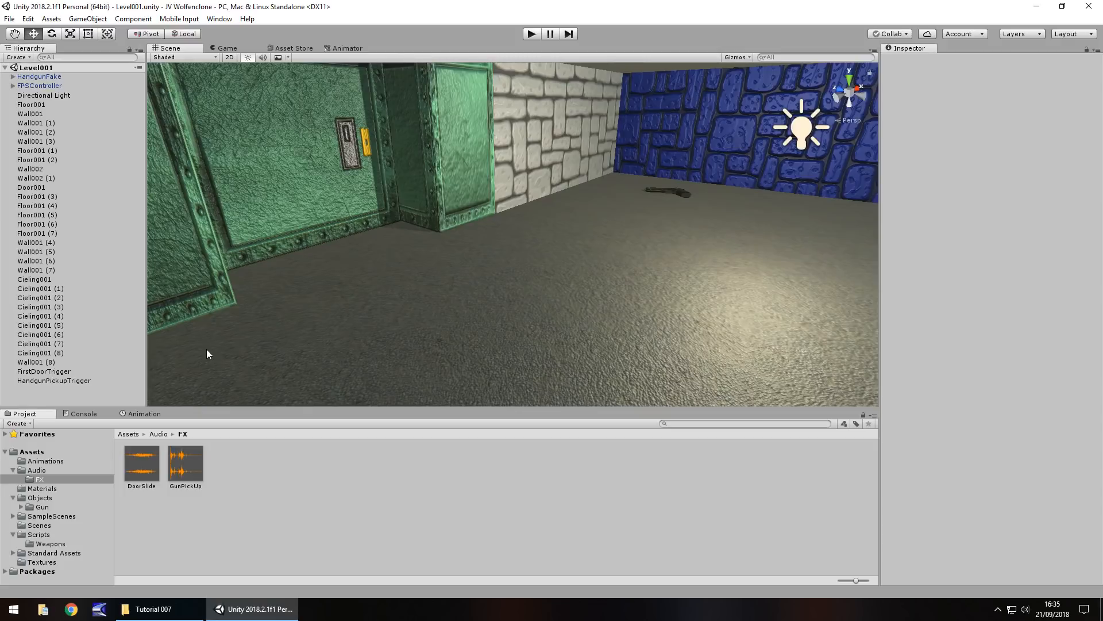
mouse_move(305, 98)
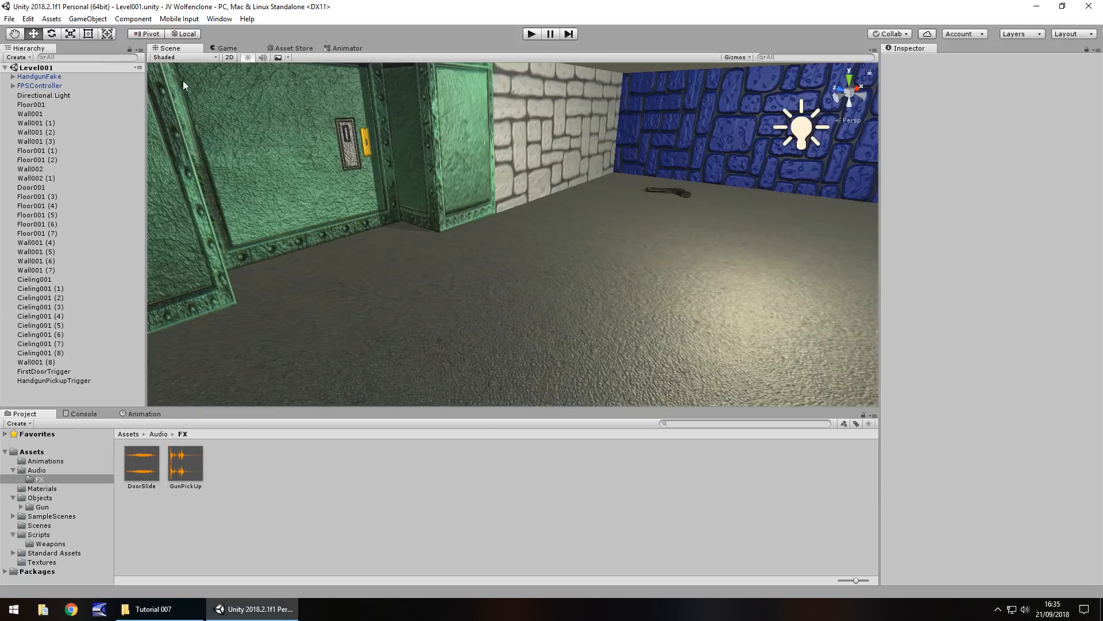
Step: Add a Raw Image UI element, creating a Canvas and EventSystem in Level001
click(92, 19)
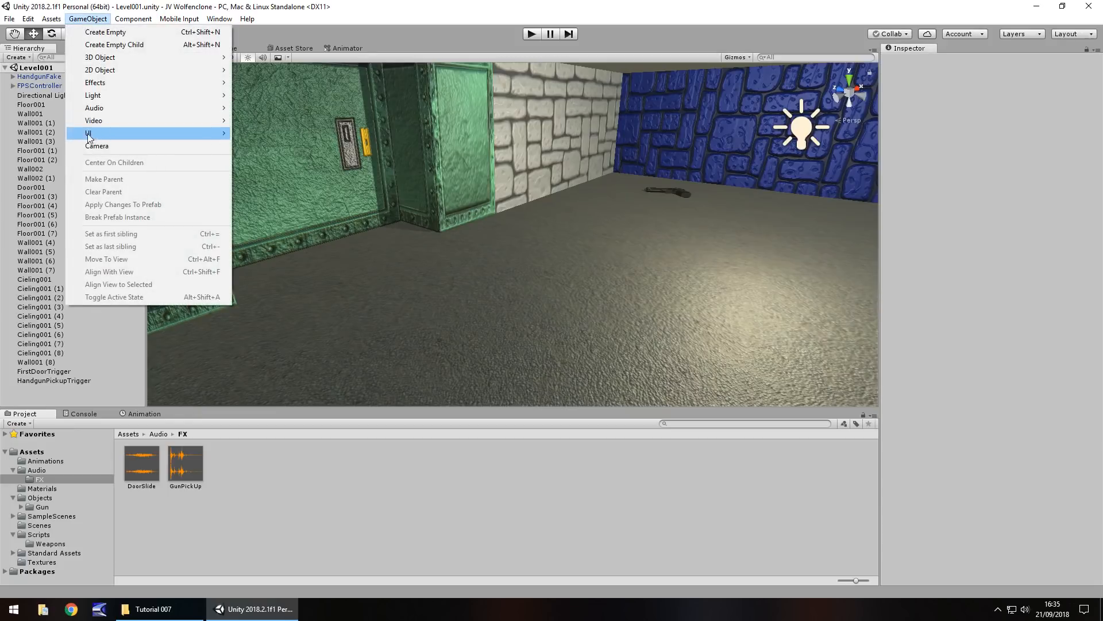
mouse_move(89, 133)
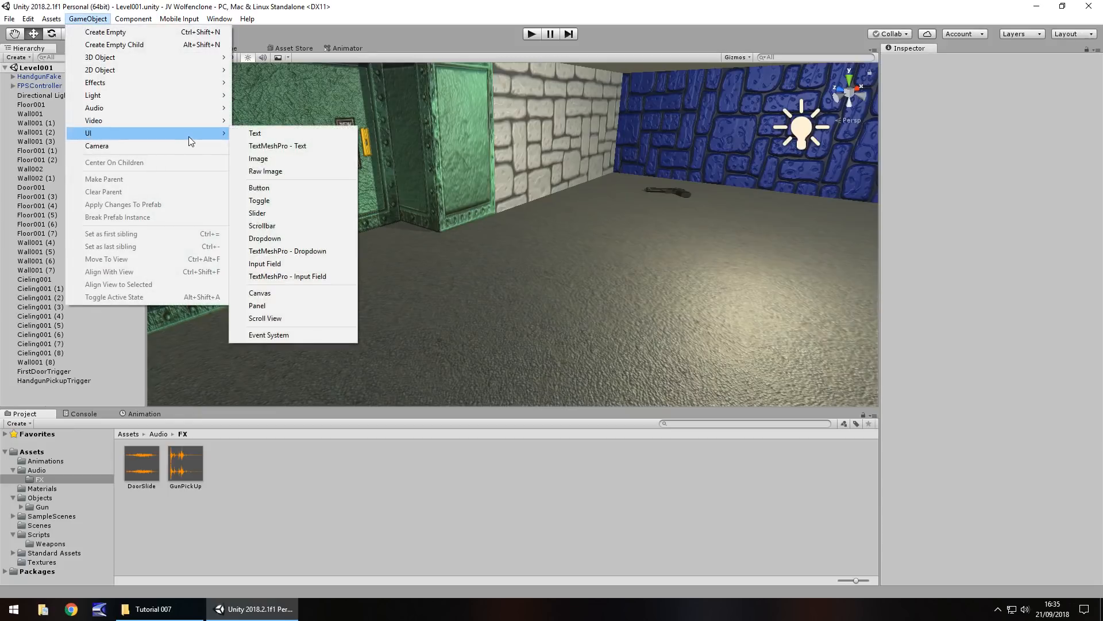
mouse_move(264, 172)
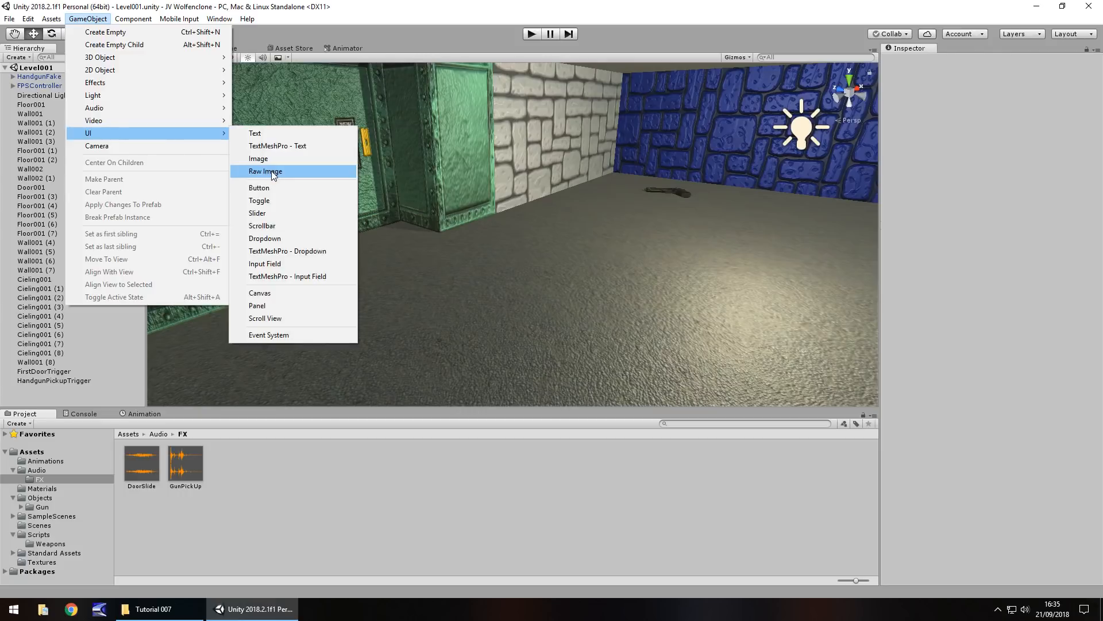
click(264, 172)
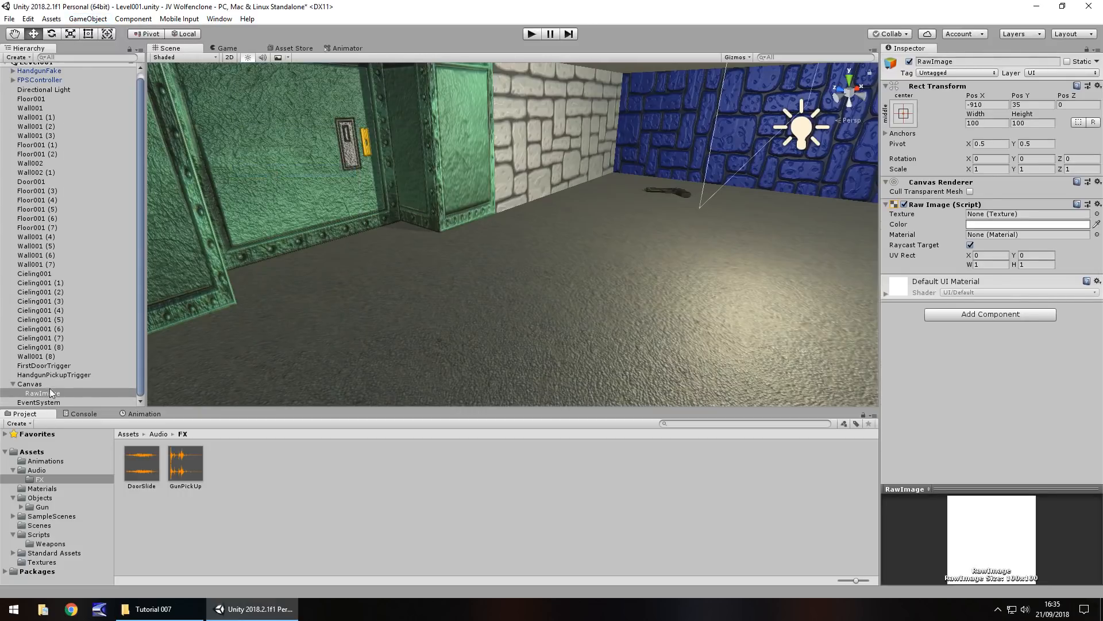
click(39, 402)
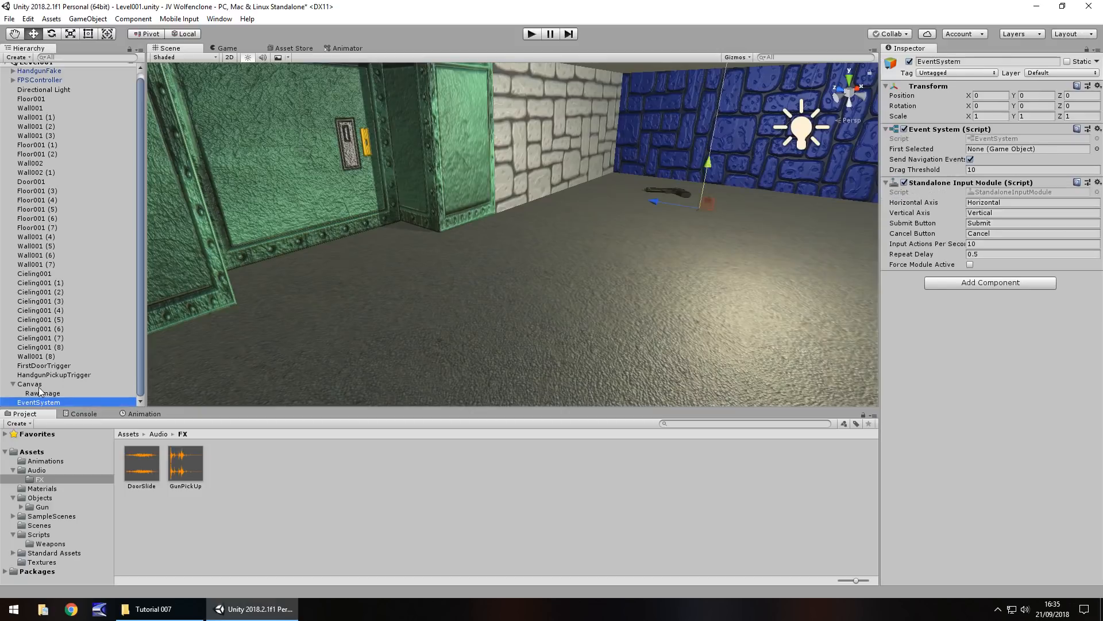
Step: Place the white RawImage inside the Canvas rectangle and run the game to see it overlaid
click(28, 384)
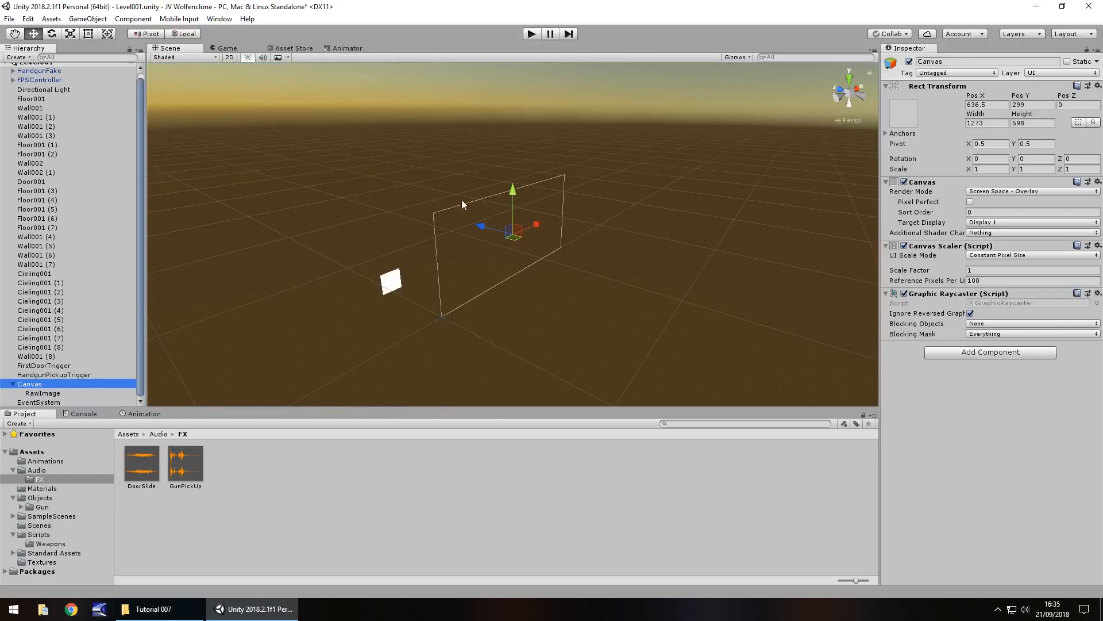
mouse_move(422, 287)
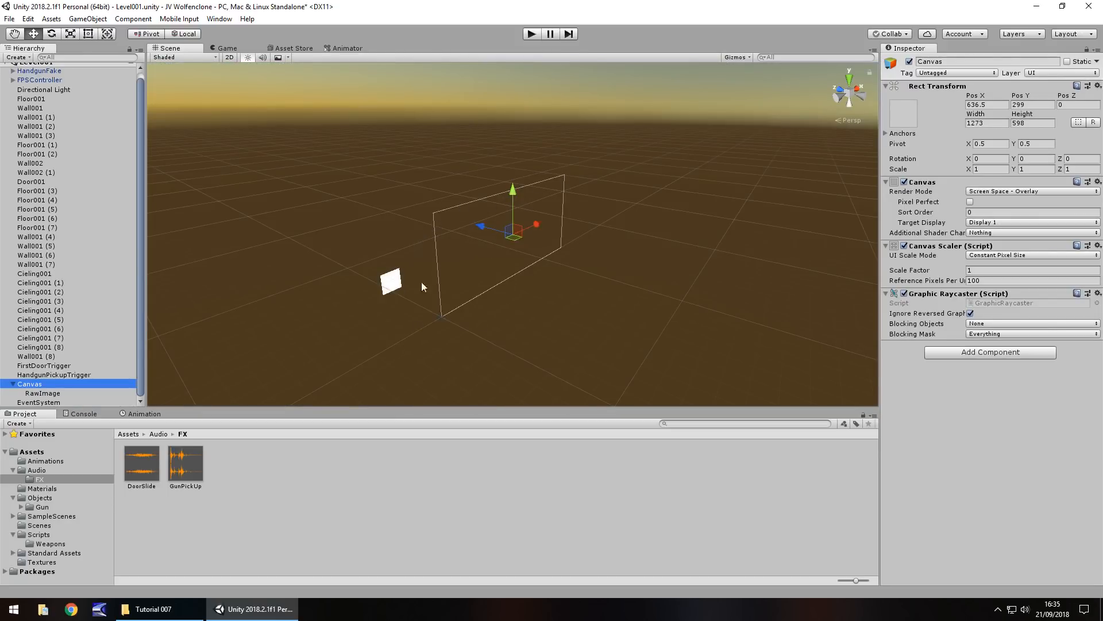
mouse_move(452, 334)
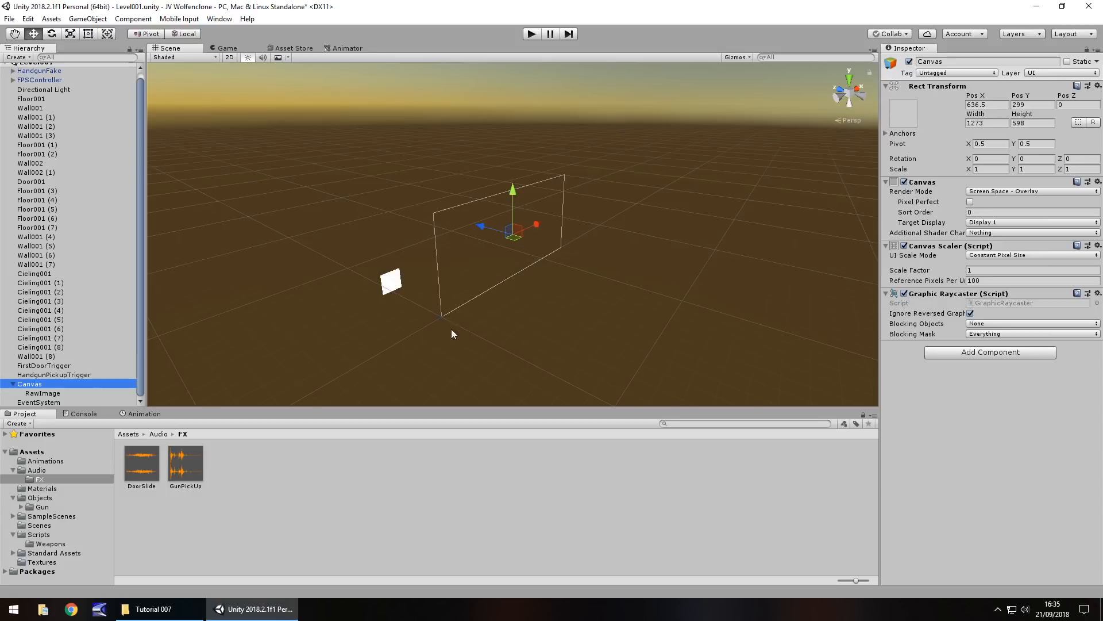
mouse_move(541, 76)
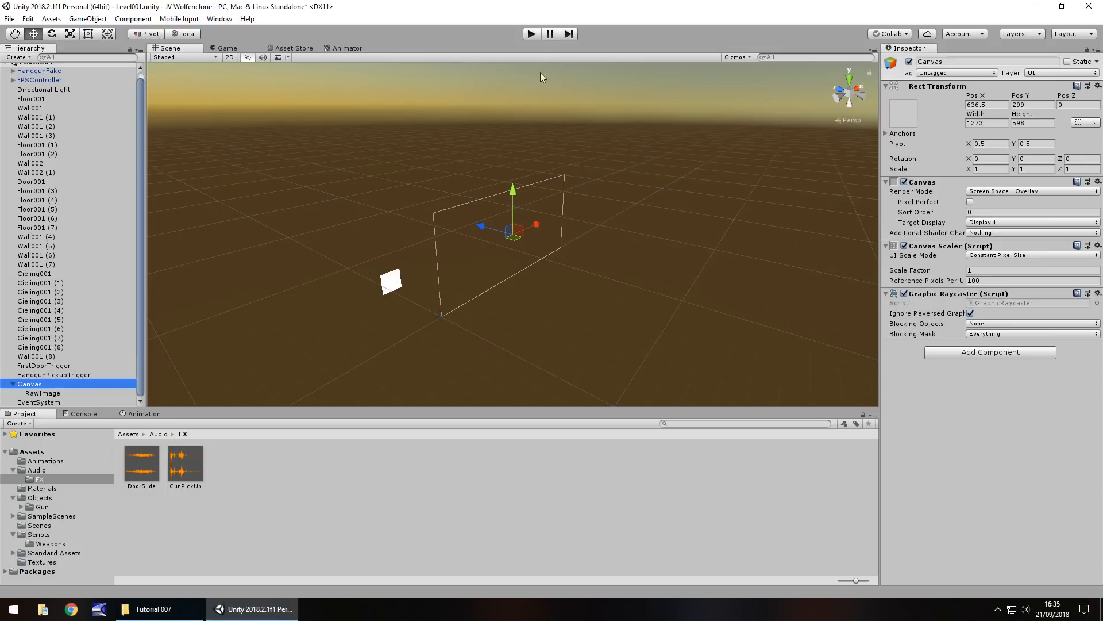
mouse_move(587, 194)
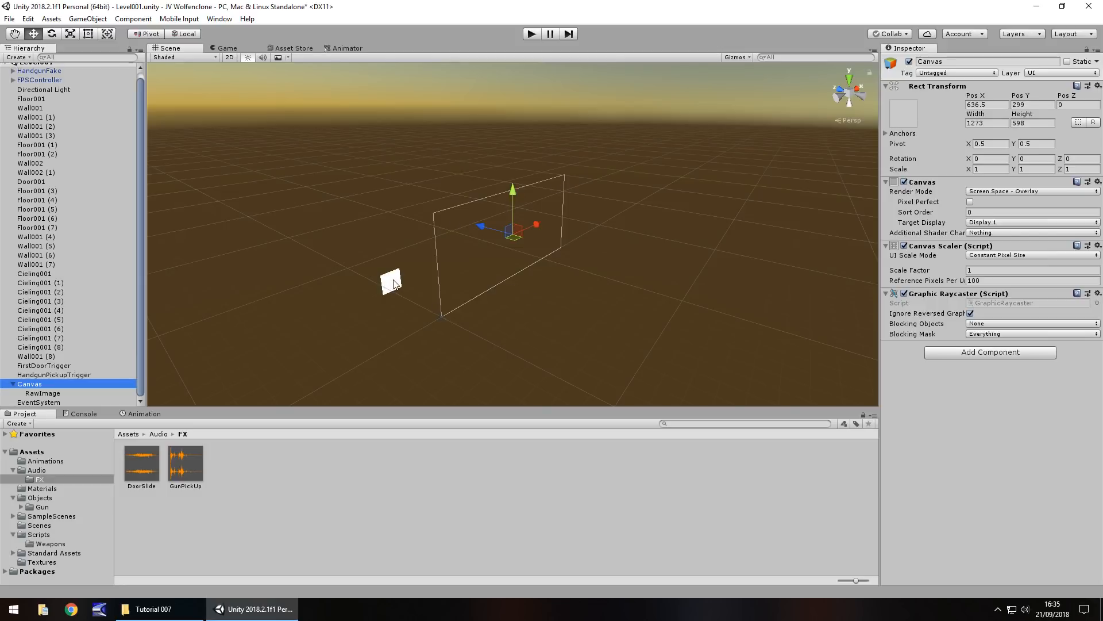
click(42, 393)
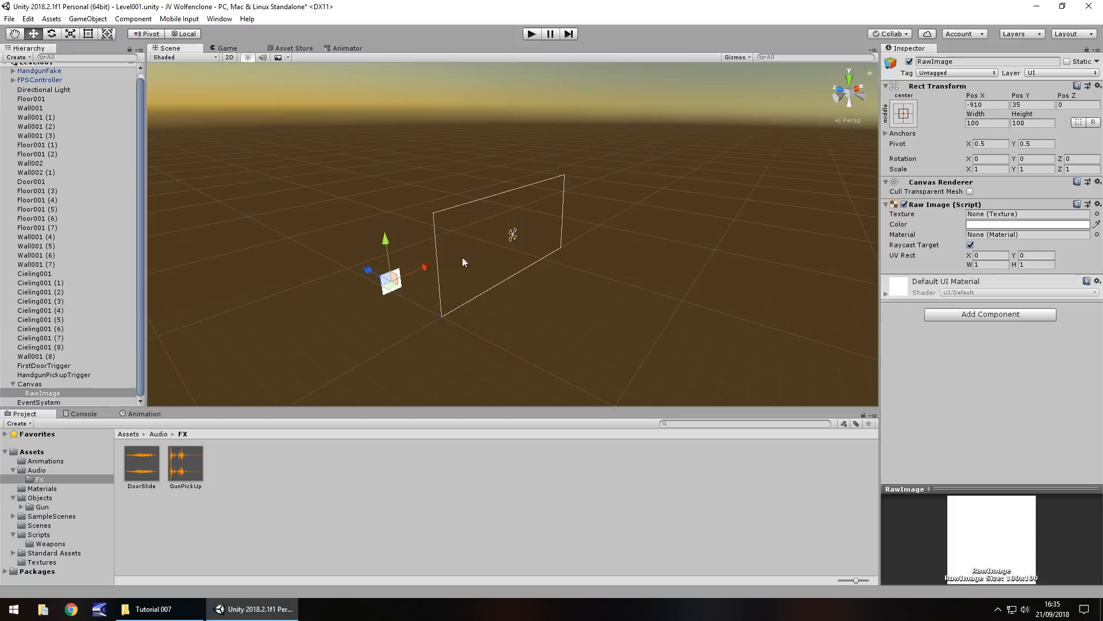
mouse_move(528, 253)
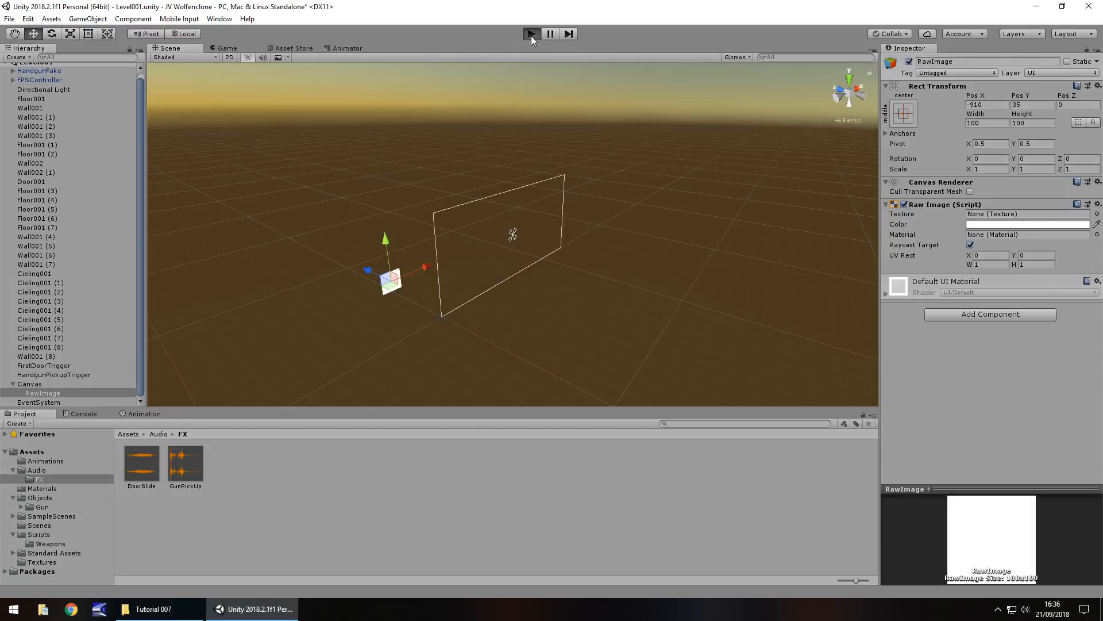
click(531, 33)
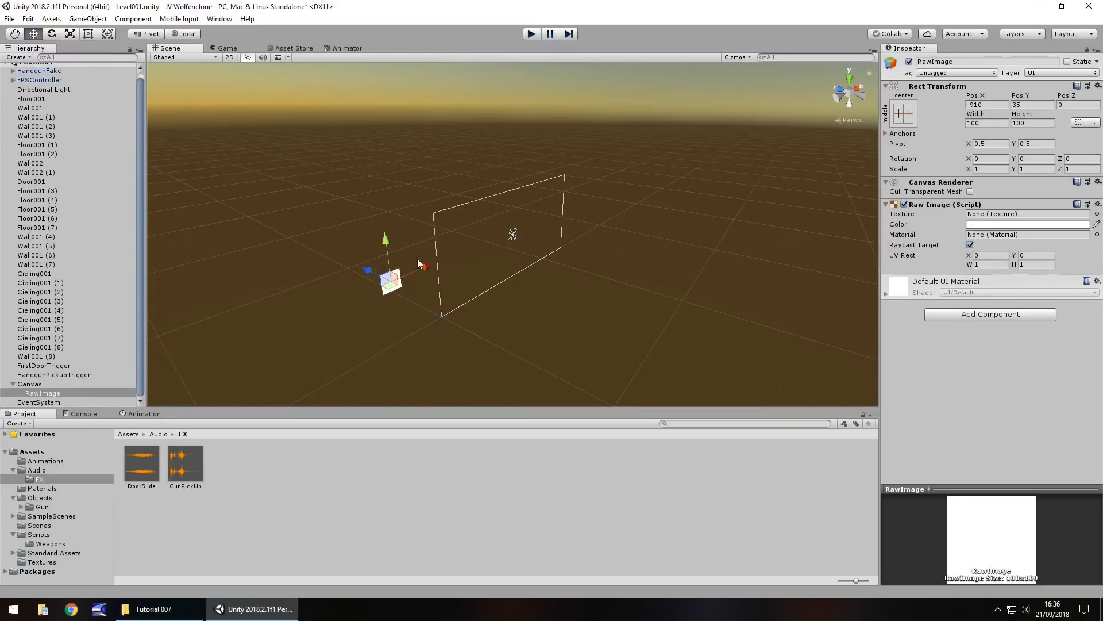
drag(421, 265, 513, 234)
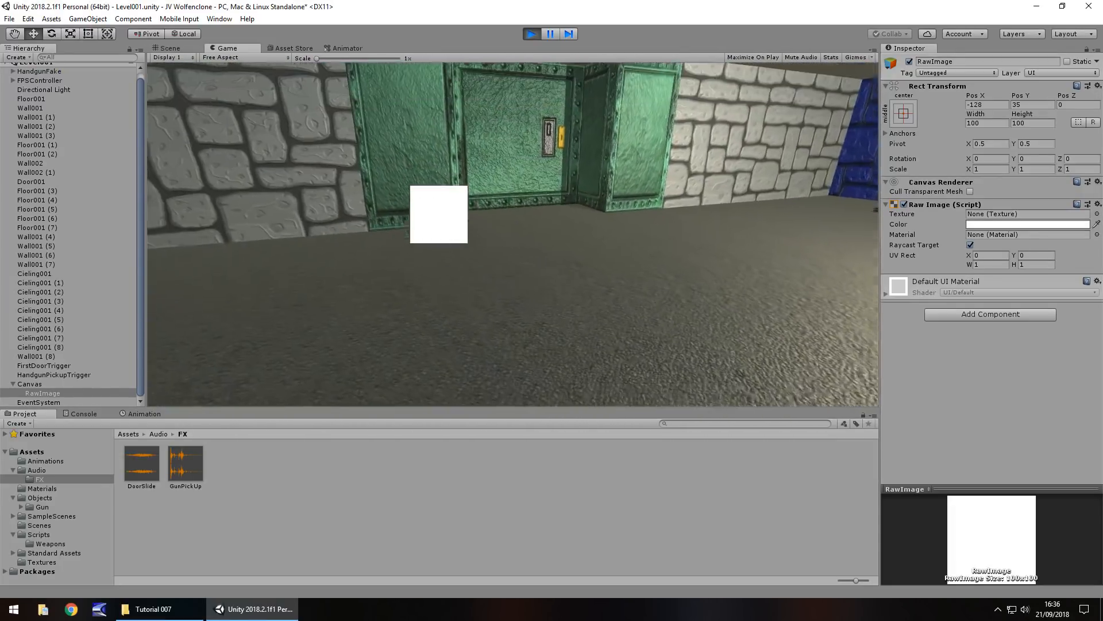
Step: Stop the game and try several anchor presets before anchoring the RawImage at middle-center
click(165, 49)
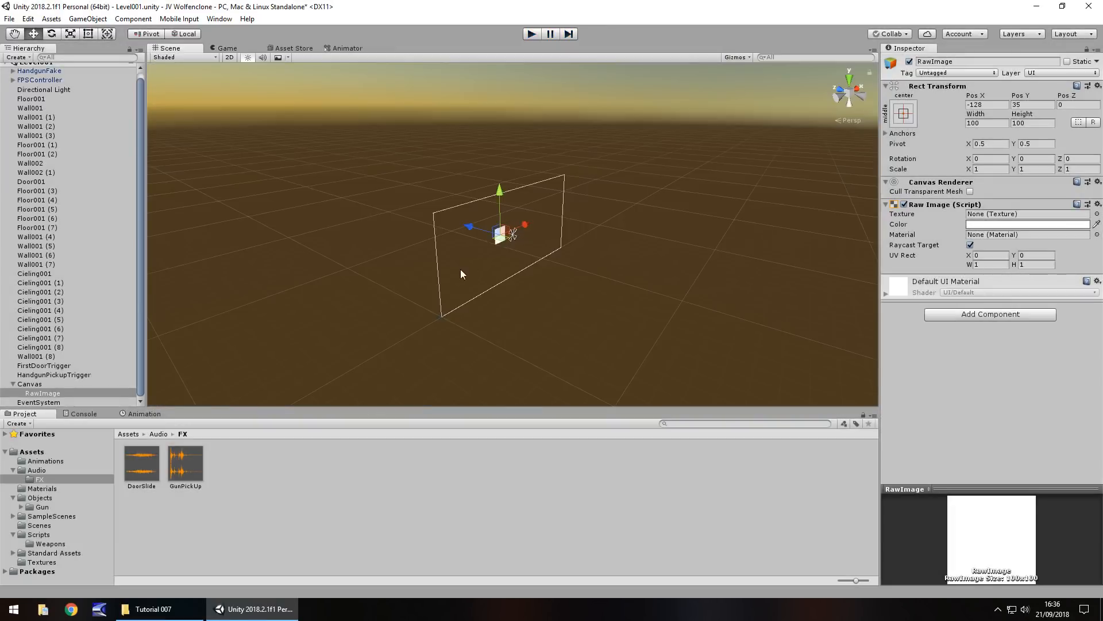
mouse_move(920, 156)
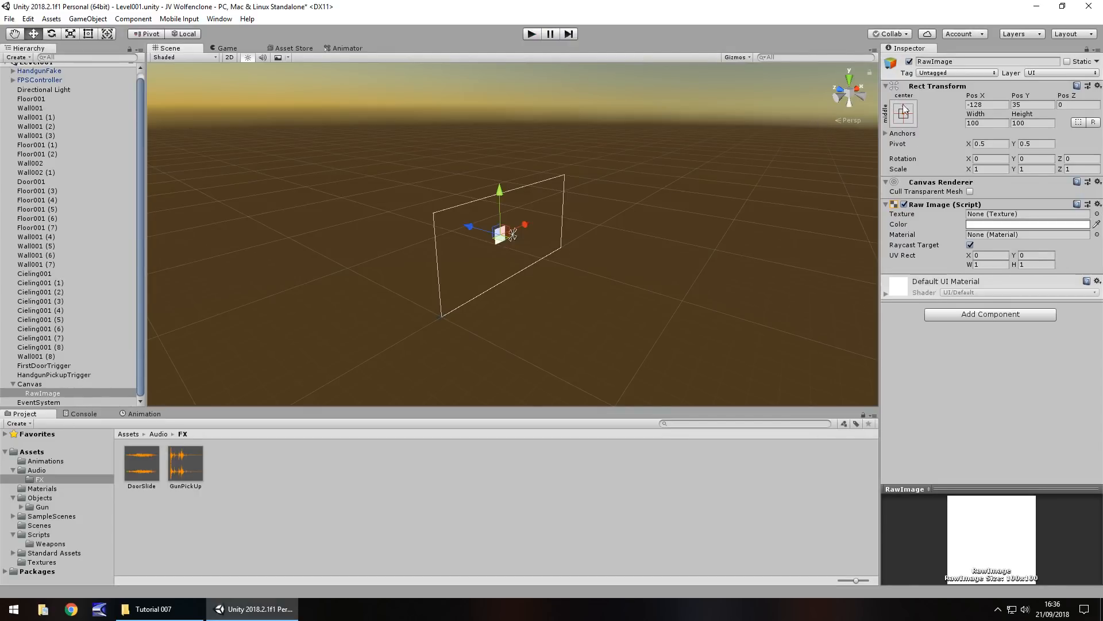
click(905, 112)
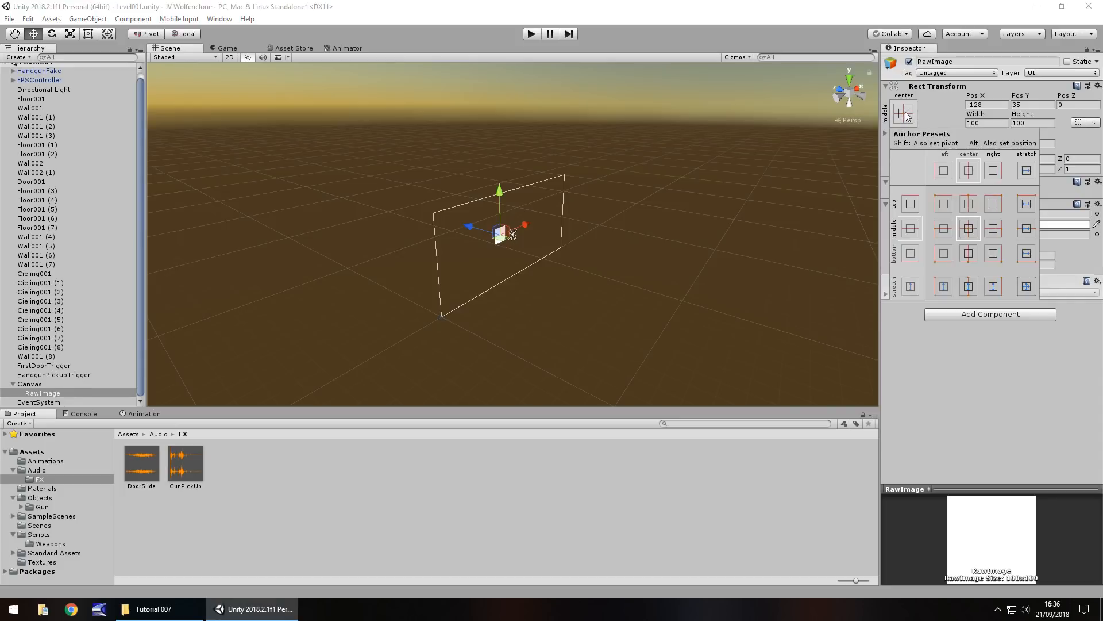
click(942, 203)
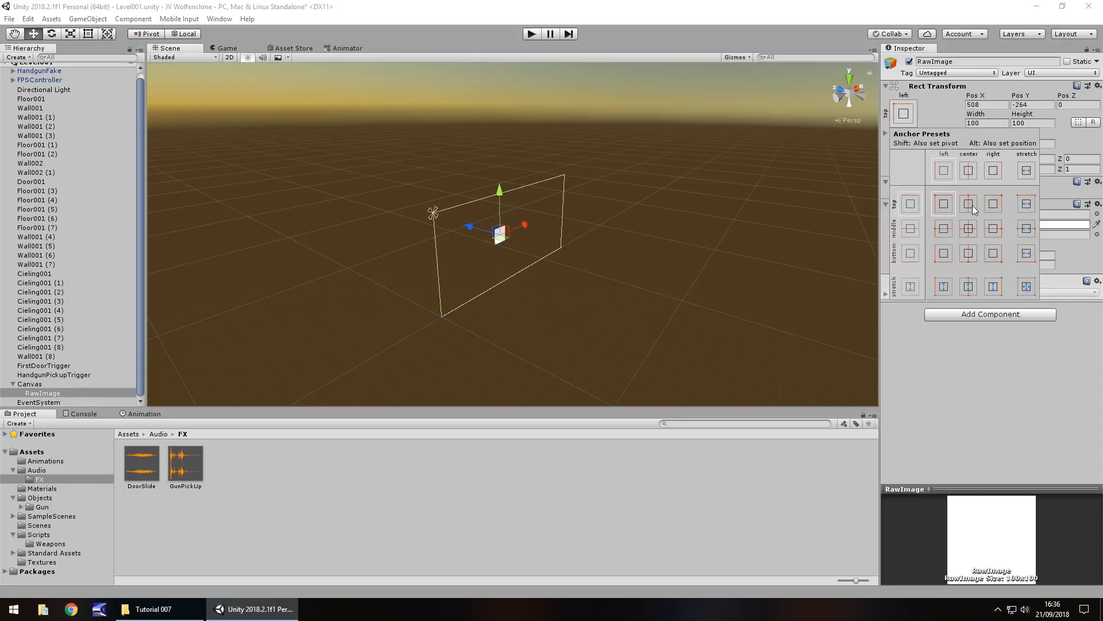
click(993, 253)
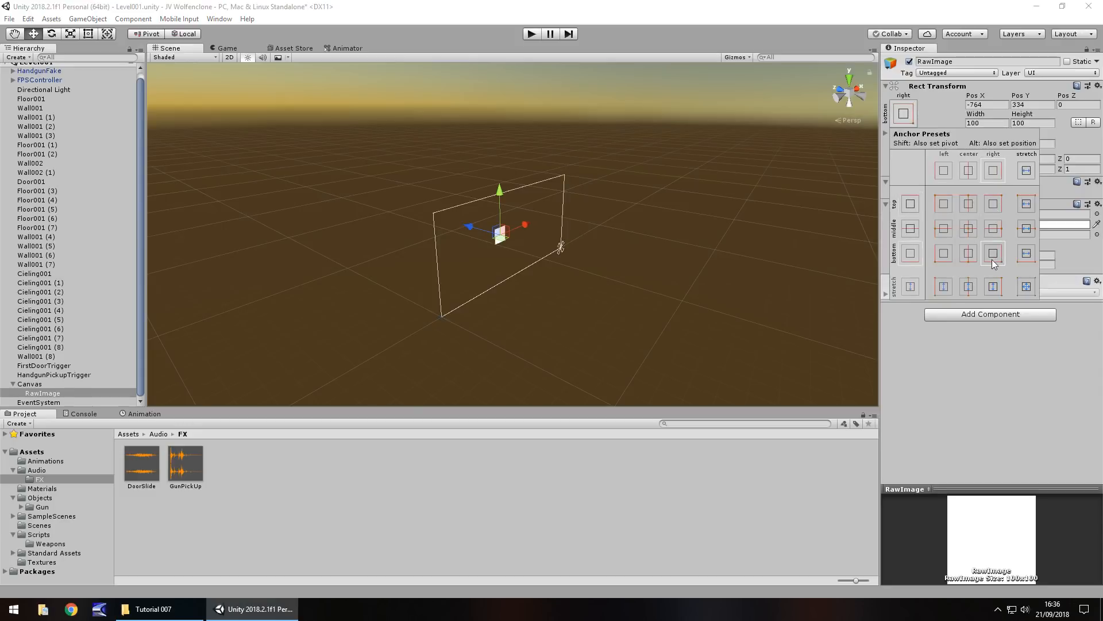
mouse_move(1002, 266)
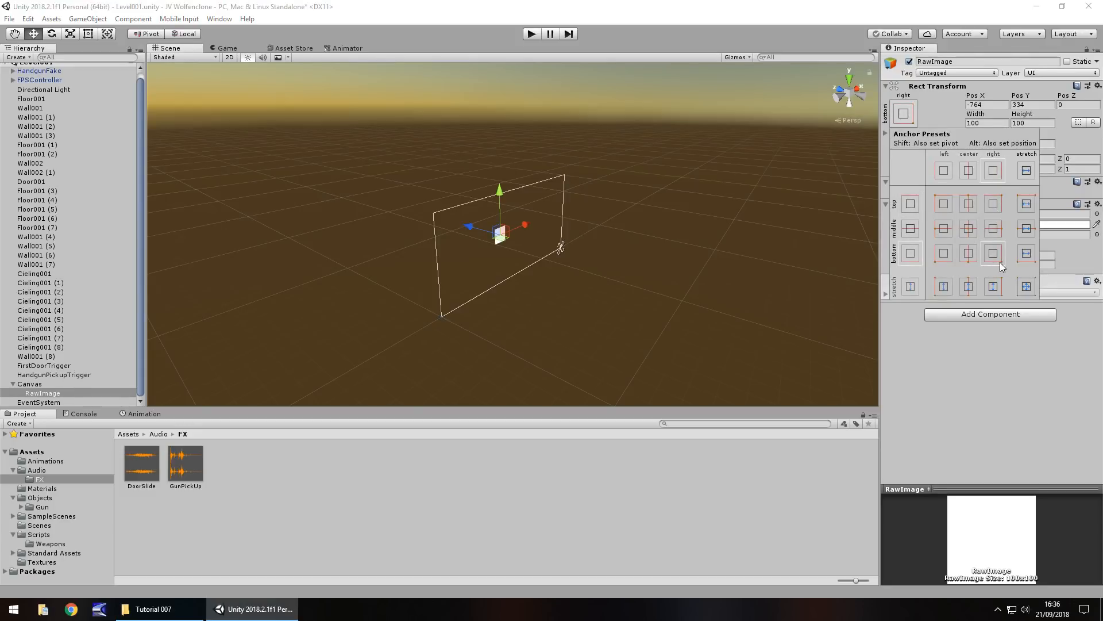
click(967, 249)
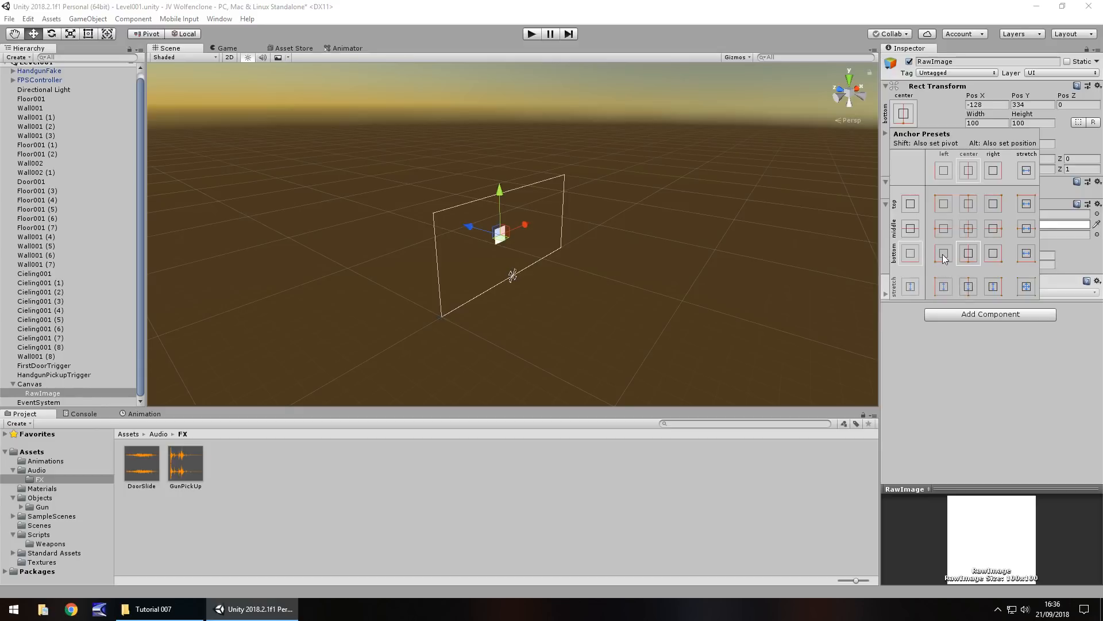
click(943, 252)
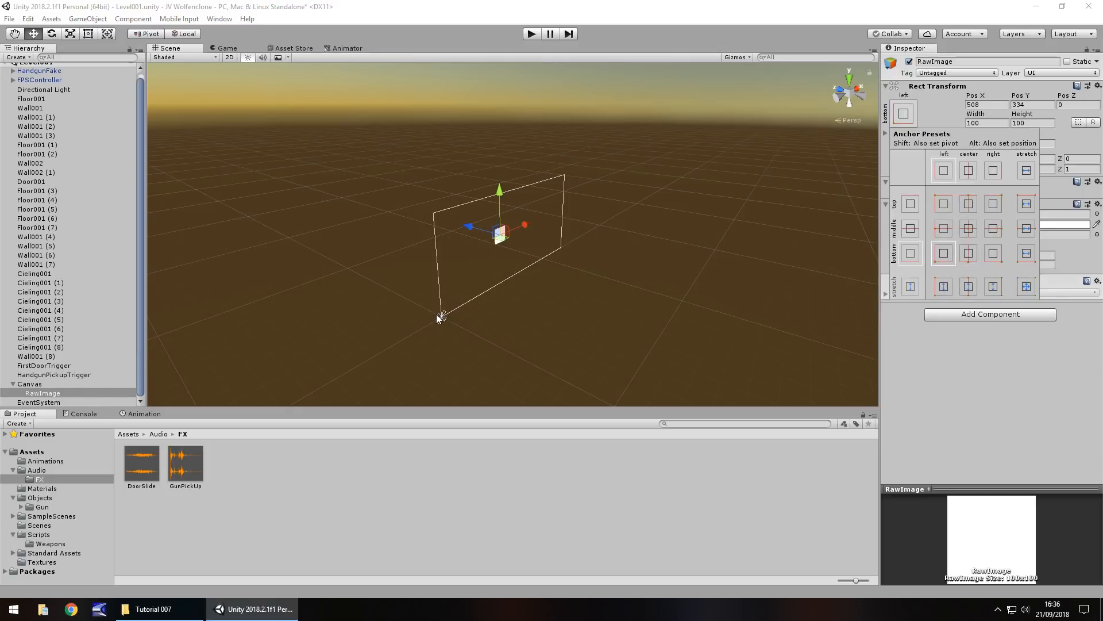
click(967, 228)
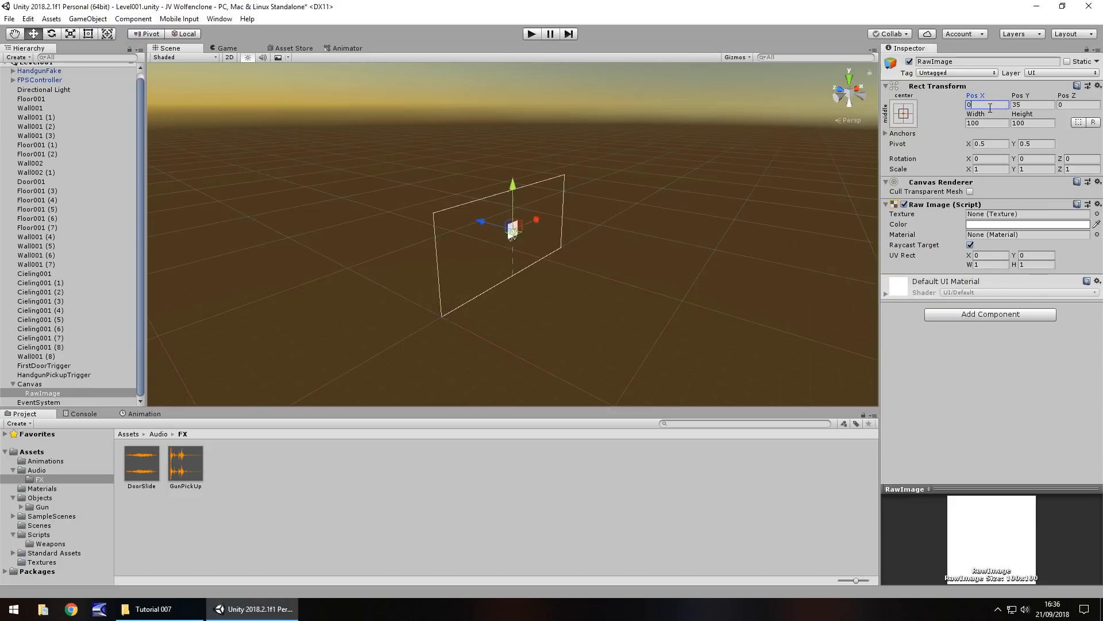
Step: Centre the RawImage at position 0 and shrink it to a 3×3 dot, then test-run the level
text(0)
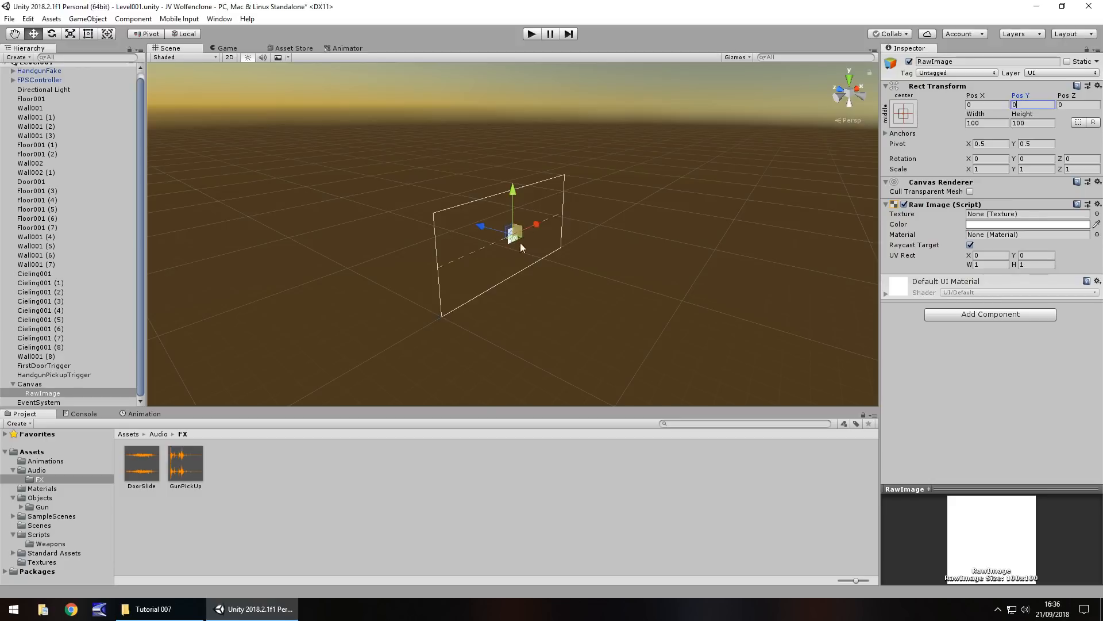
mouse_move(513, 240)
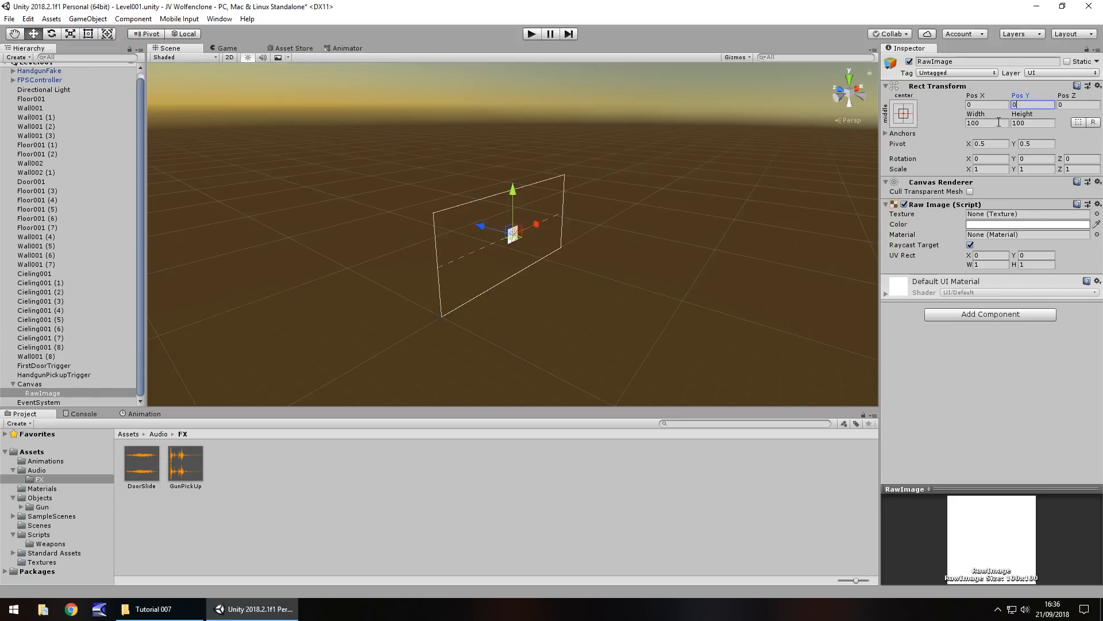
click(987, 123)
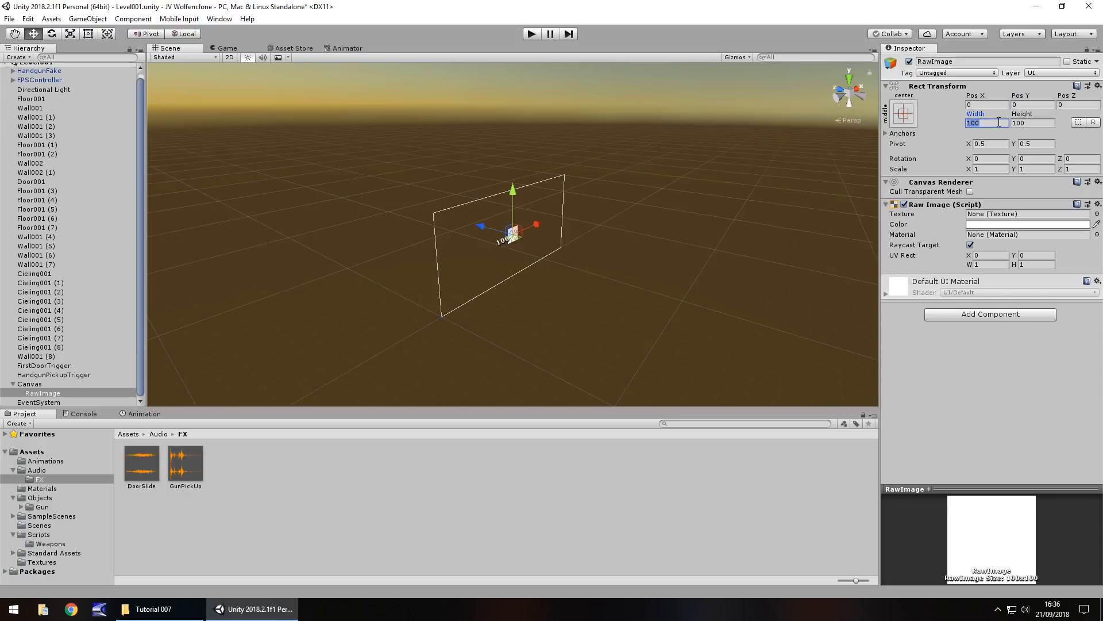
text(3)
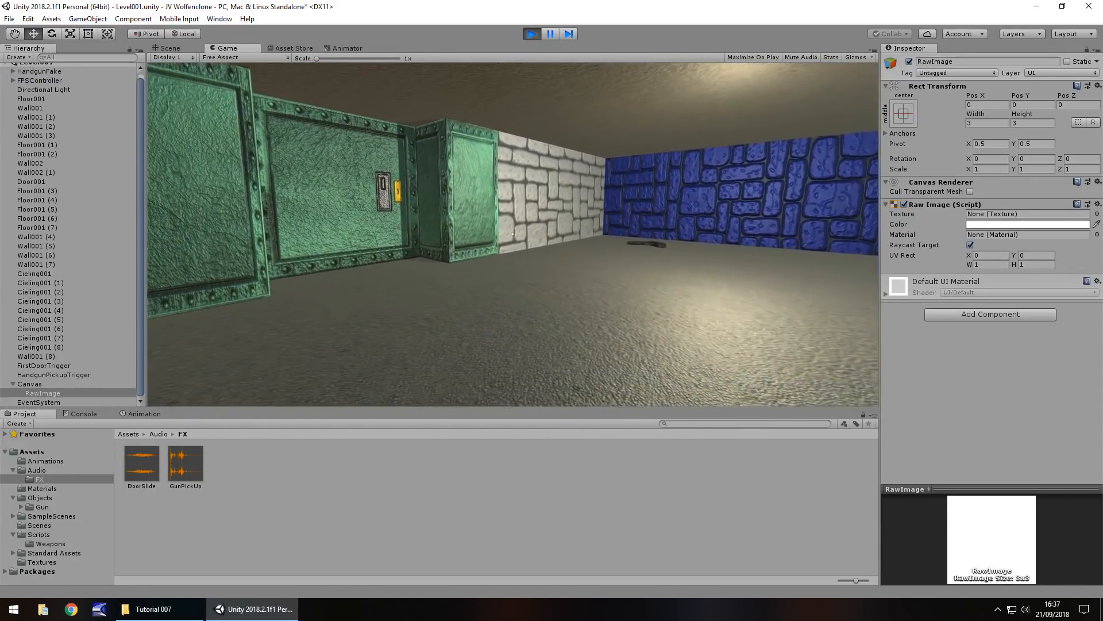
click(167, 48)
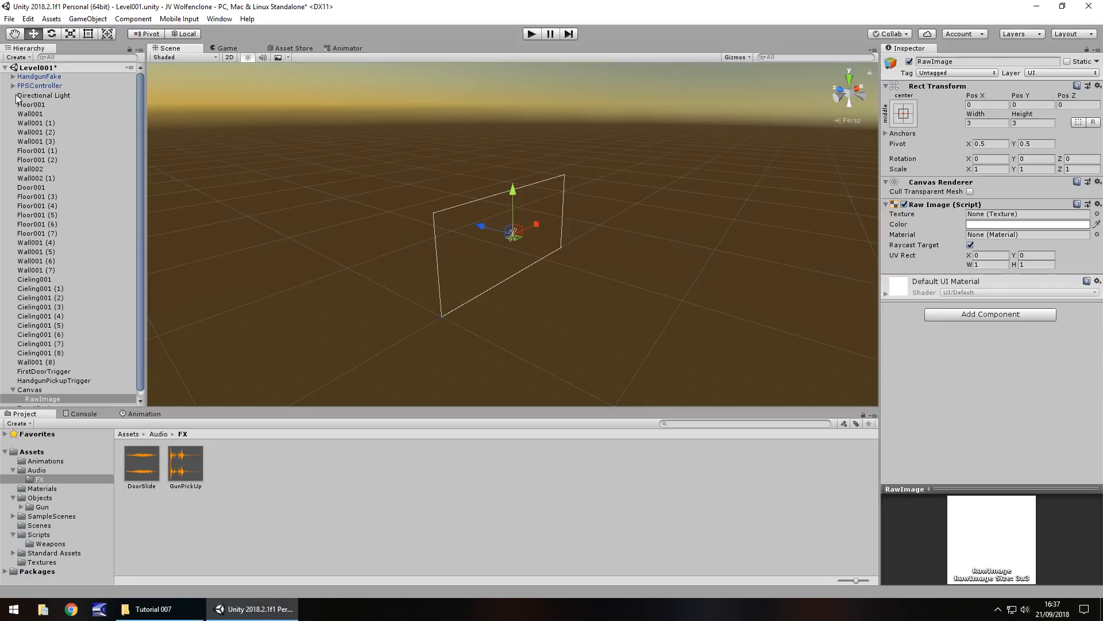
Step: Reveal the Handgun under FPSController's FirstPersonCharacter and frame it in the scene view
click(11, 85)
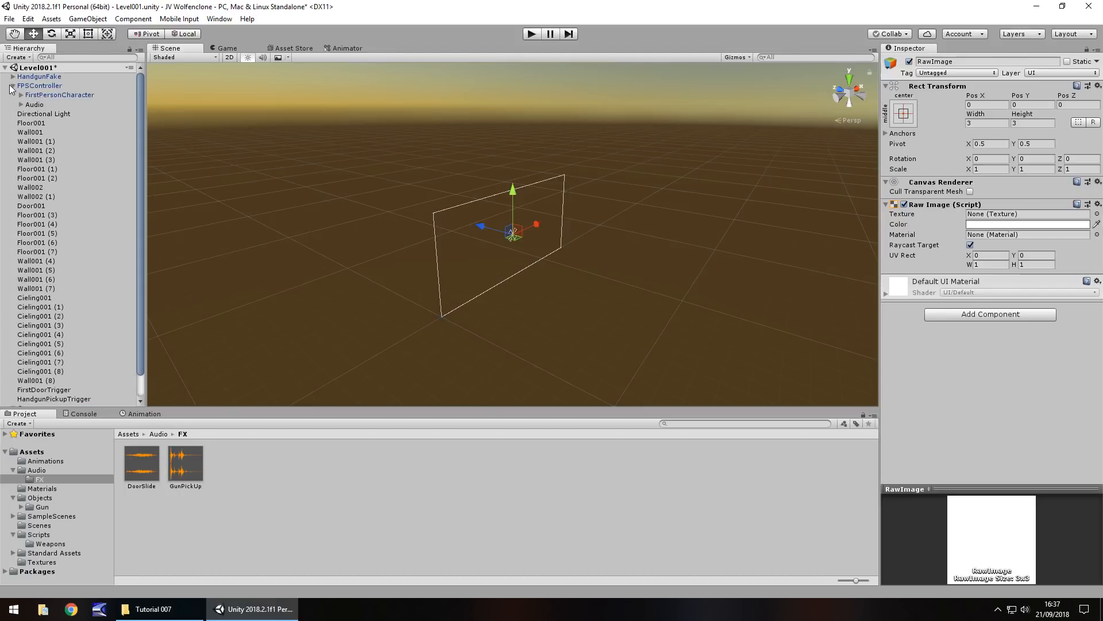
click(11, 85)
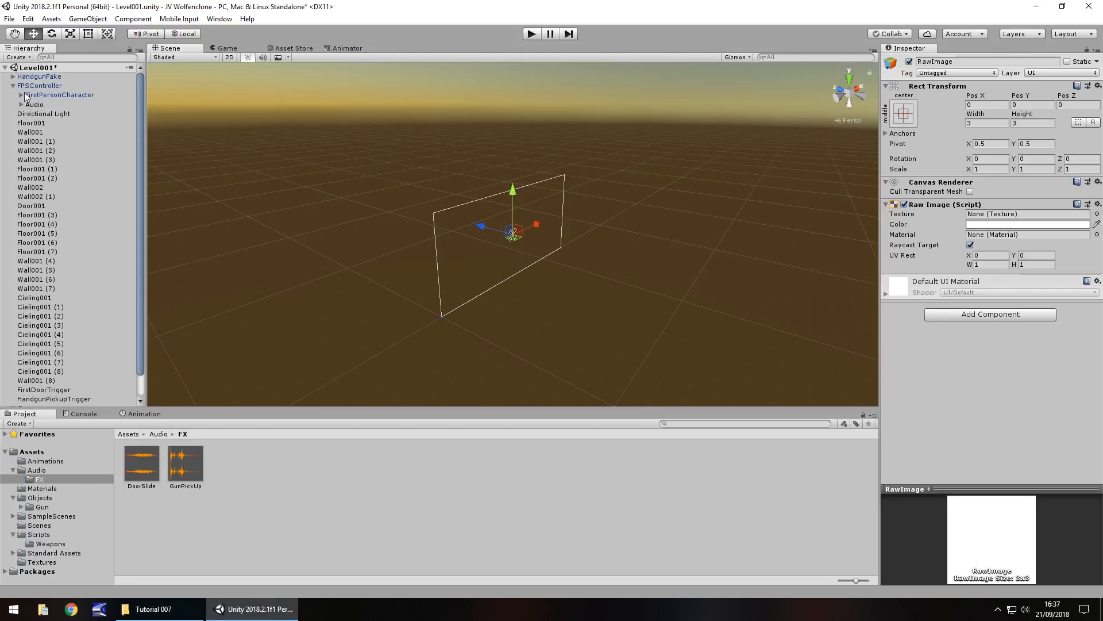
click(17, 94)
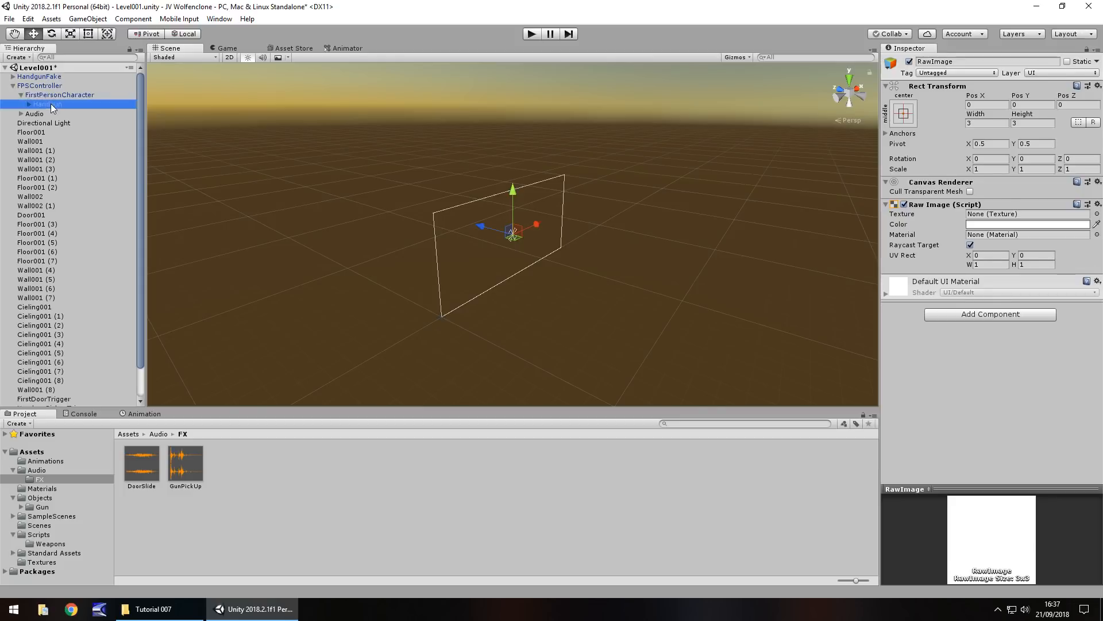
click(44, 103)
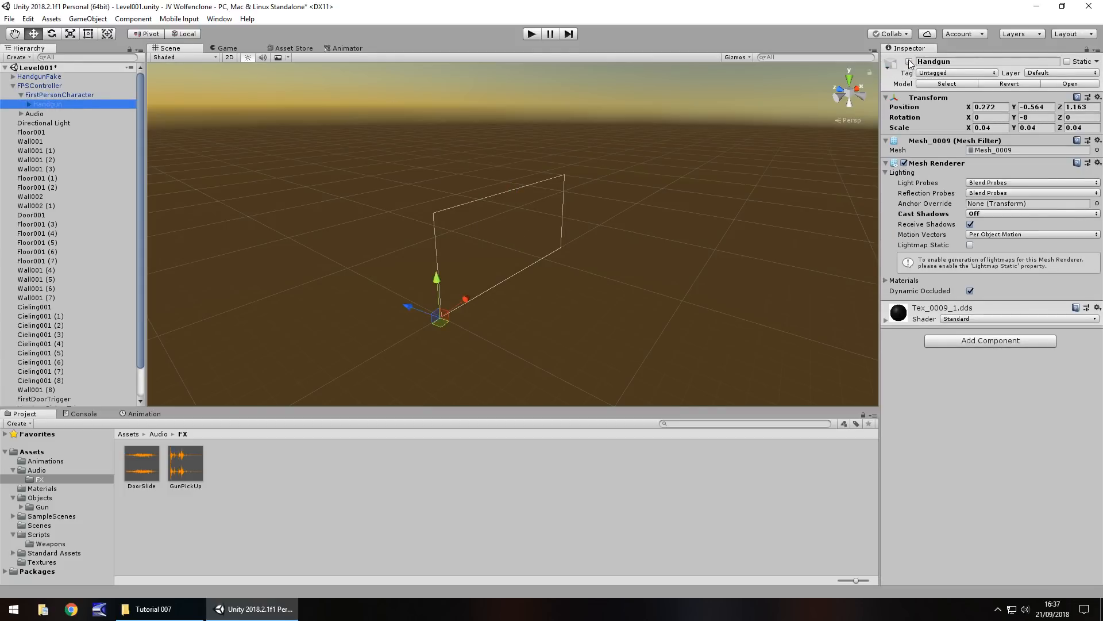
click(907, 61)
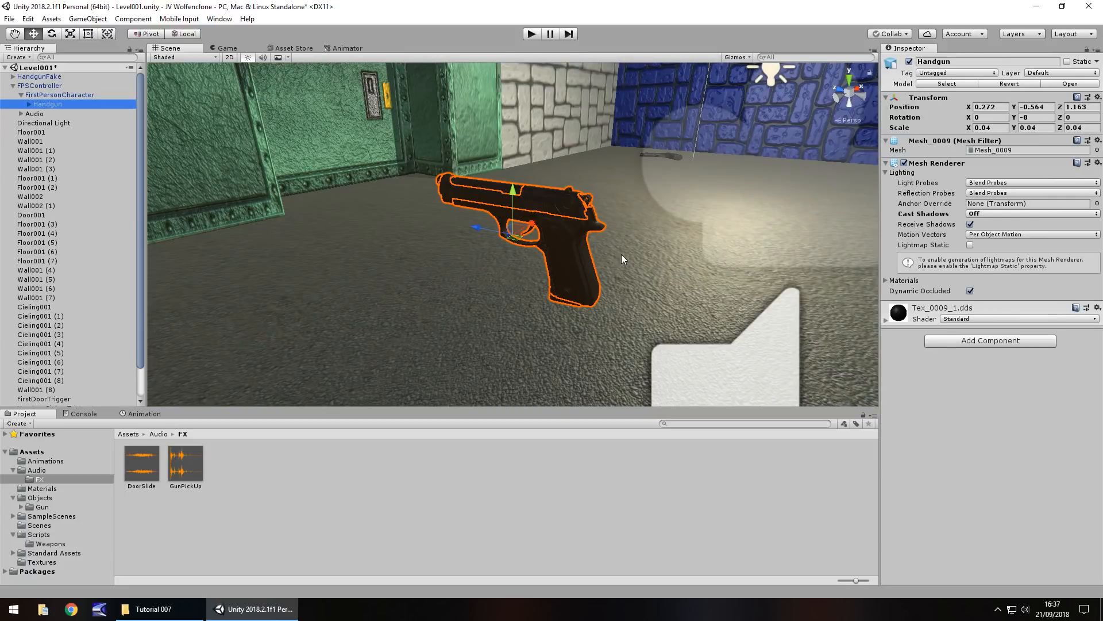
mouse_move(444, 219)
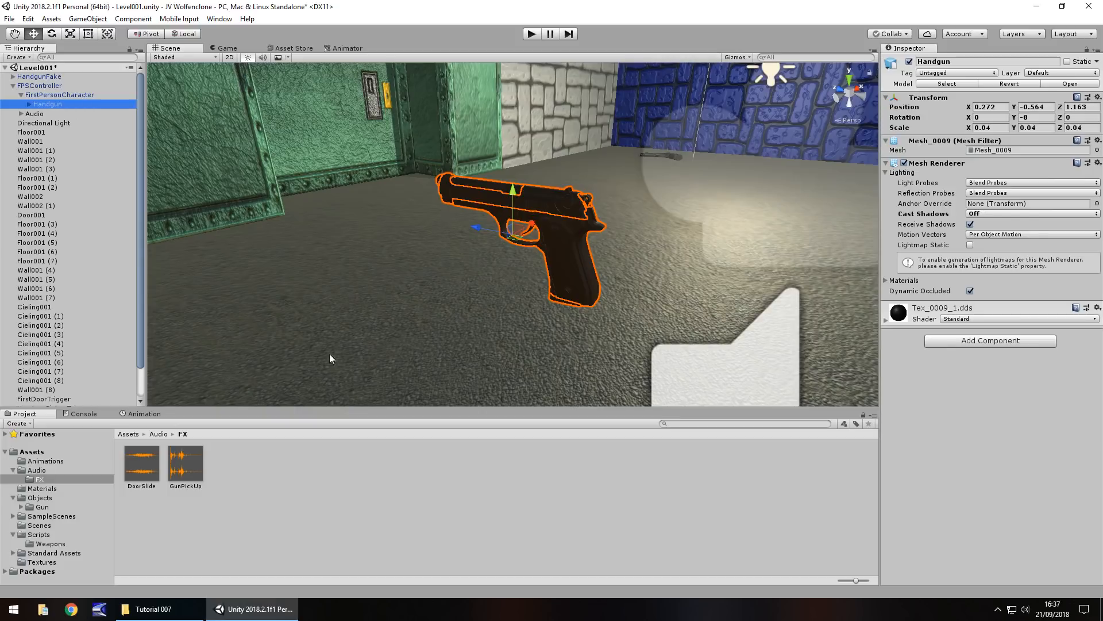
mouse_move(315, 363)
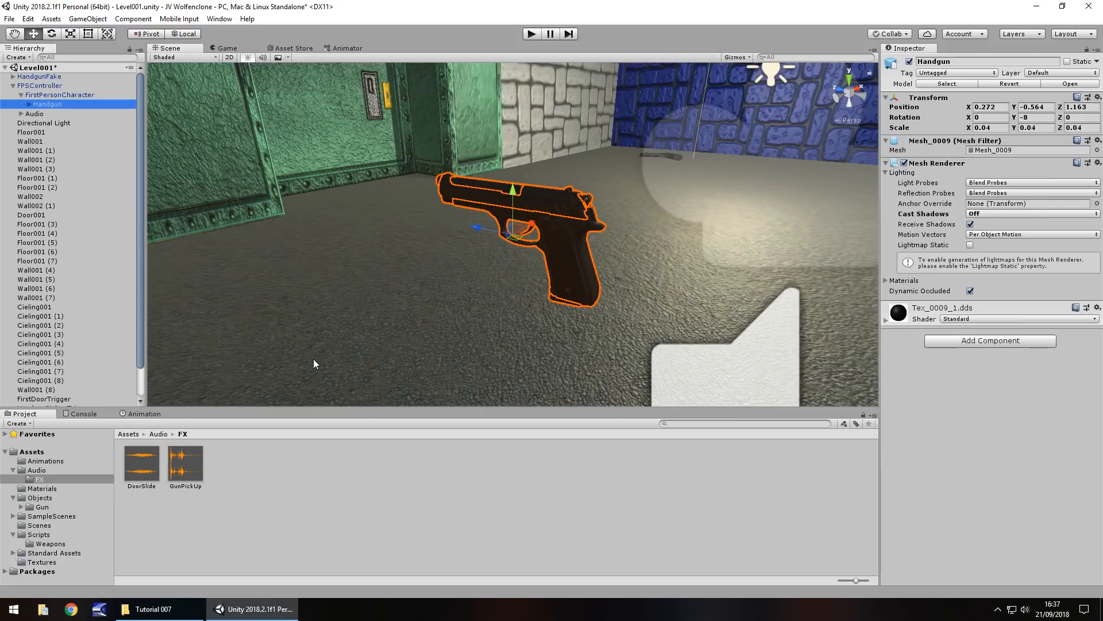
mouse_move(352, 198)
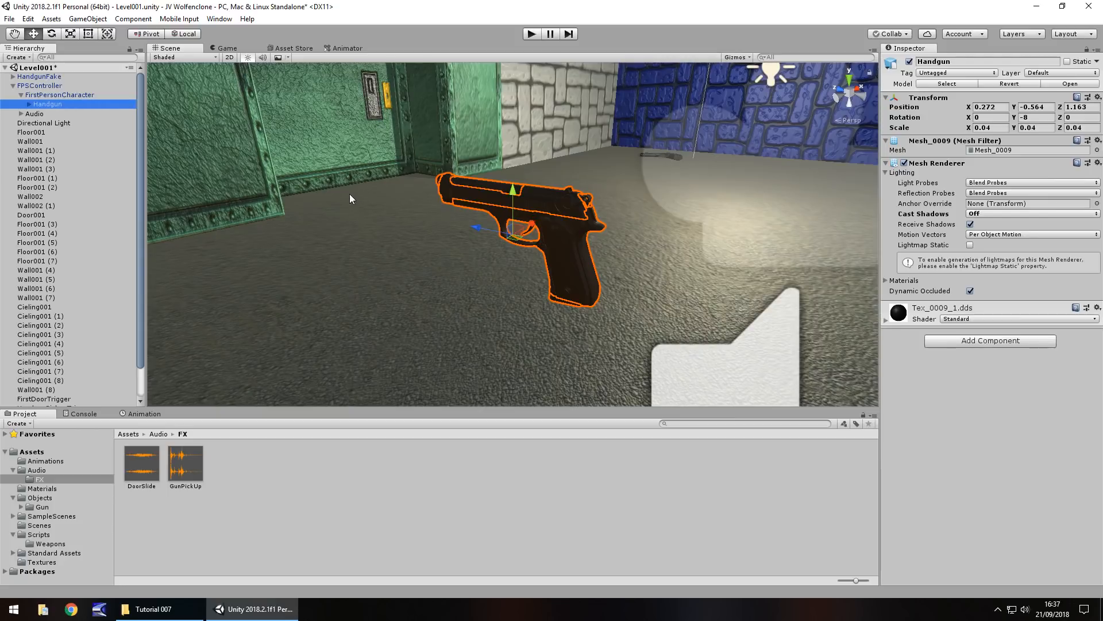
mouse_move(65, 295)
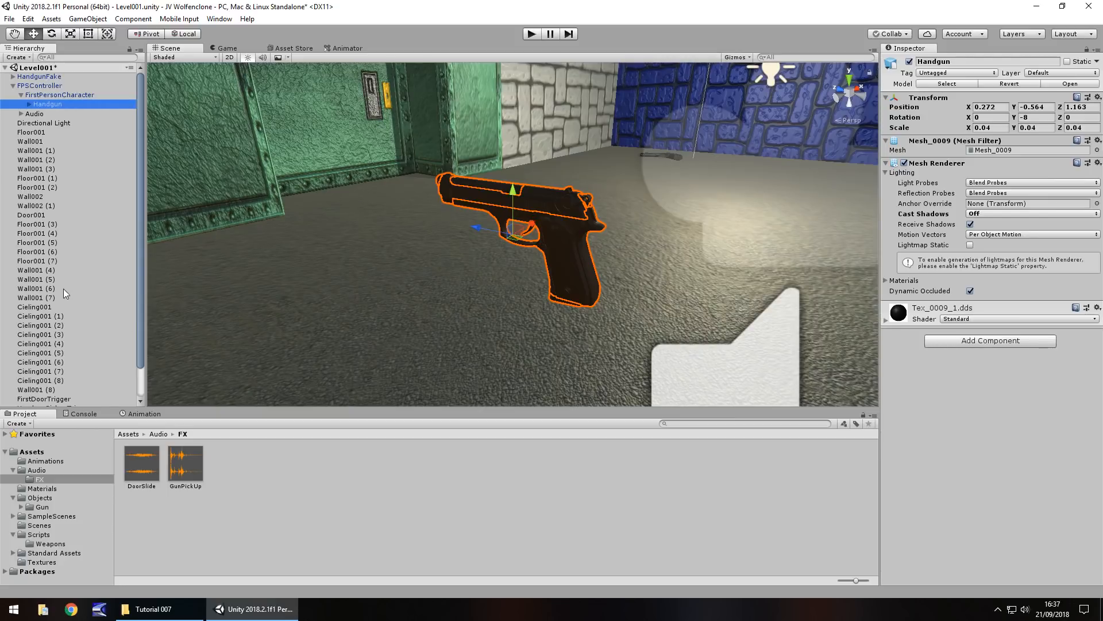
mouse_move(86, 279)
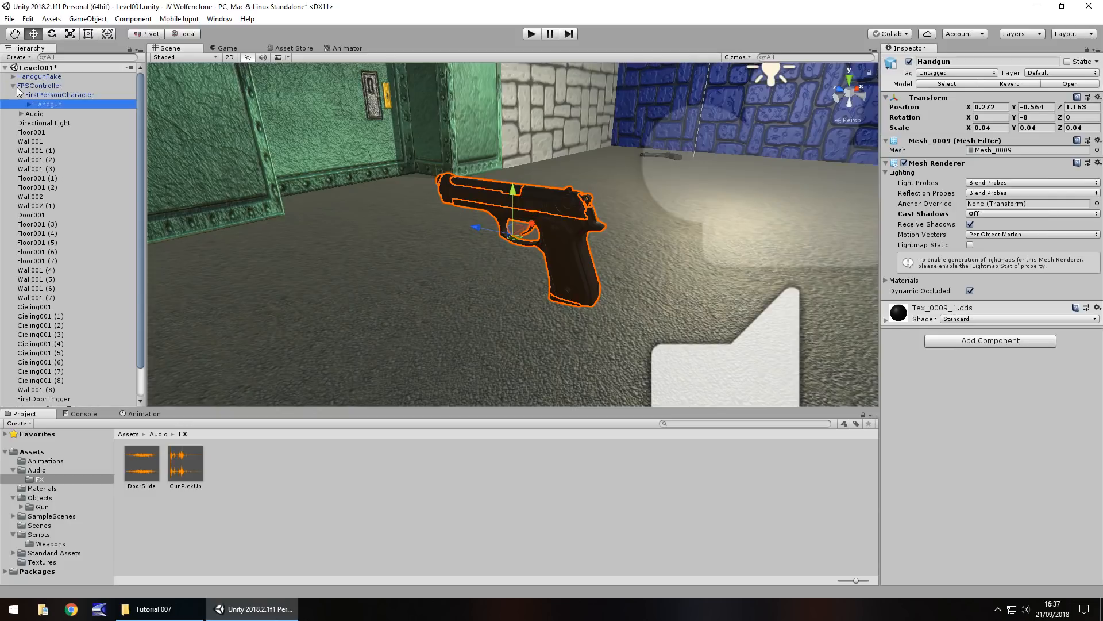
click(39, 85)
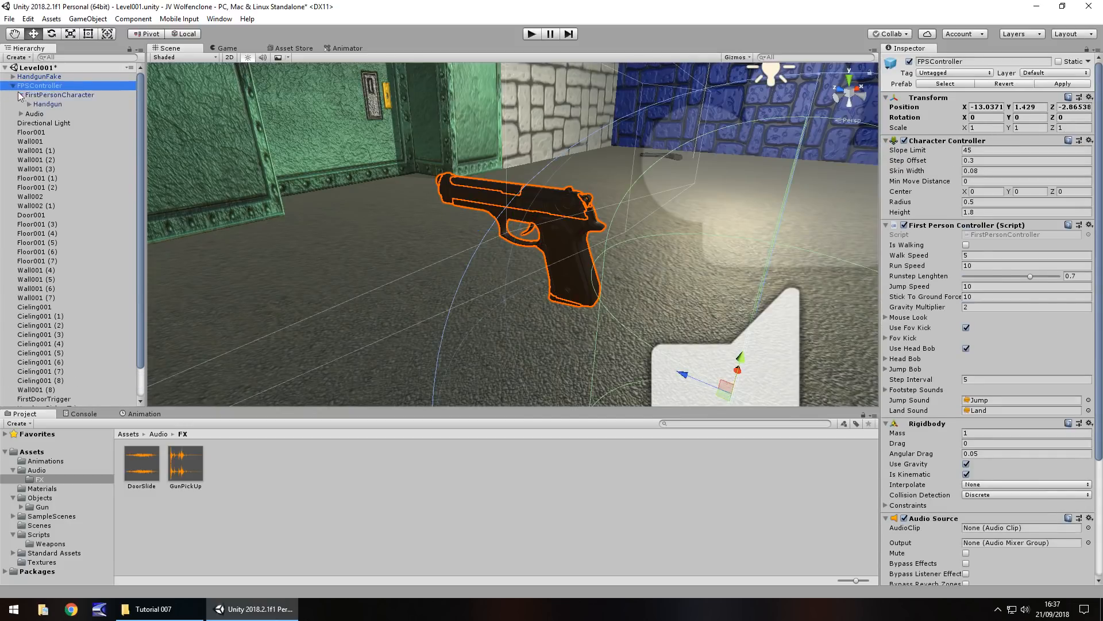
Step: Reselect the Handgun and browse the Animations folder with Door001, DoorClose and DoorOpen
click(49, 104)
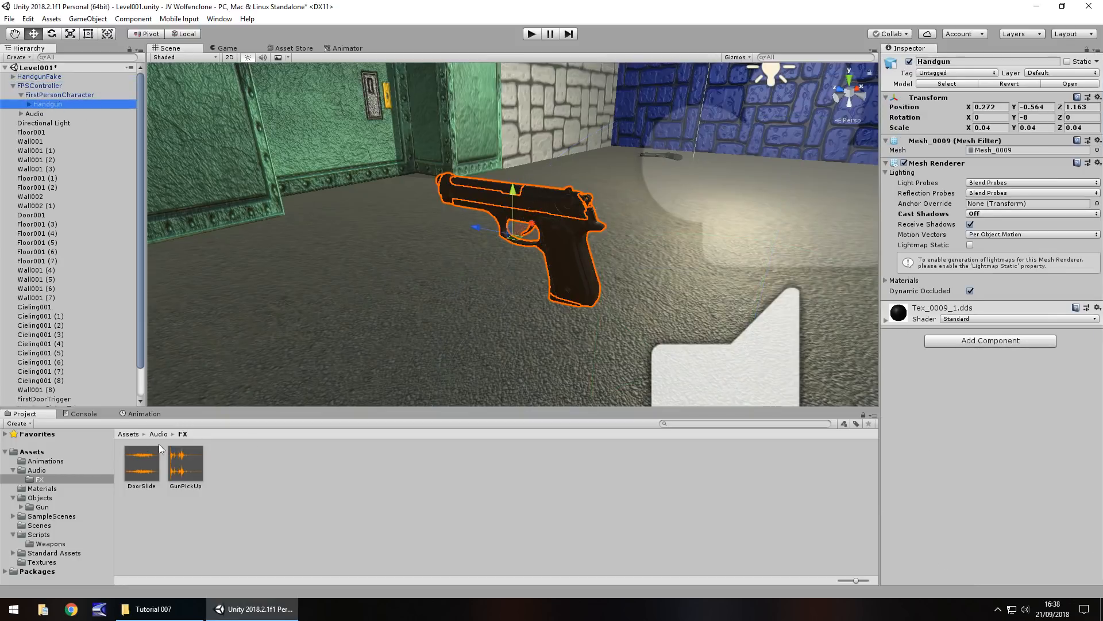
click(45, 460)
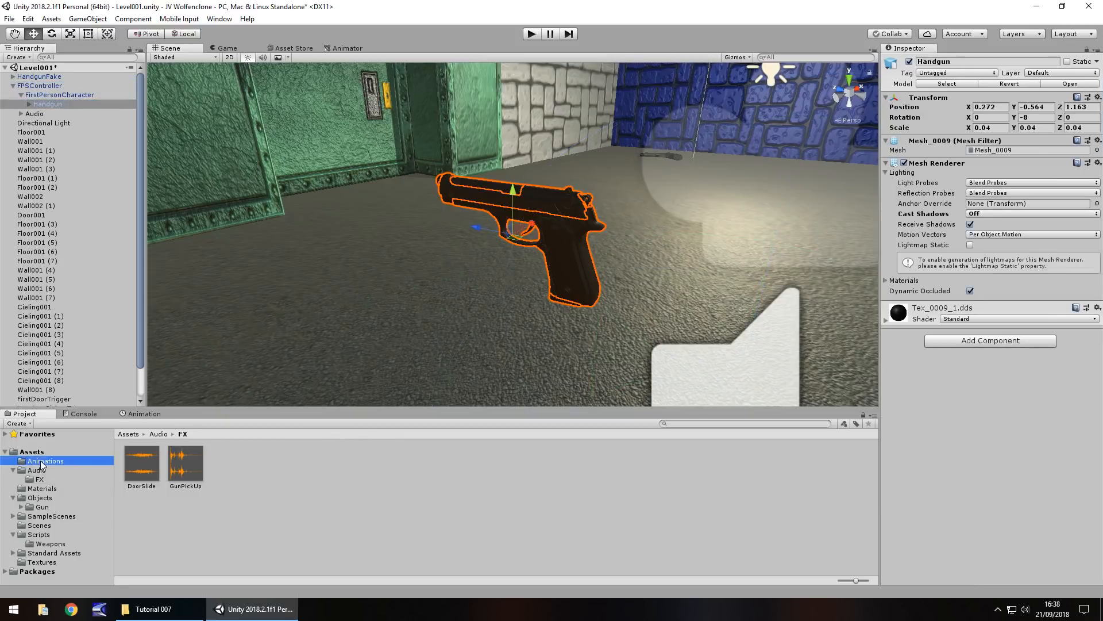
click(45, 459)
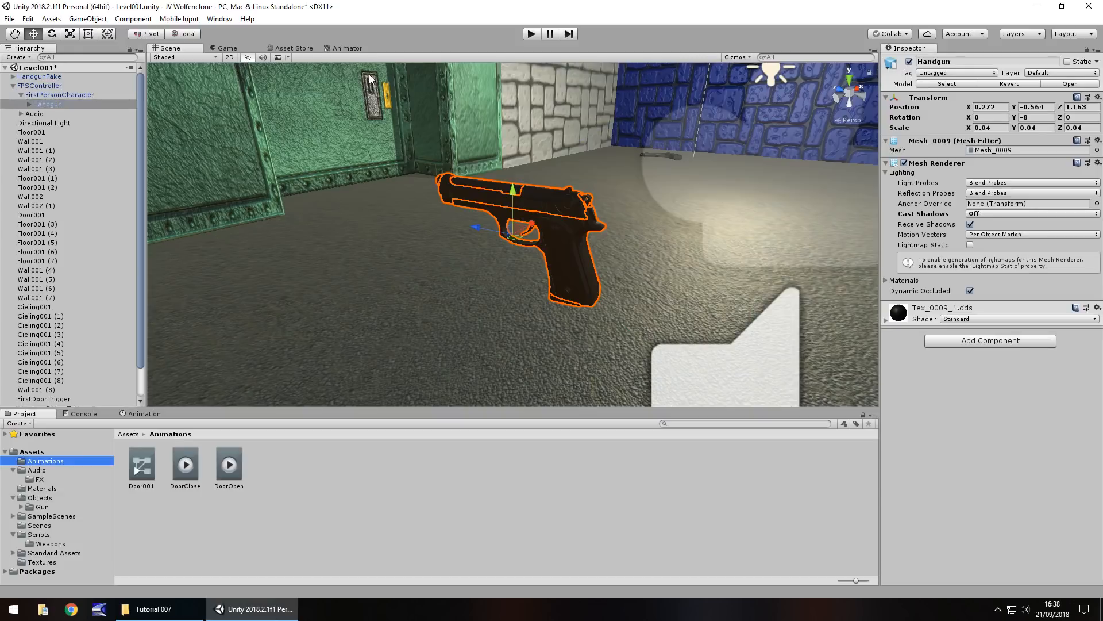
mouse_move(262, 182)
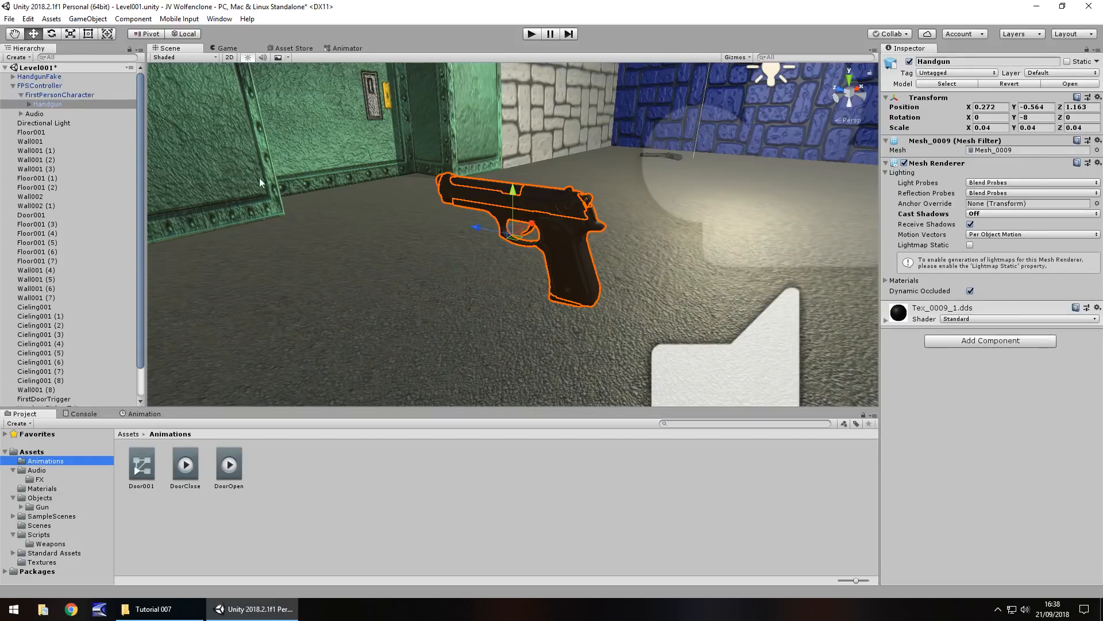
mouse_move(557, 216)
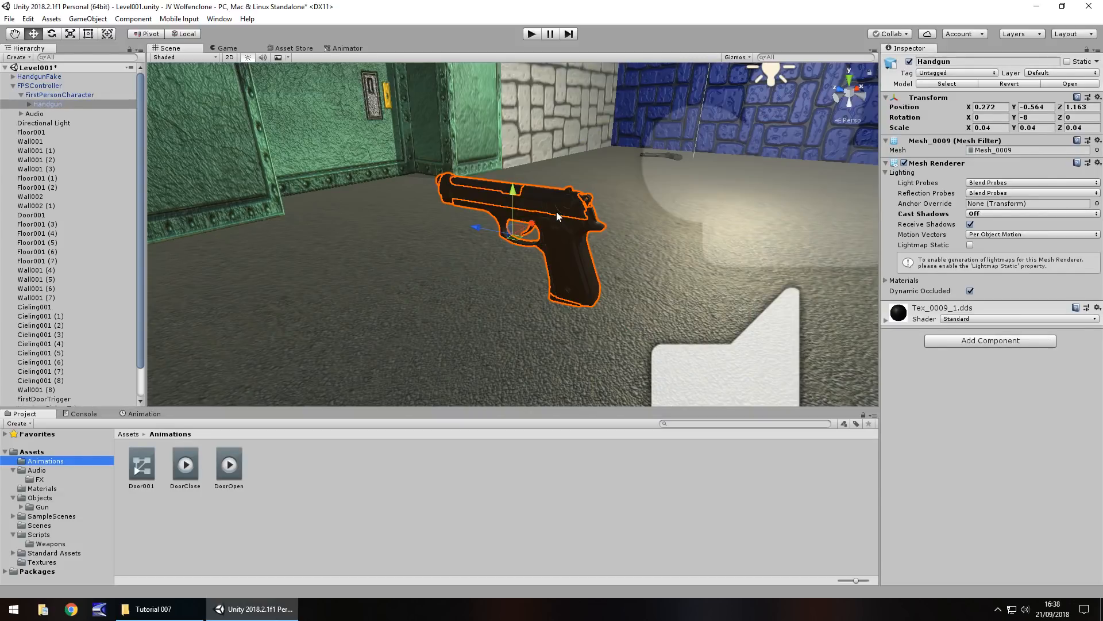
mouse_move(292, 407)
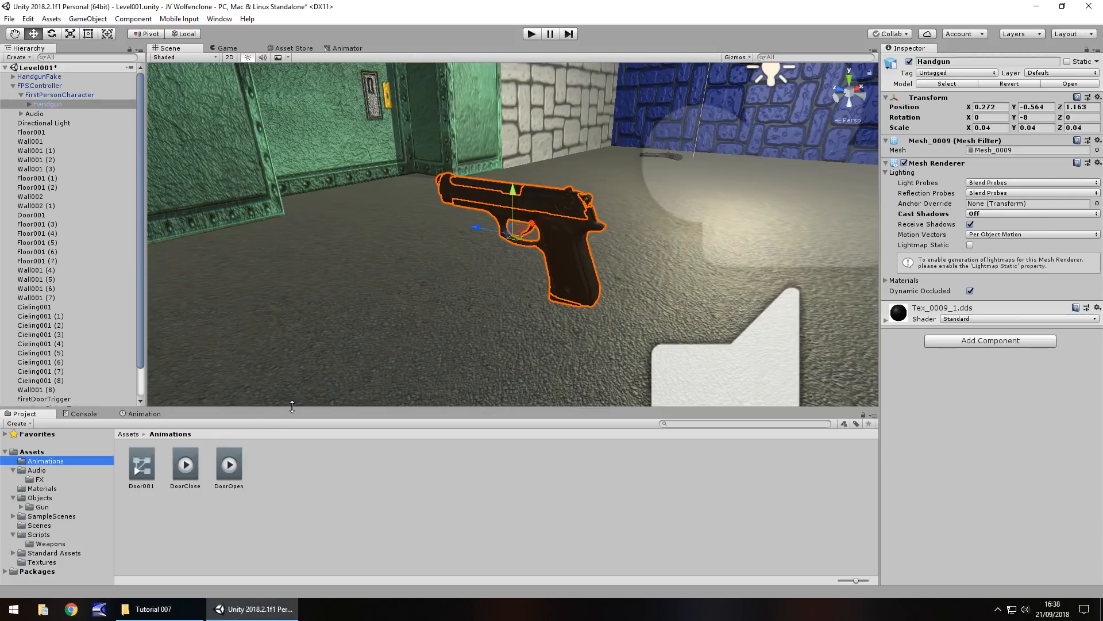
mouse_move(339, 350)
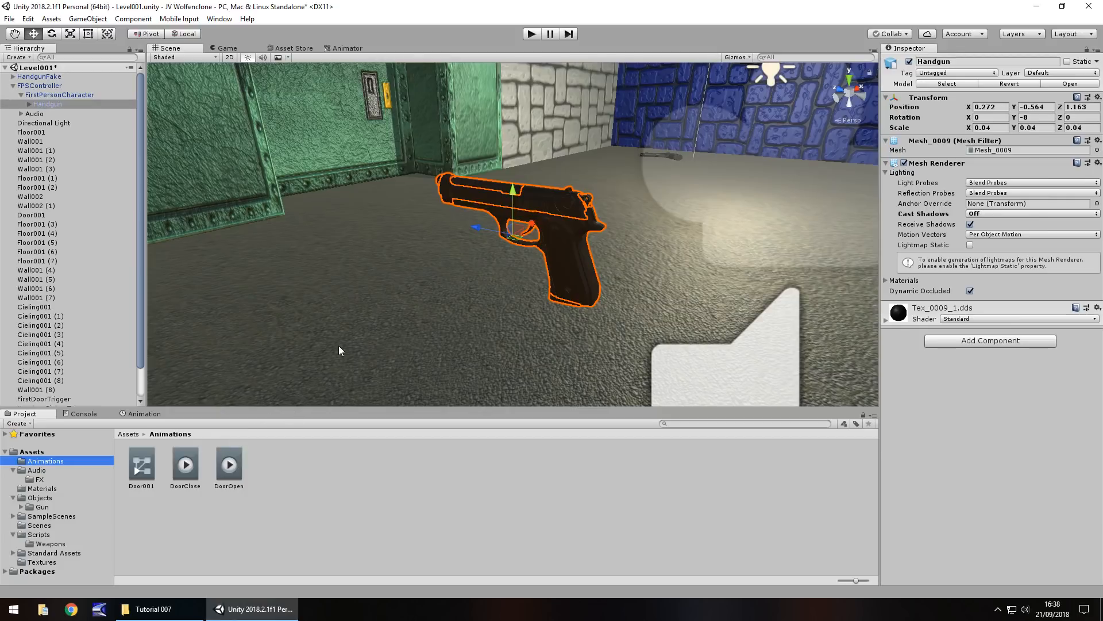
mouse_move(353, 349)
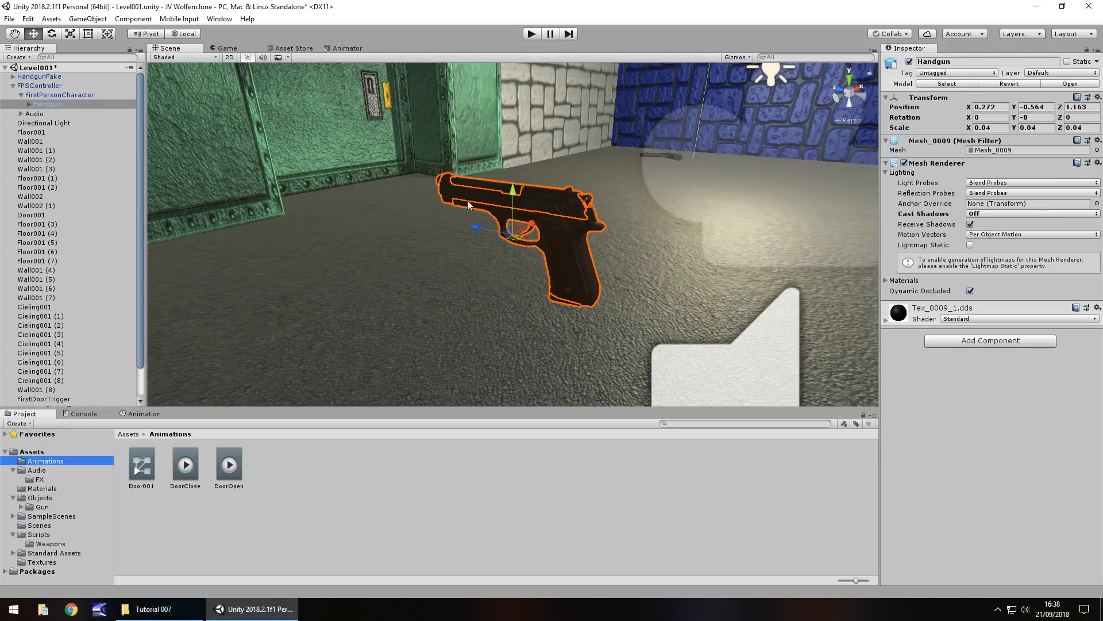
mouse_move(370, 283)
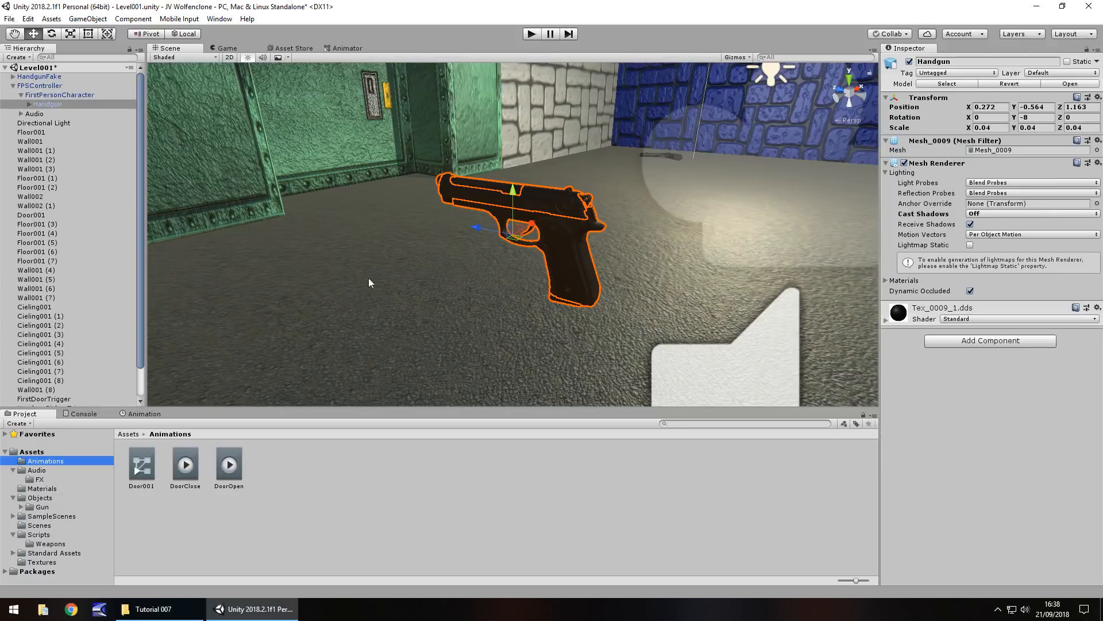
mouse_move(144, 419)
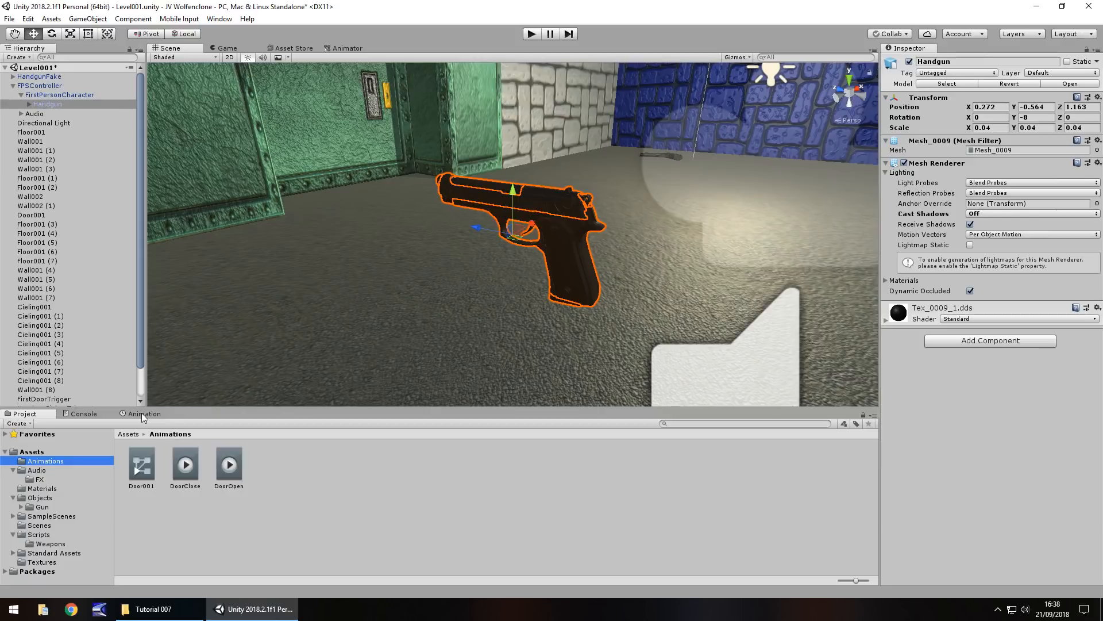
Step: Create a HandgunFire animation clip for the Handgun, saved in Assets/Animations
click(143, 412)
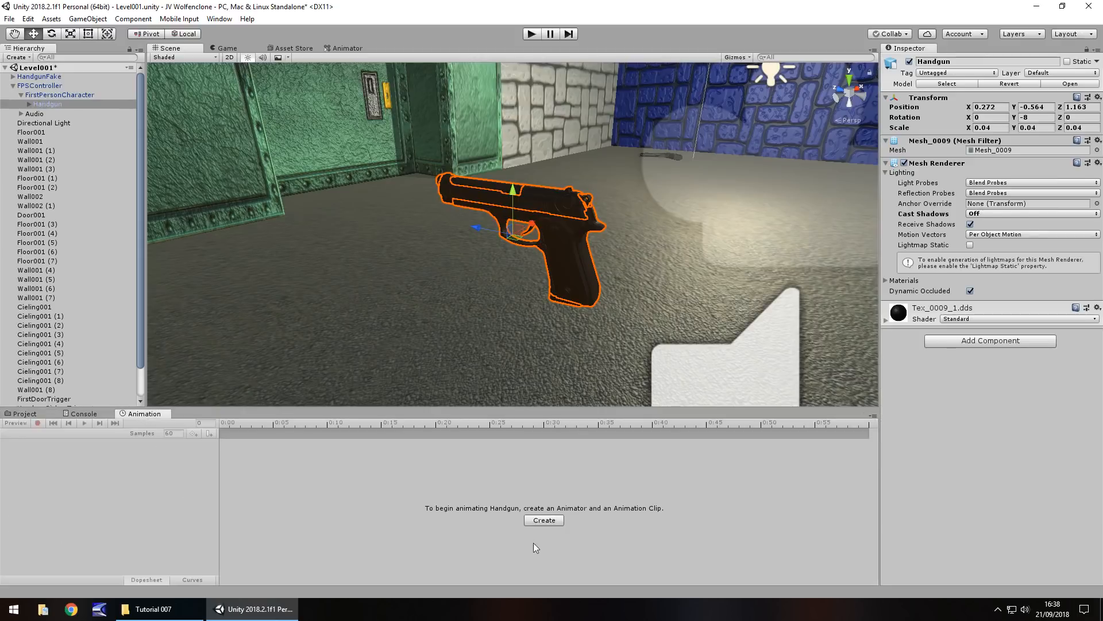
click(543, 520)
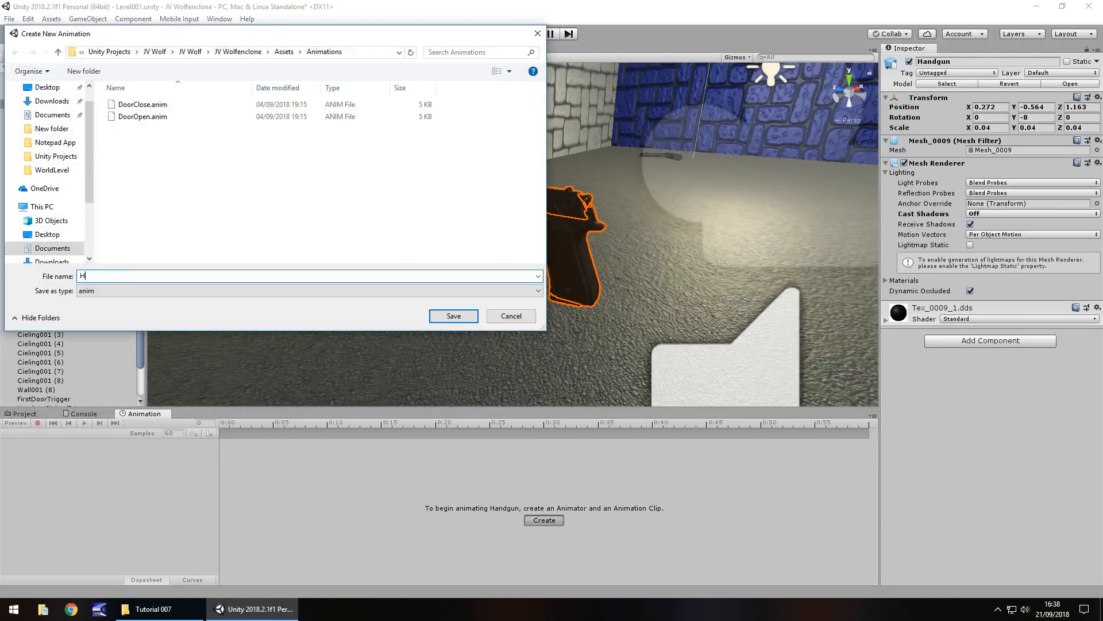
text(andgun)
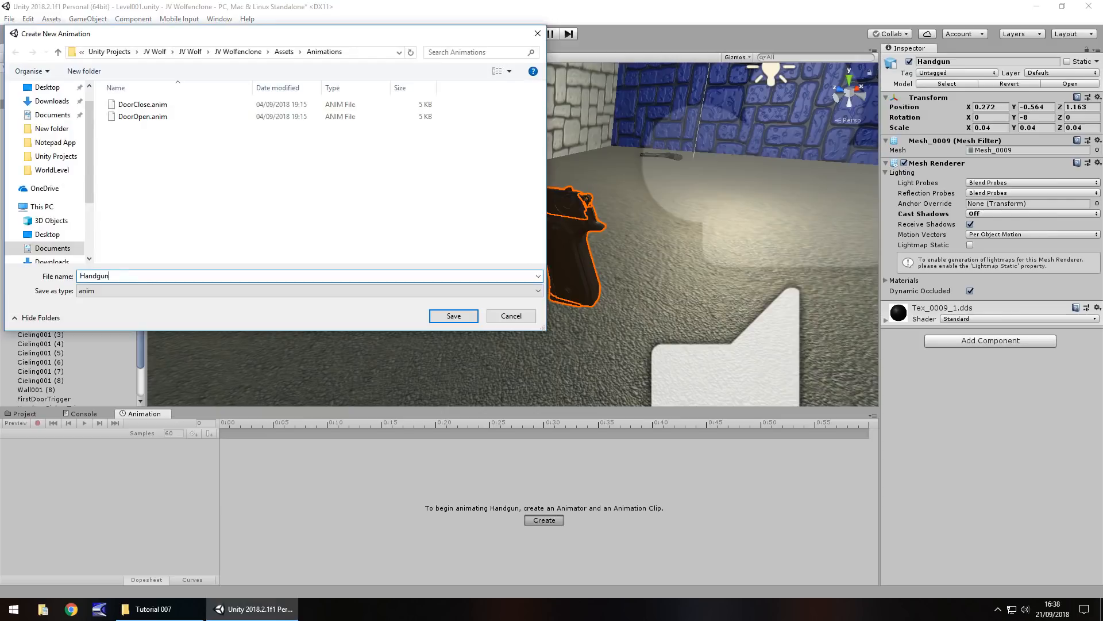
click(452, 315)
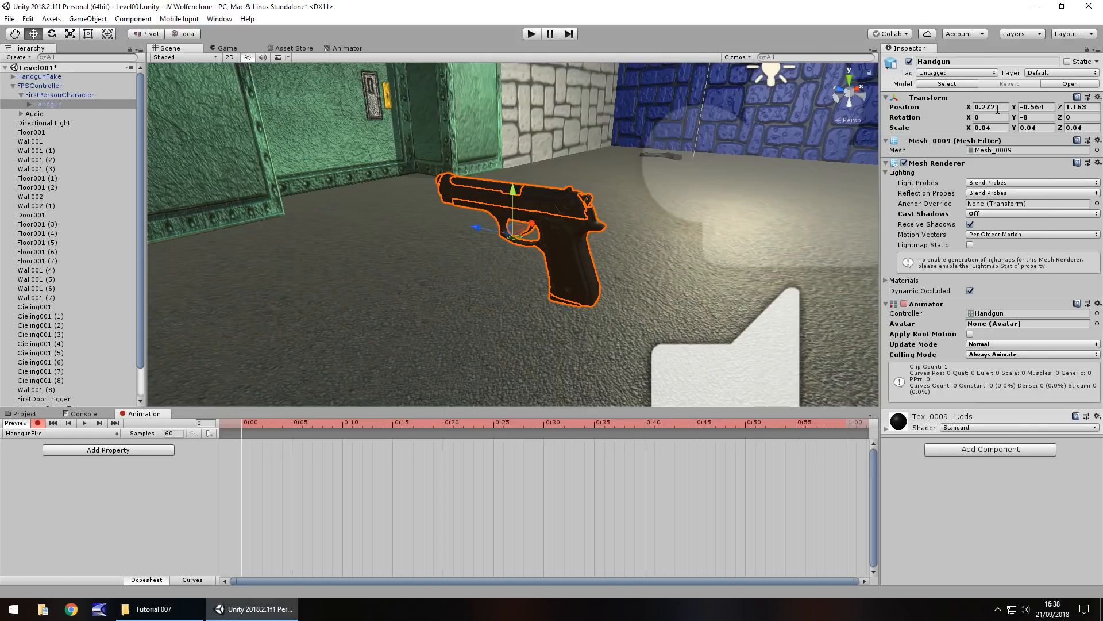
Step: Record the handgun's position and rotation and key an upward tilt at frame 4
click(989, 108)
text(0.0272)
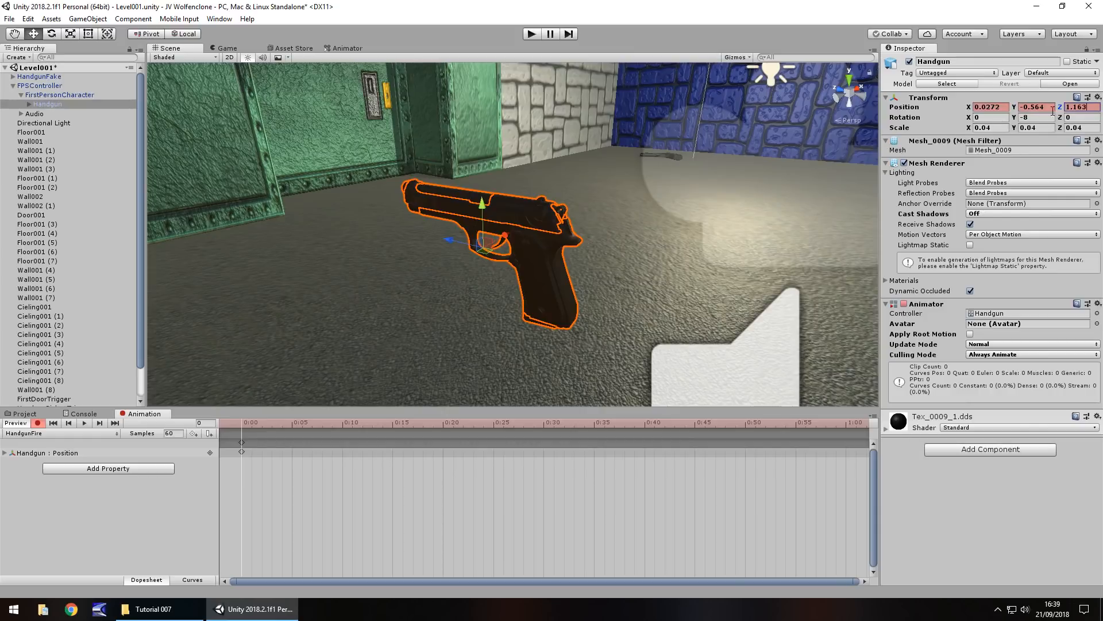
click(988, 117)
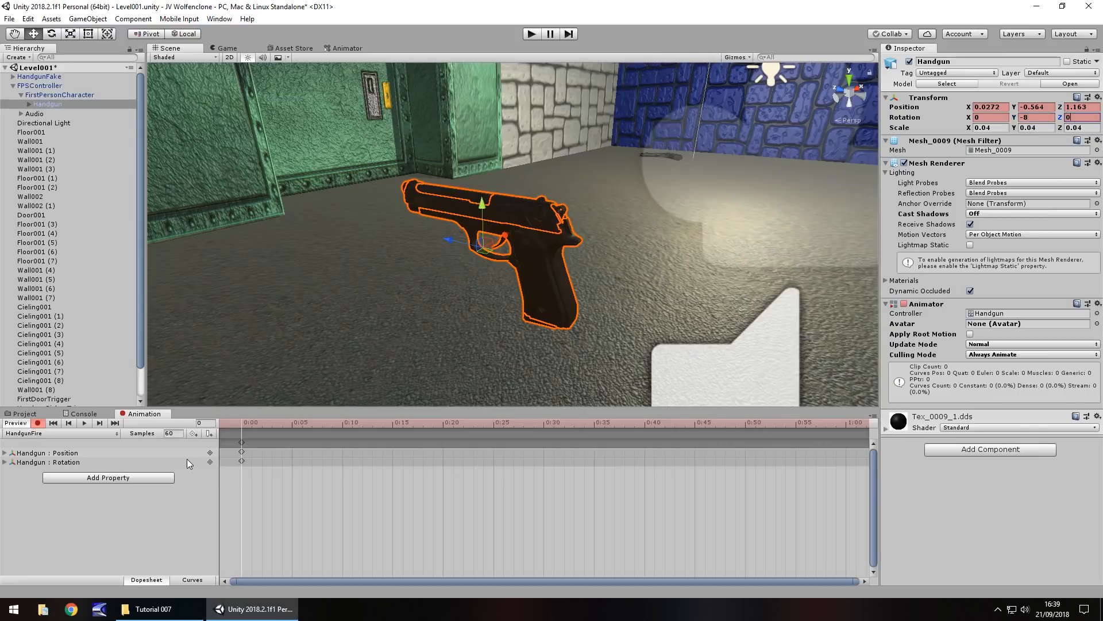
mouse_move(542, 293)
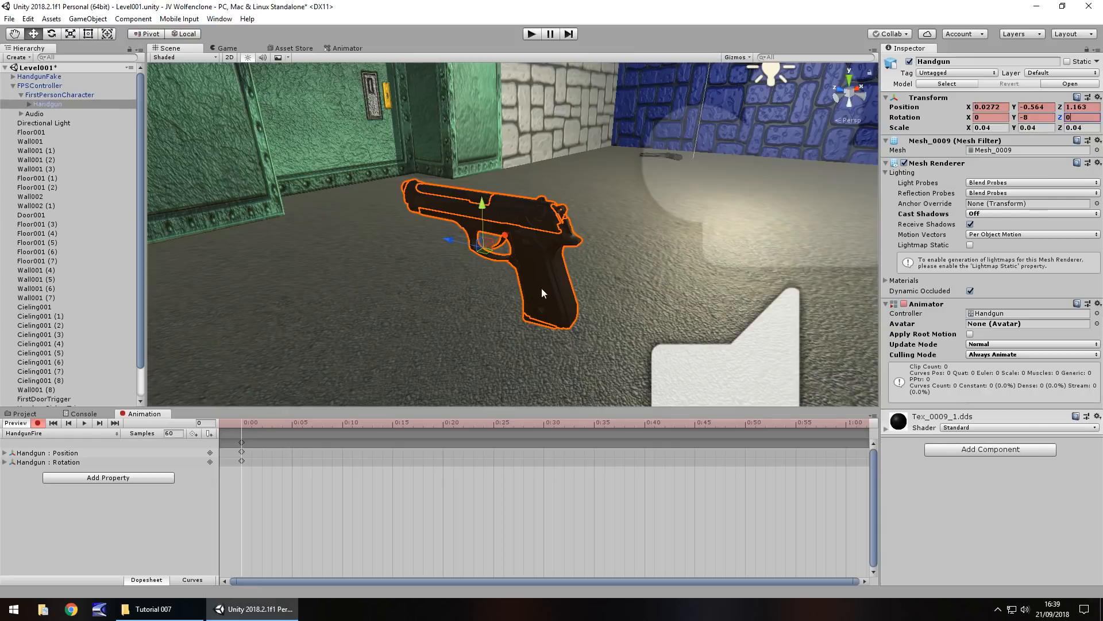
mouse_move(504, 237)
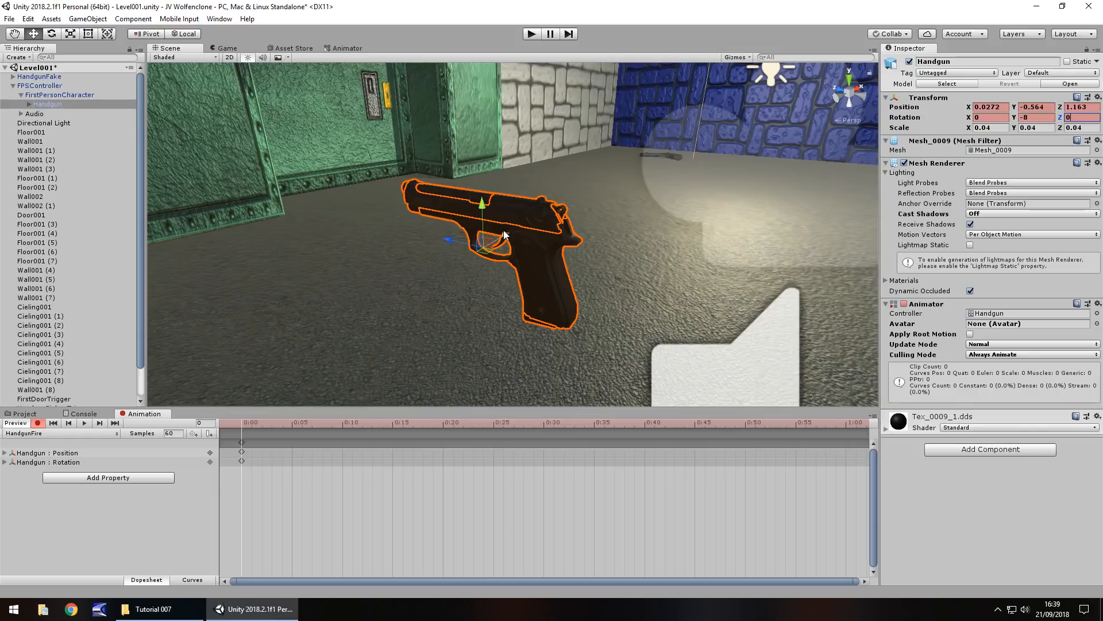
mouse_move(278, 442)
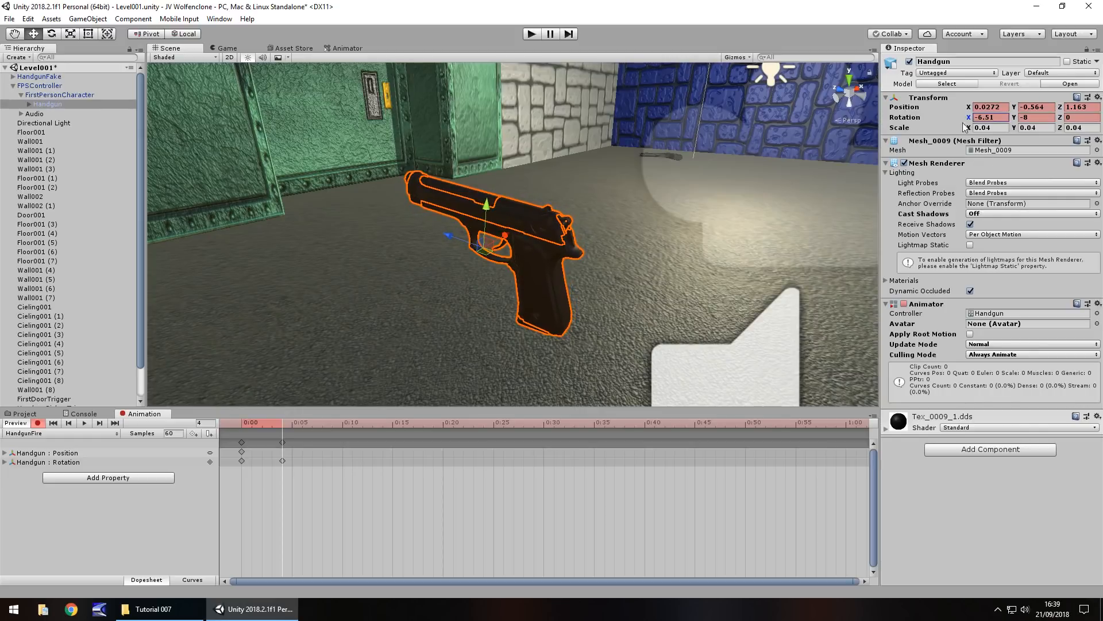
click(989, 117)
text(-7)
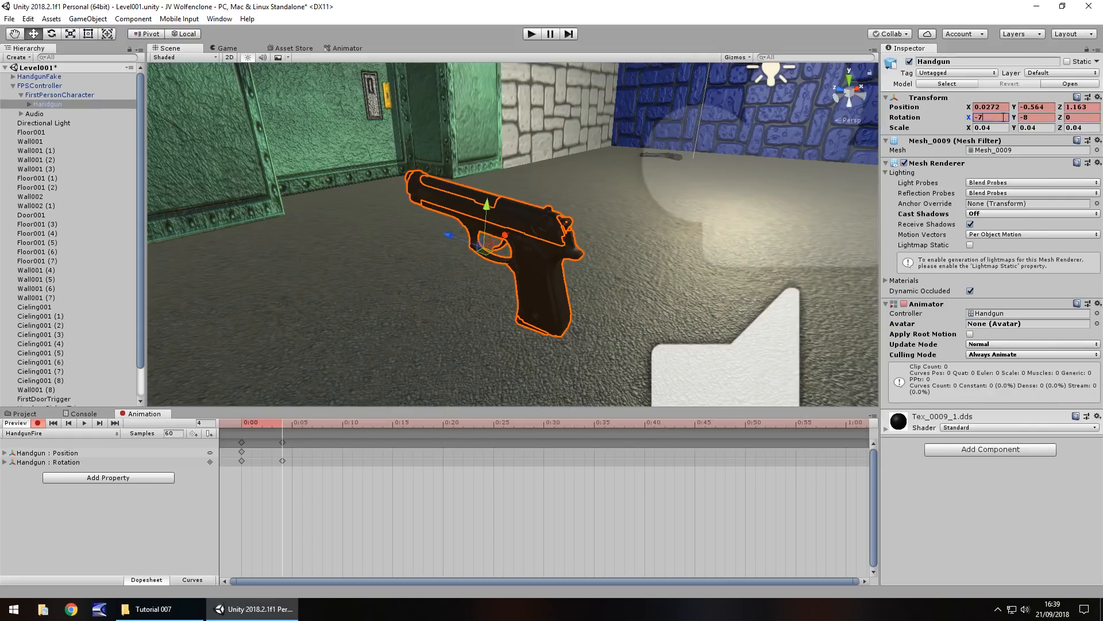
mouse_move(444, 223)
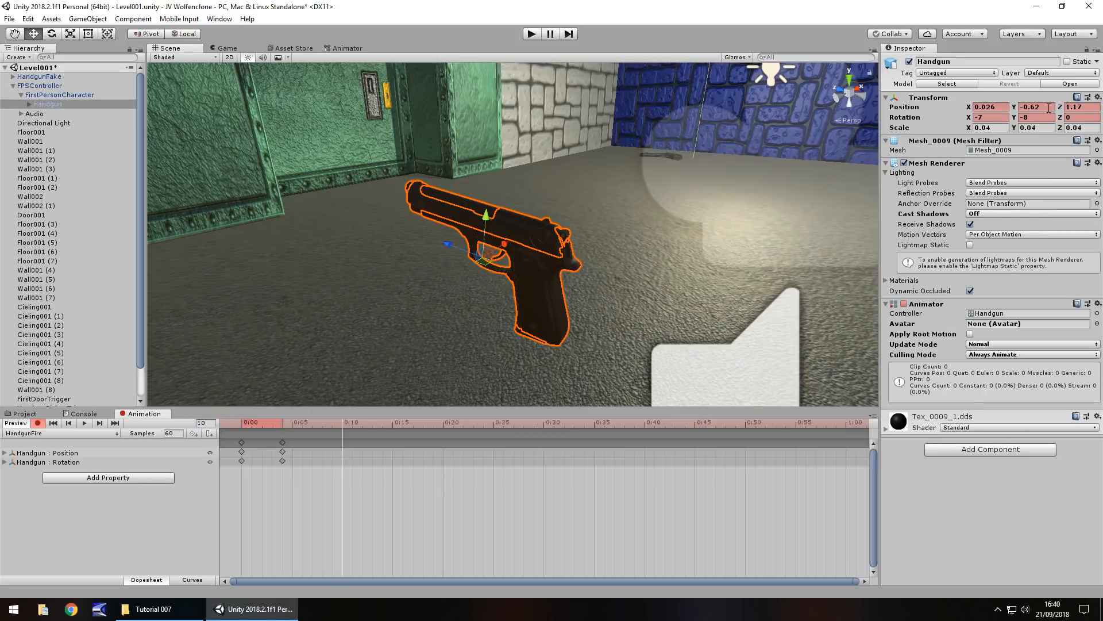
Step: Key frame 10 with Position Y -0.564 and Rotation X 0 to return the handgun to rest
click(1032, 107)
text(-0.564)
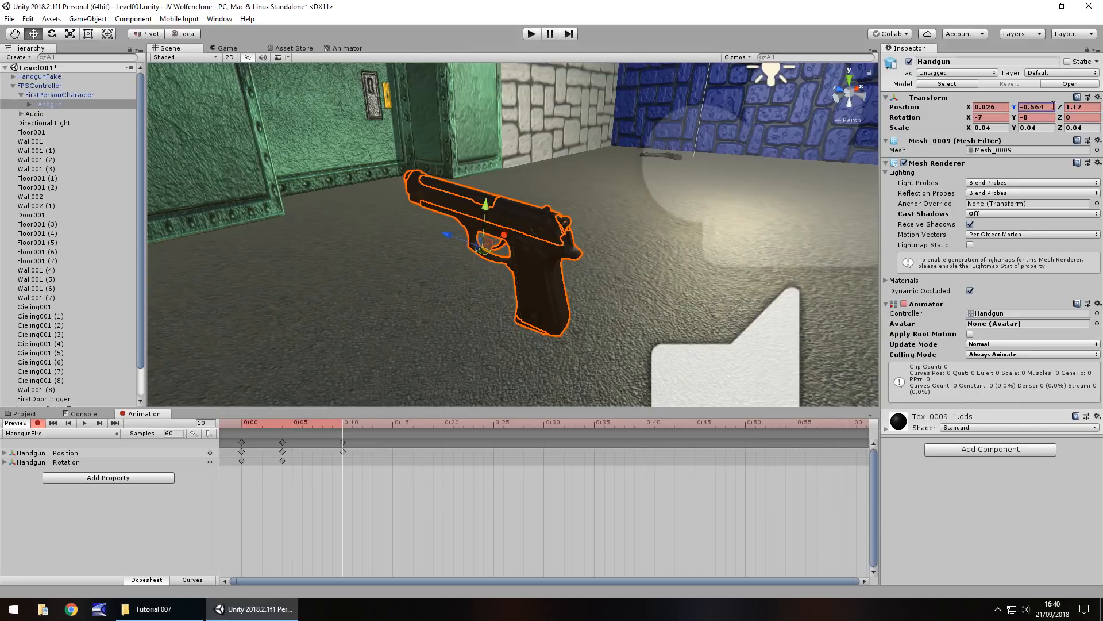
click(989, 117)
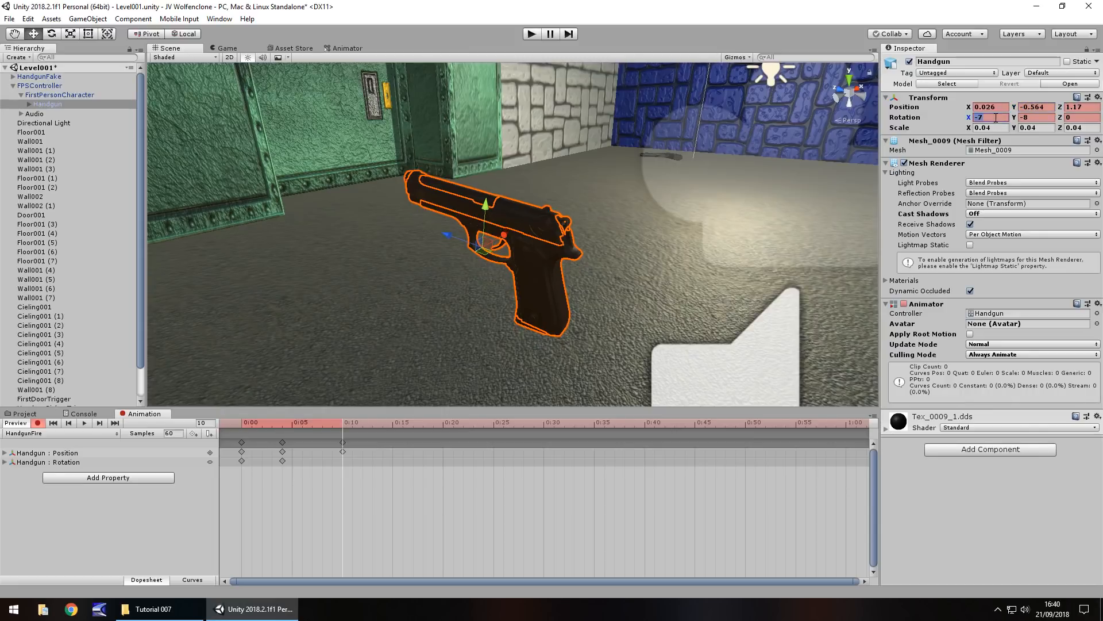
text(0)
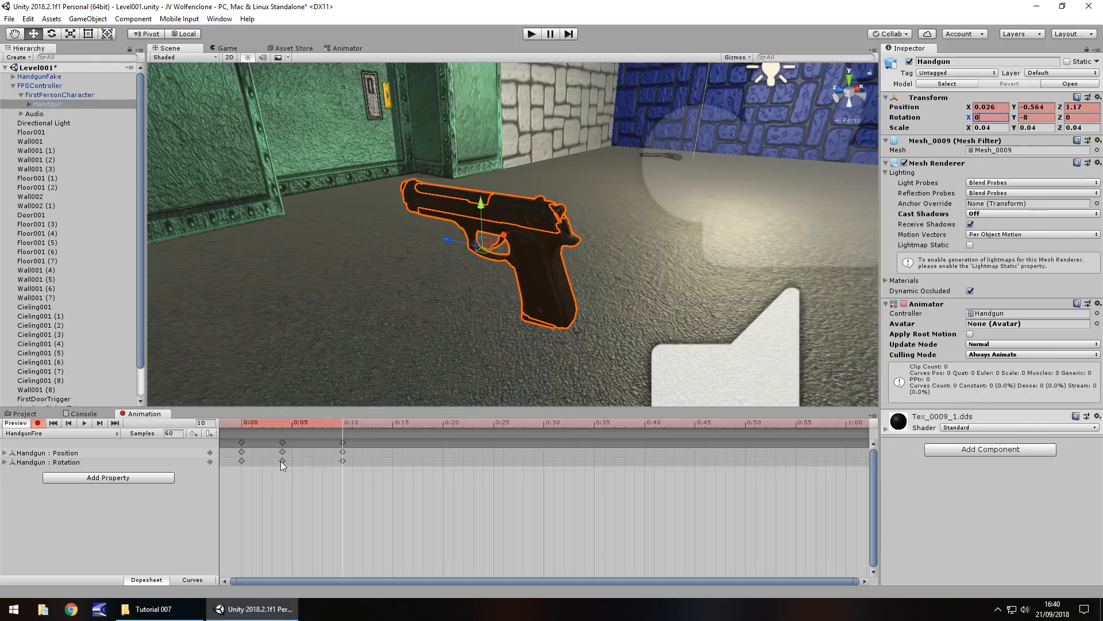
mouse_move(285, 444)
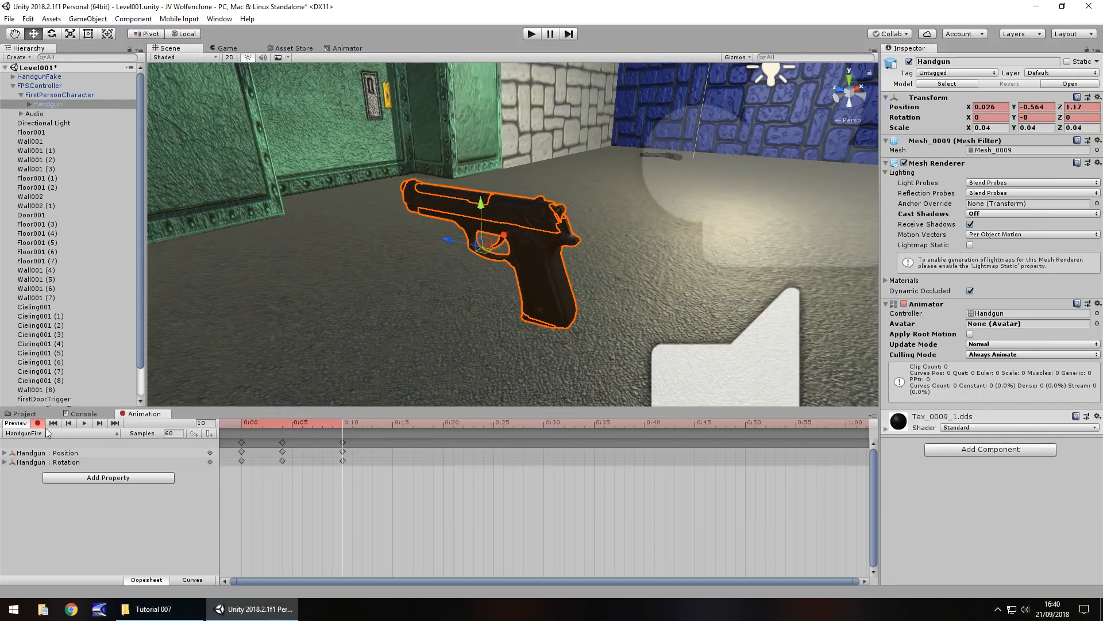
Step: Return to the Project assets and test-play the level twice to check the HandgunFire motion
click(23, 413)
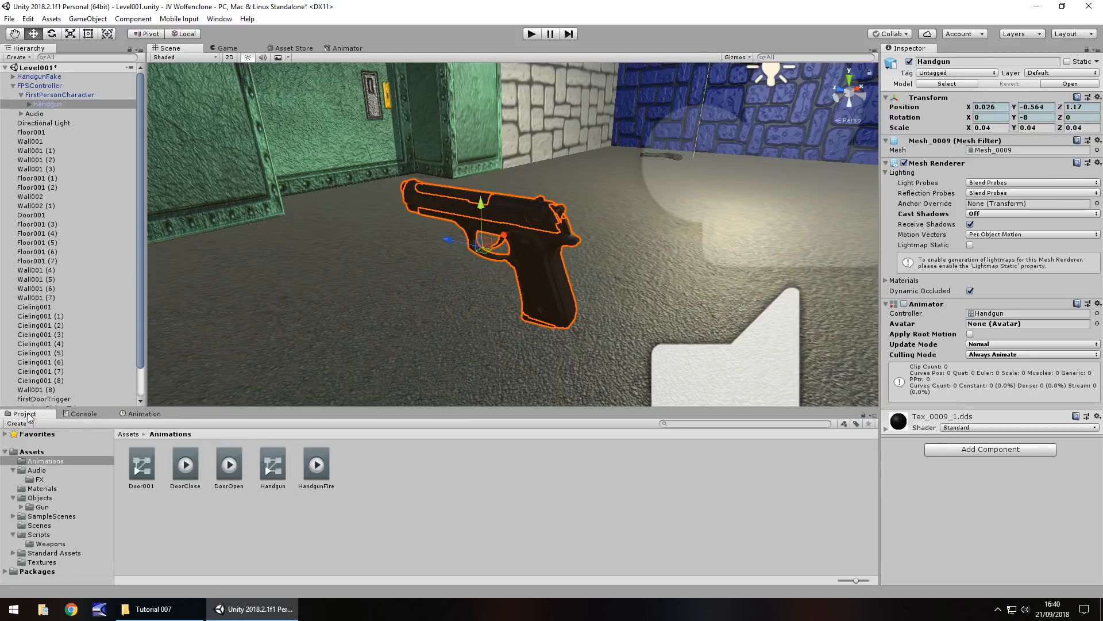
mouse_move(346, 478)
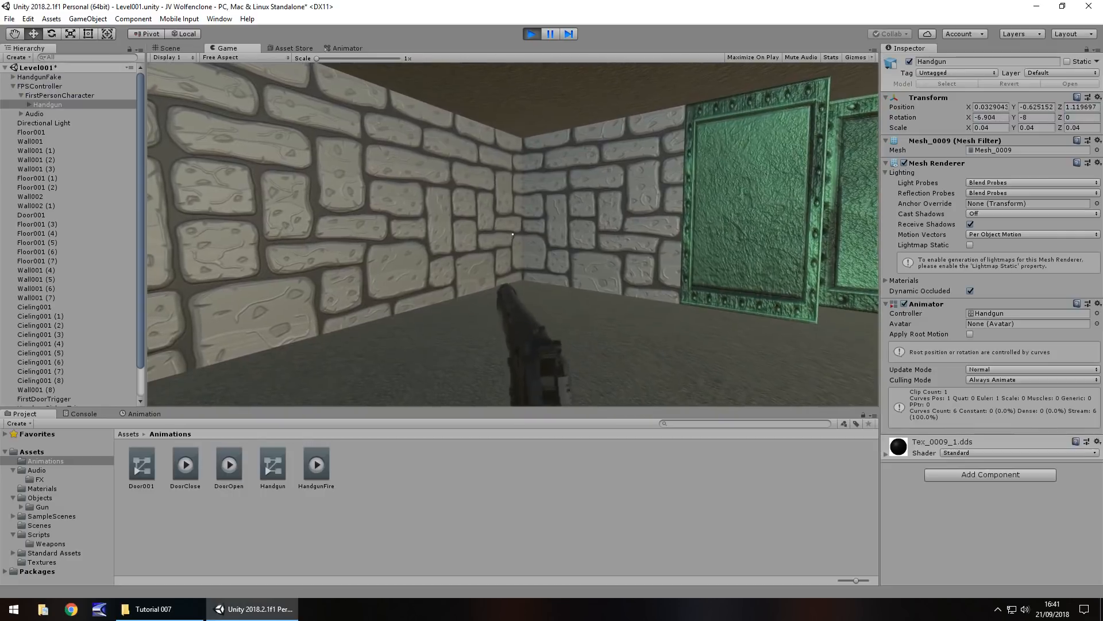
click(169, 48)
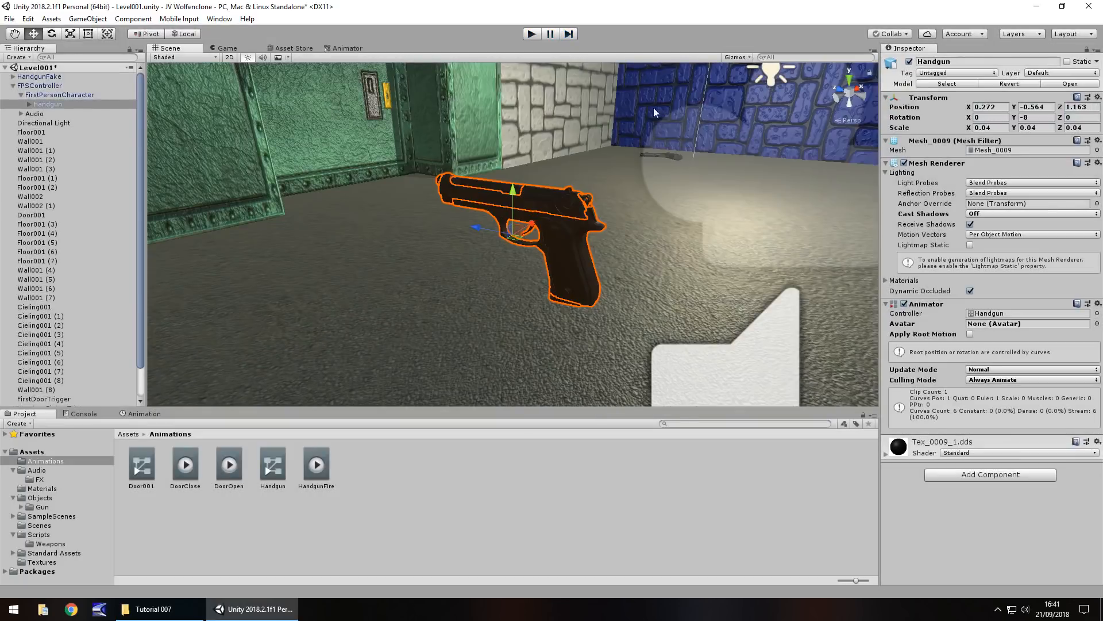
mouse_move(149, 274)
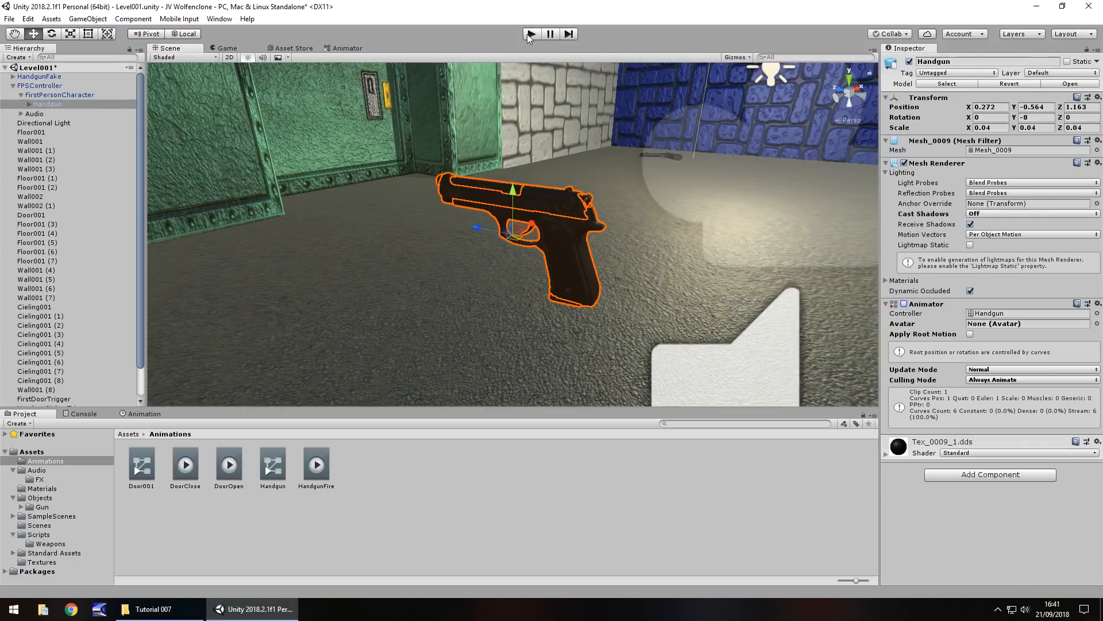
click(532, 32)
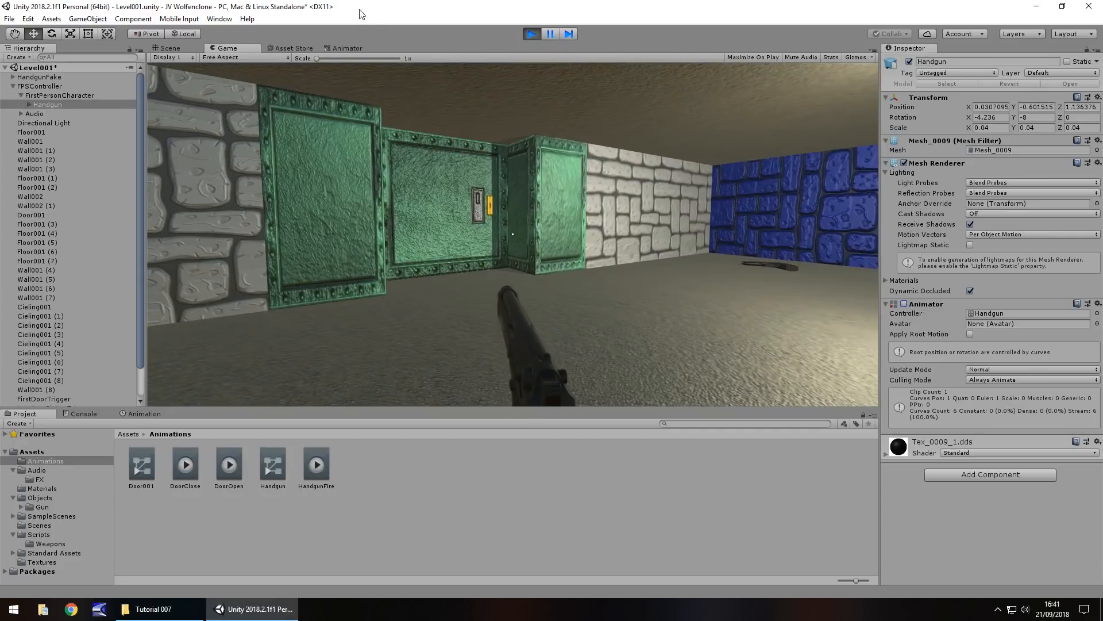
click(165, 49)
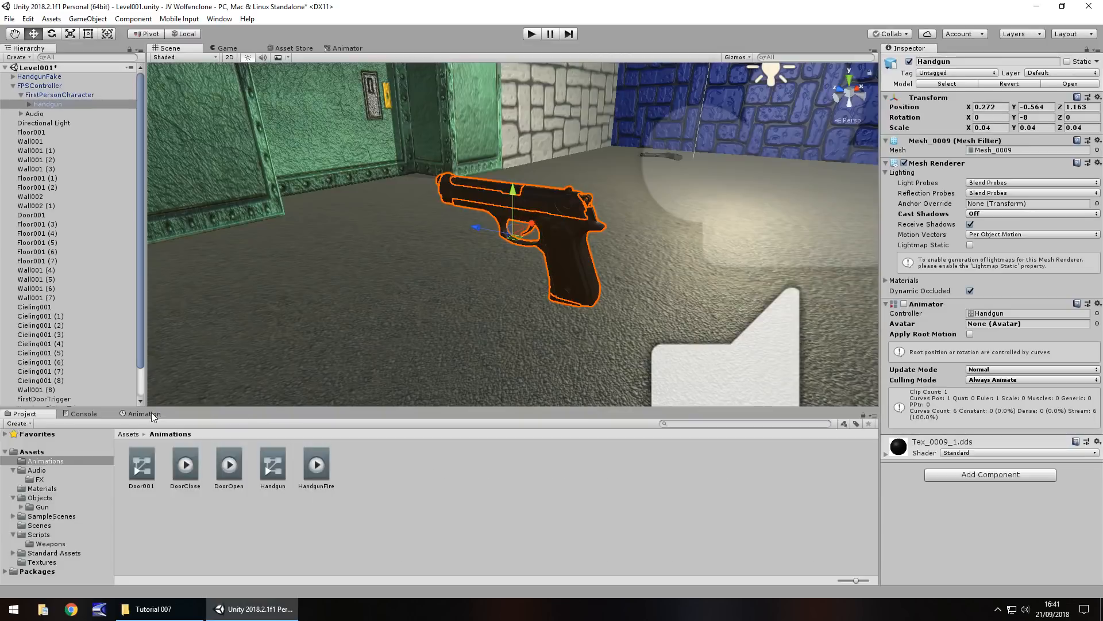
Step: Key the handgun's Position X as 0.272, then 0.232 on the final keyframe at frame 10
click(144, 413)
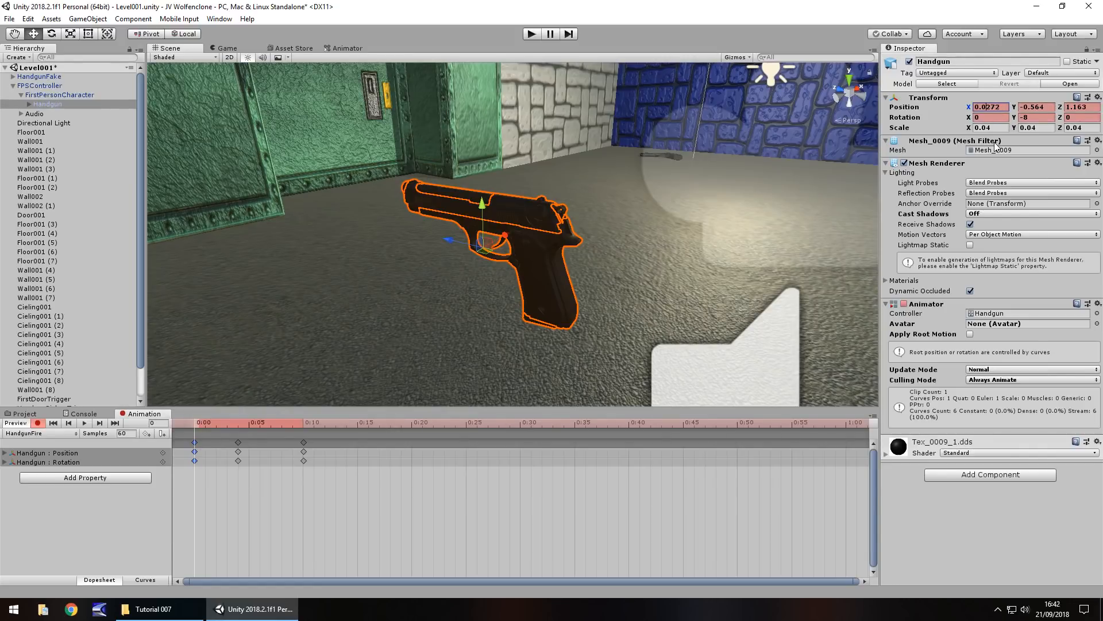
text(0.272)
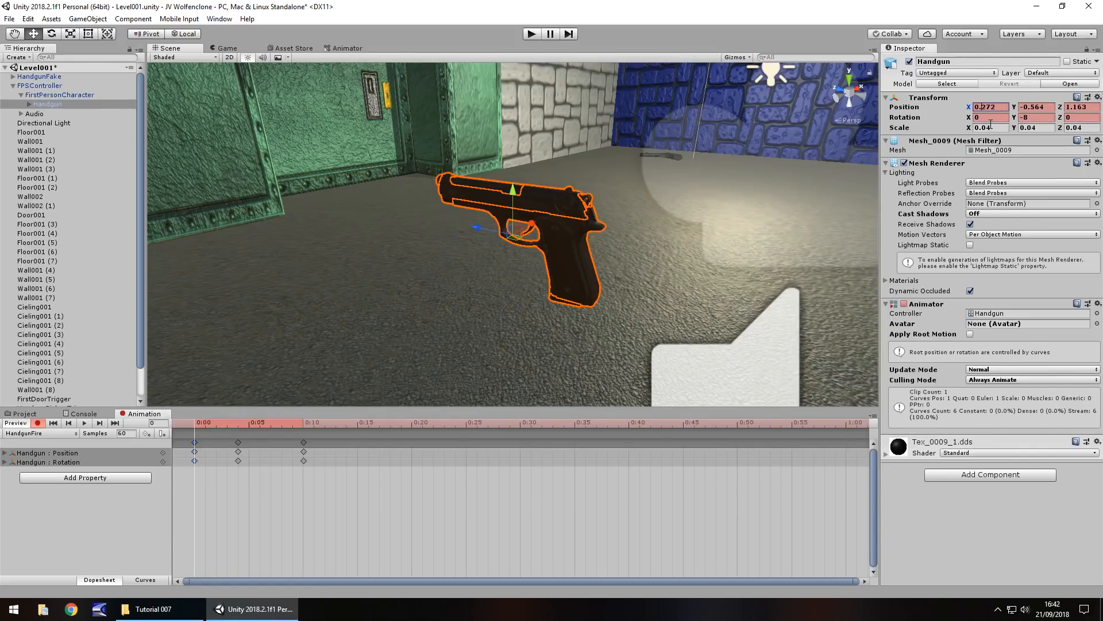
click(970, 334)
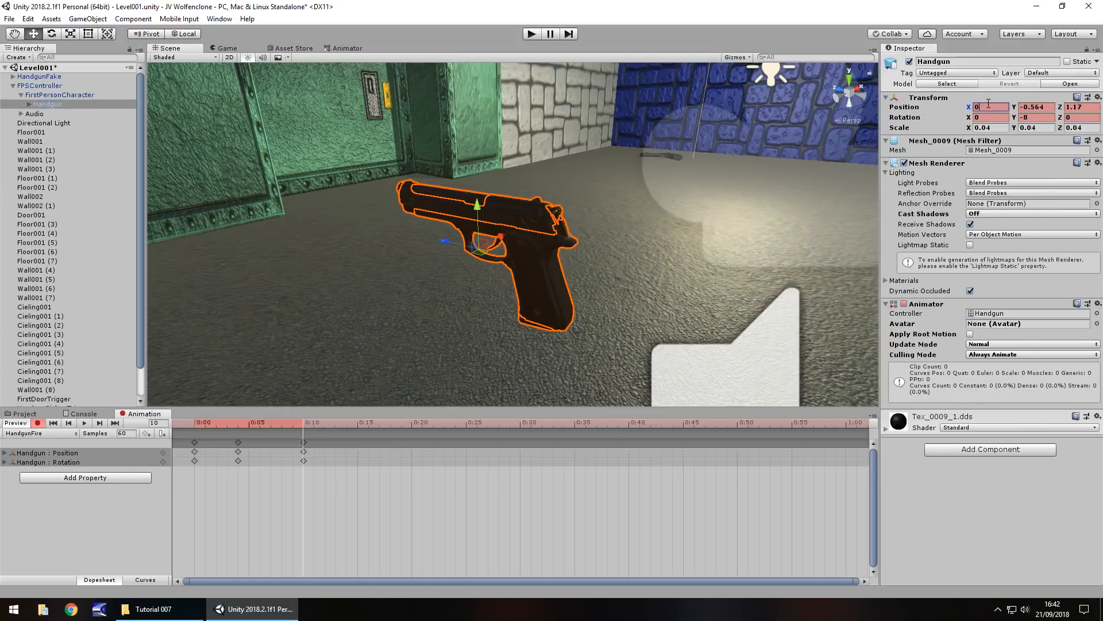
text(0.232)
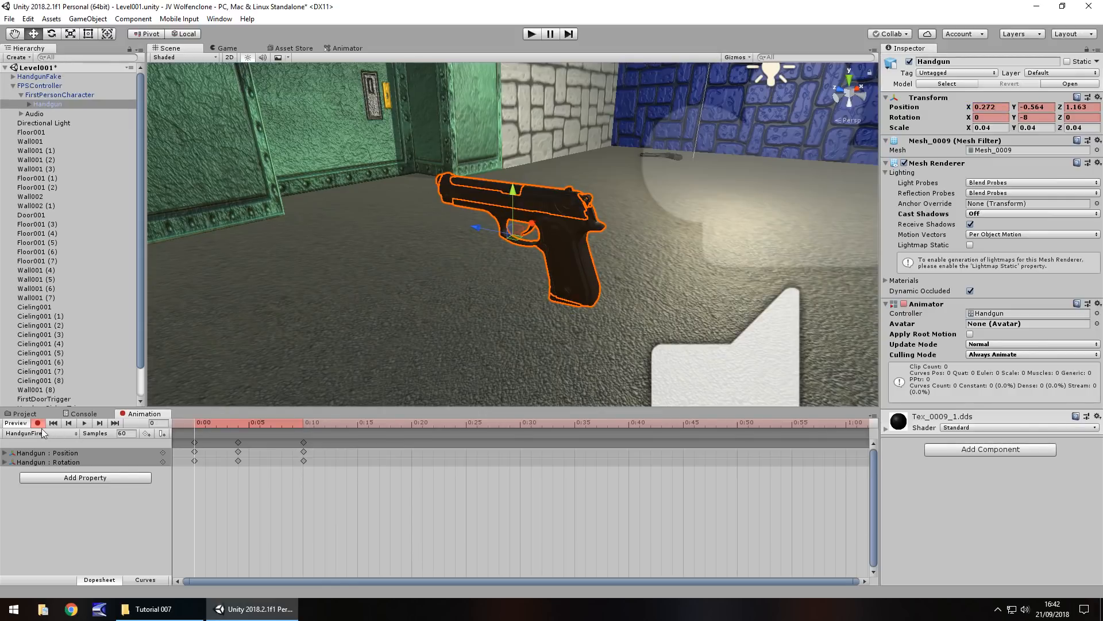
mouse_move(522, 188)
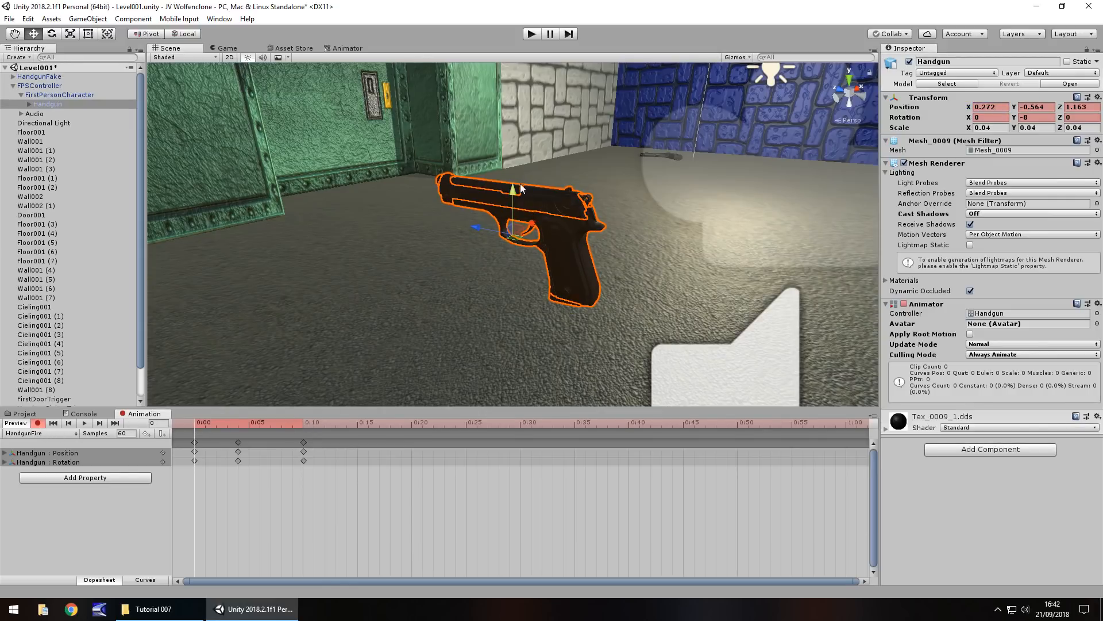
Step: Scrub the HandgunFire playhead to frame 10 and switch keyframe recording off
click(306, 423)
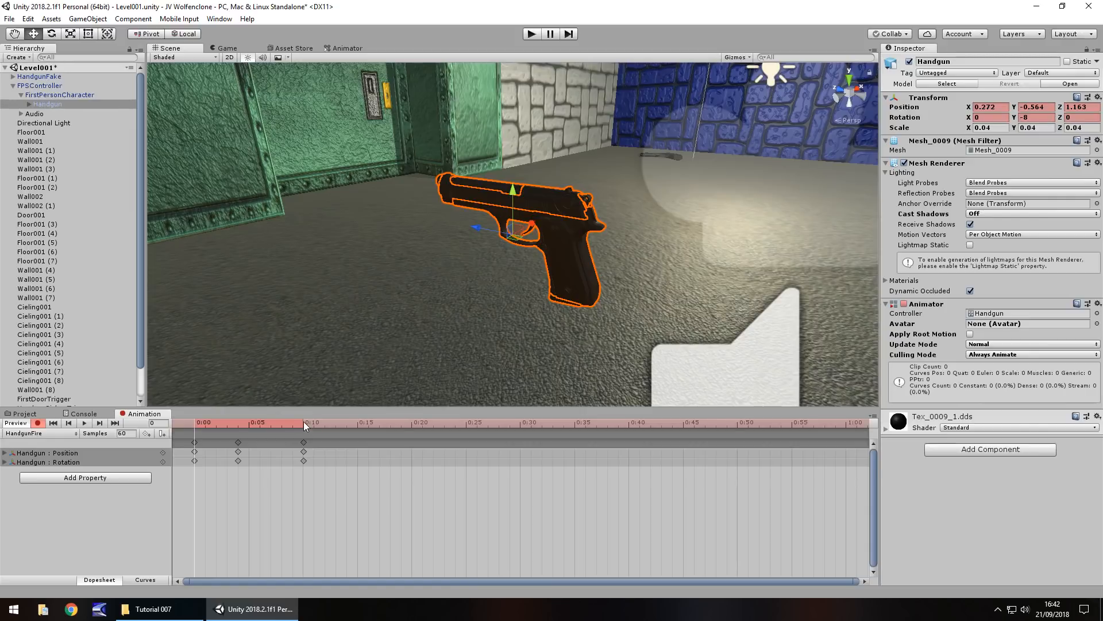
click(303, 422)
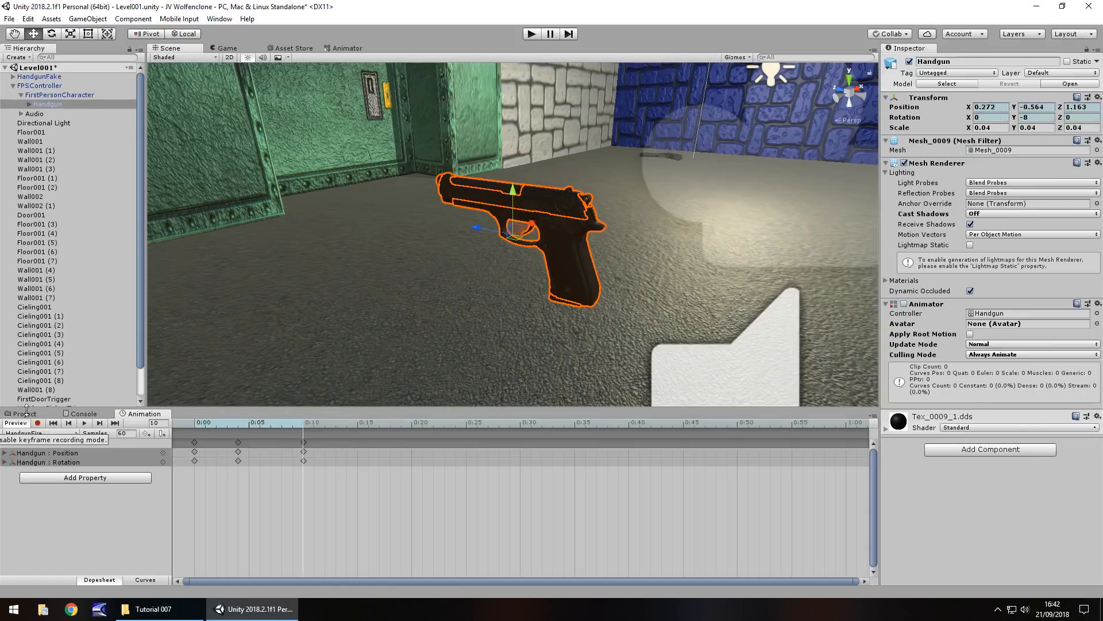
click(23, 413)
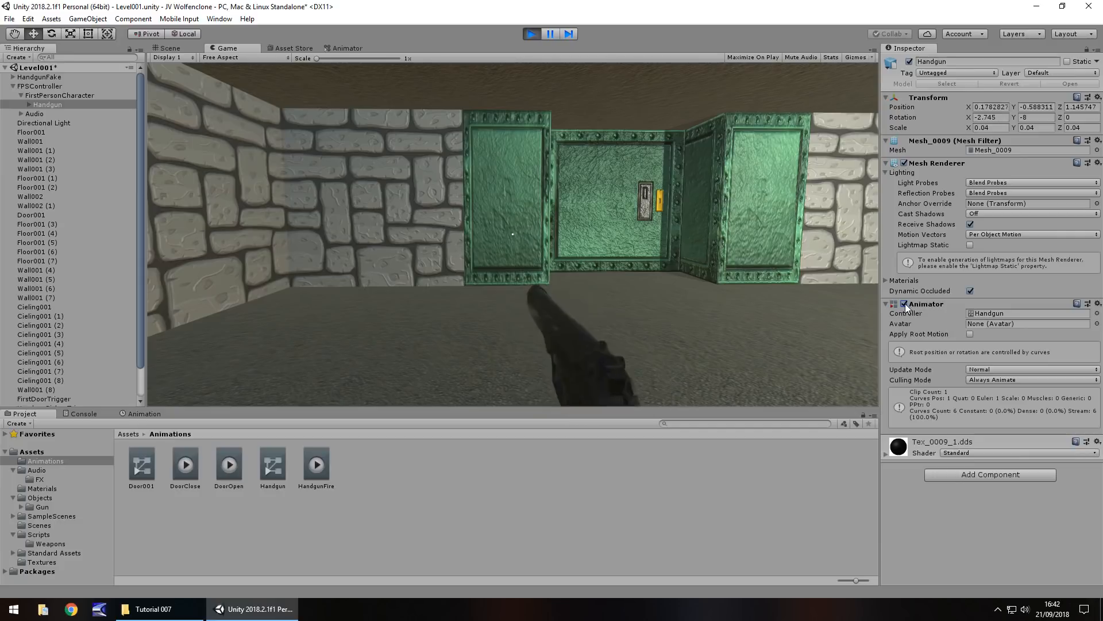
click(531, 32)
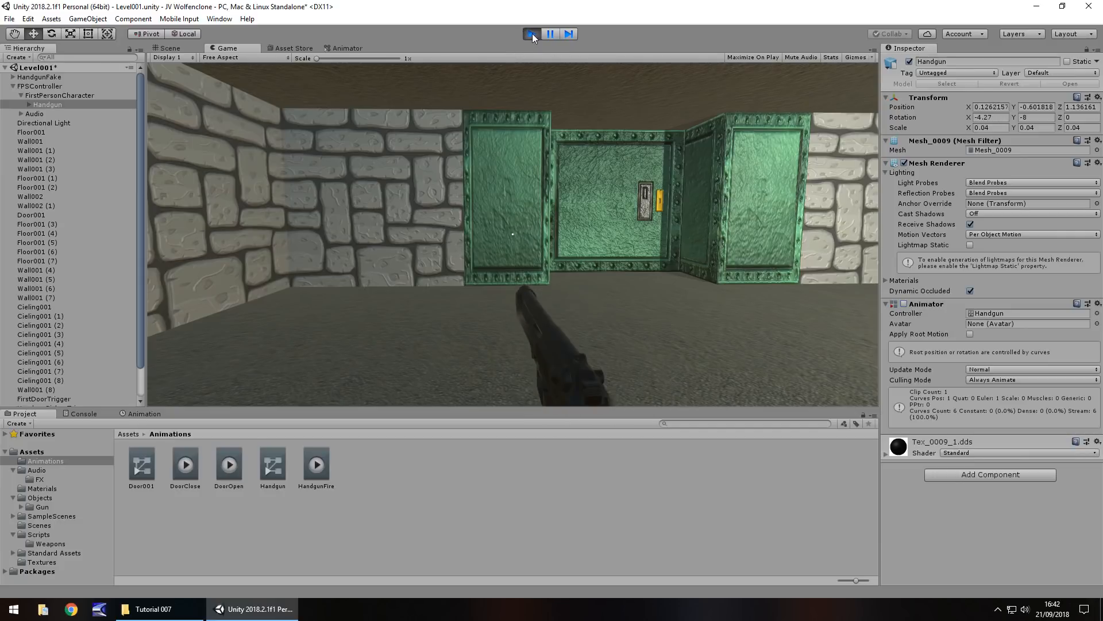
click(531, 33)
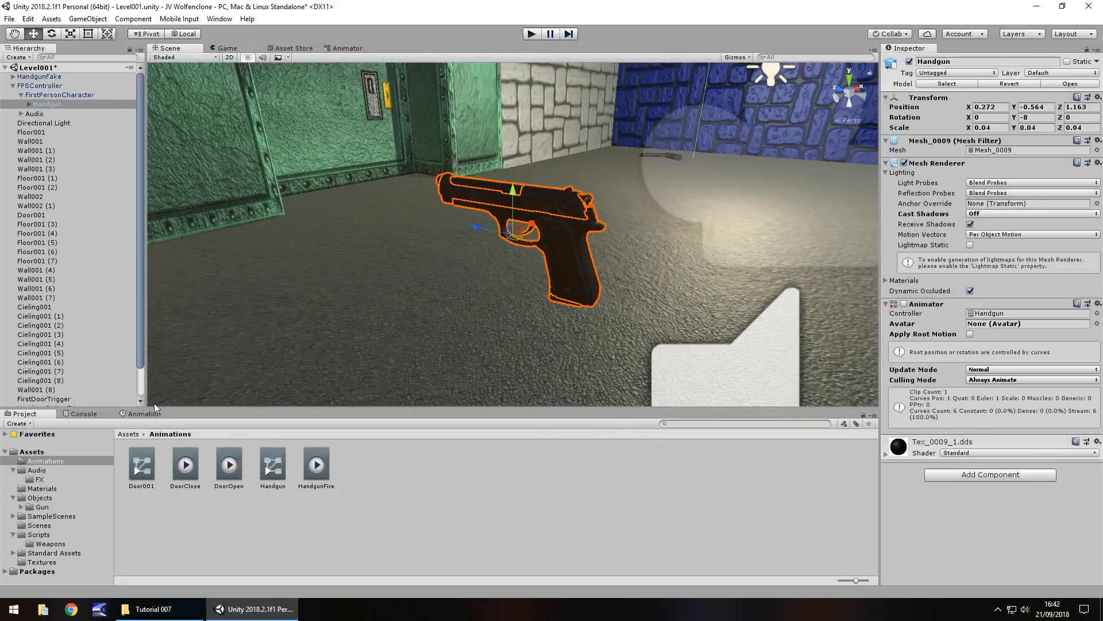
click(142, 413)
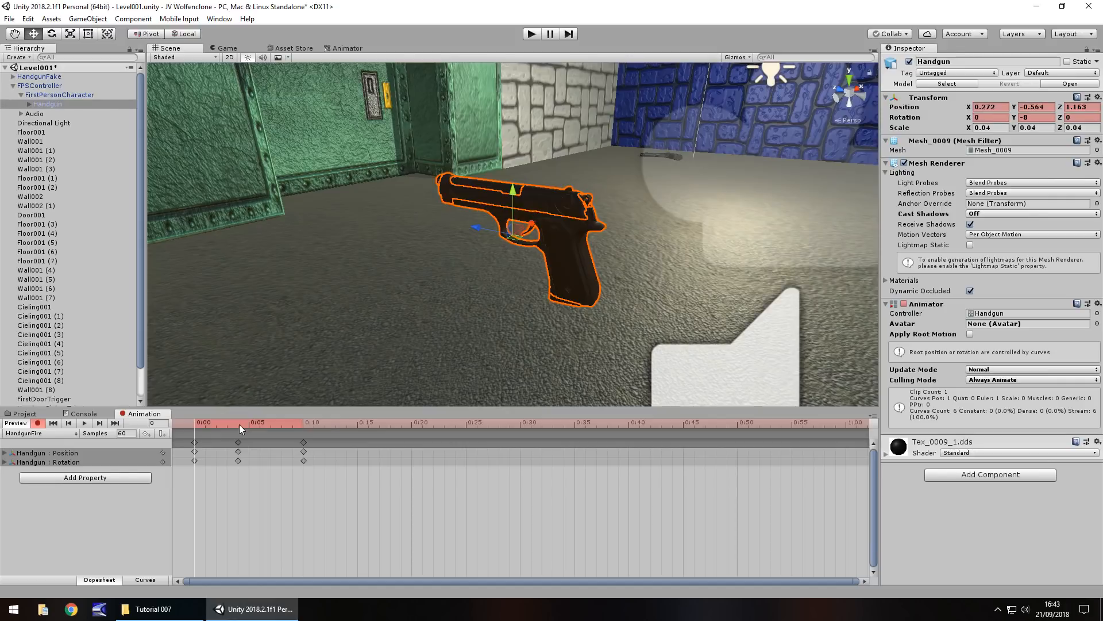
Step: Preview the handgun's frame-4 recoil pose in the scene, then deselect it
click(238, 423)
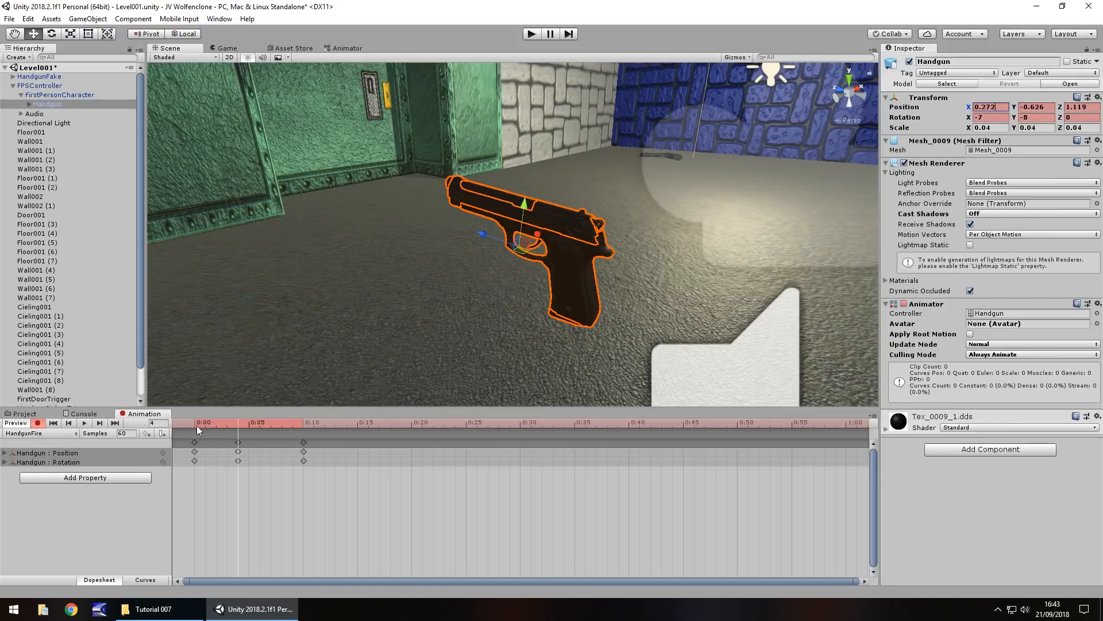
click(22, 413)
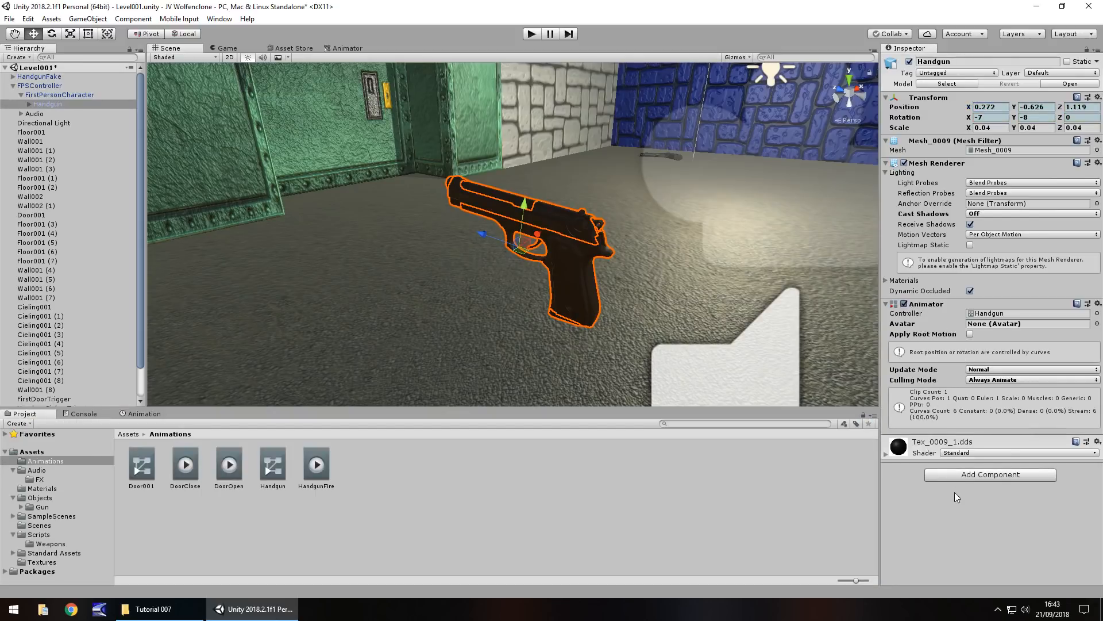
click(143, 412)
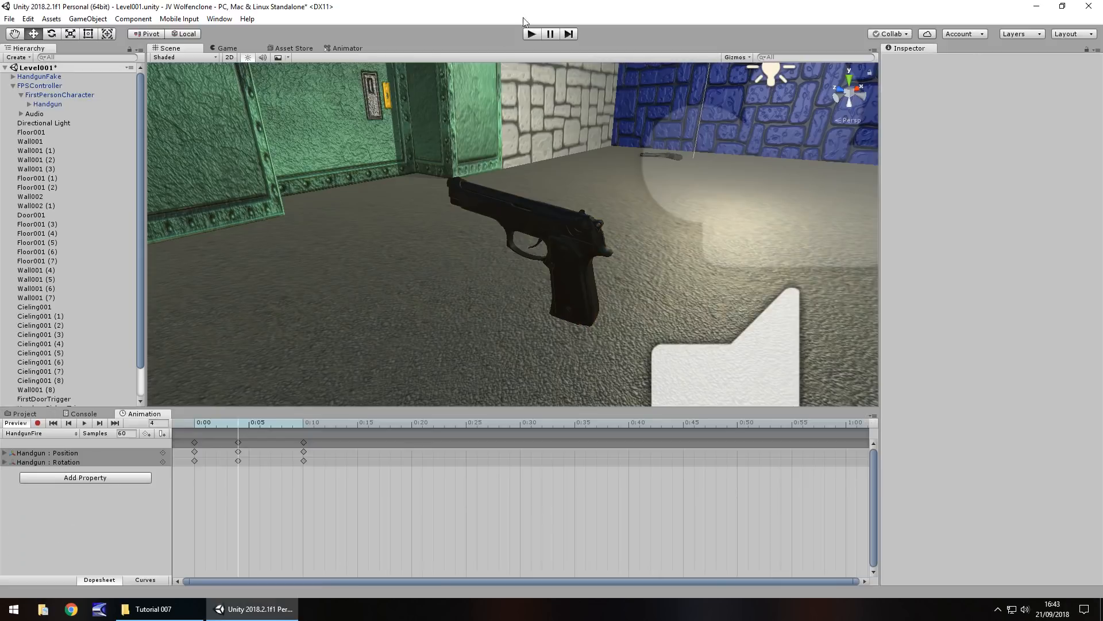
Step: Reselect the Handgun under the first-person character and inspect its Animator's Controller field
click(48, 103)
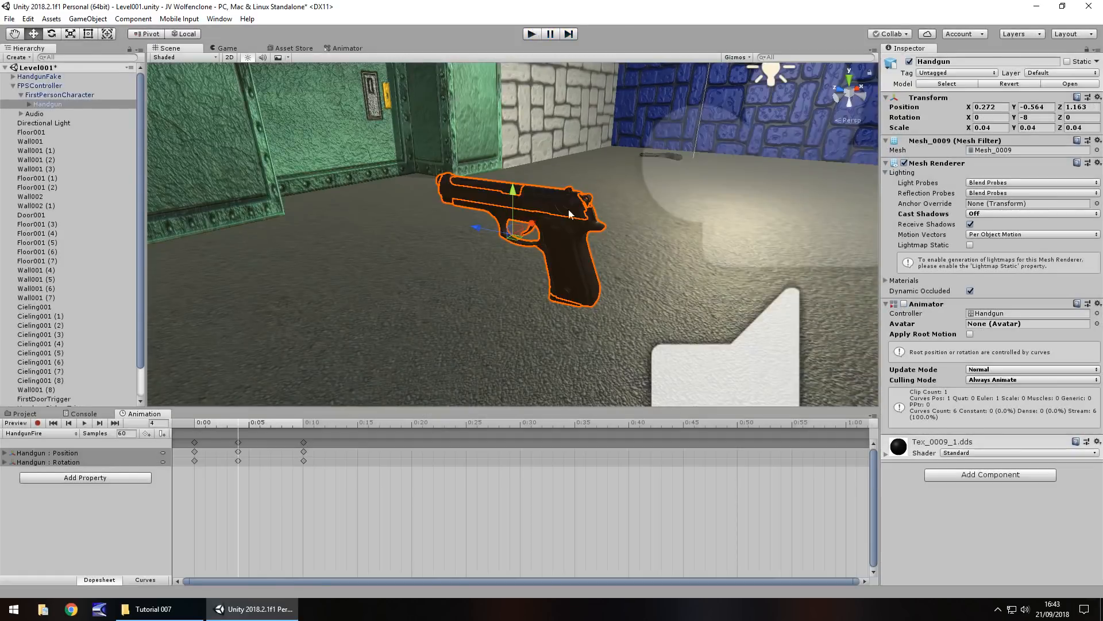
mouse_move(3, 540)
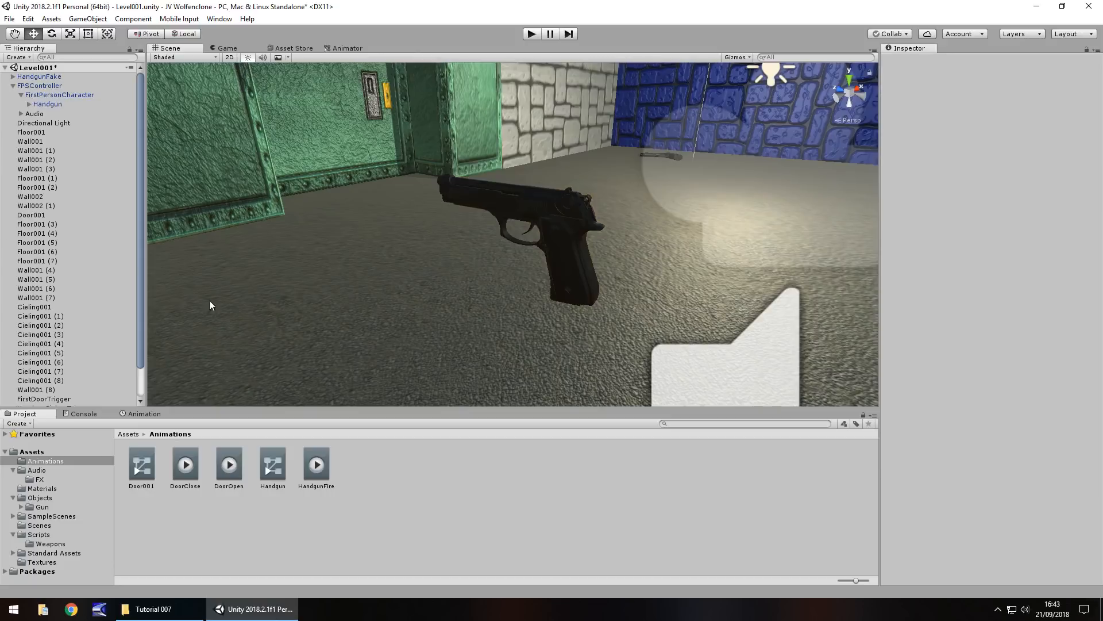
click(47, 104)
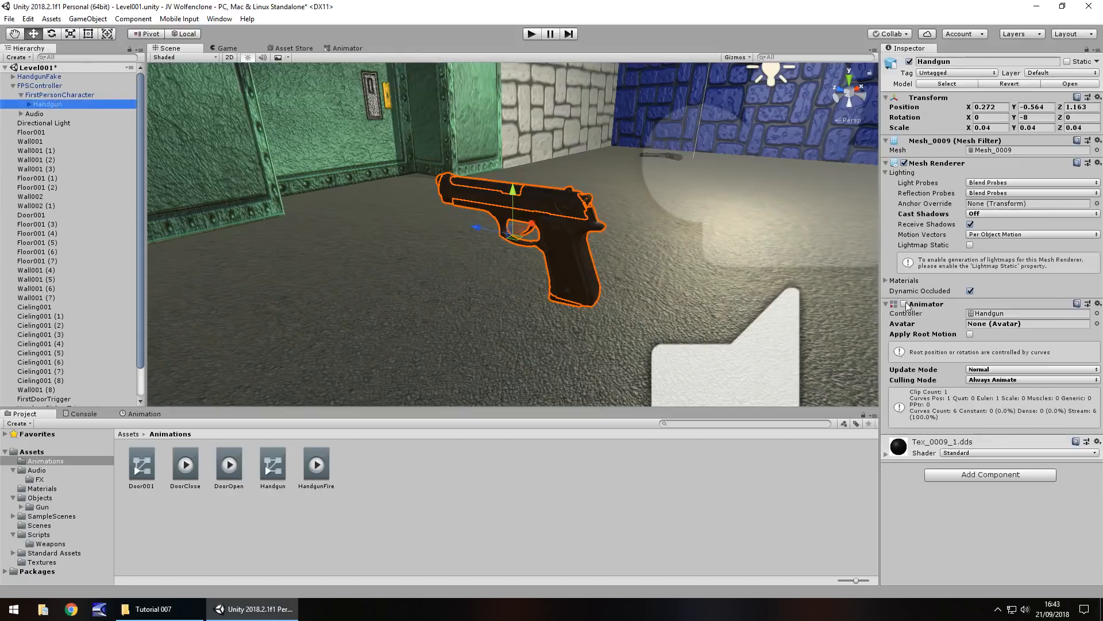
click(904, 304)
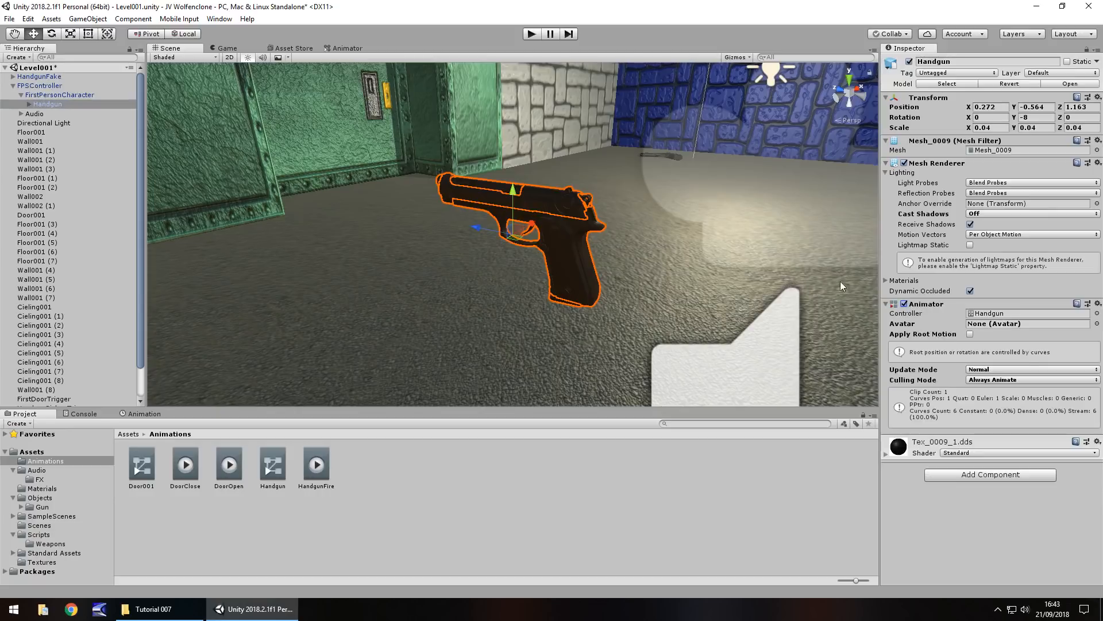
mouse_move(482, 196)
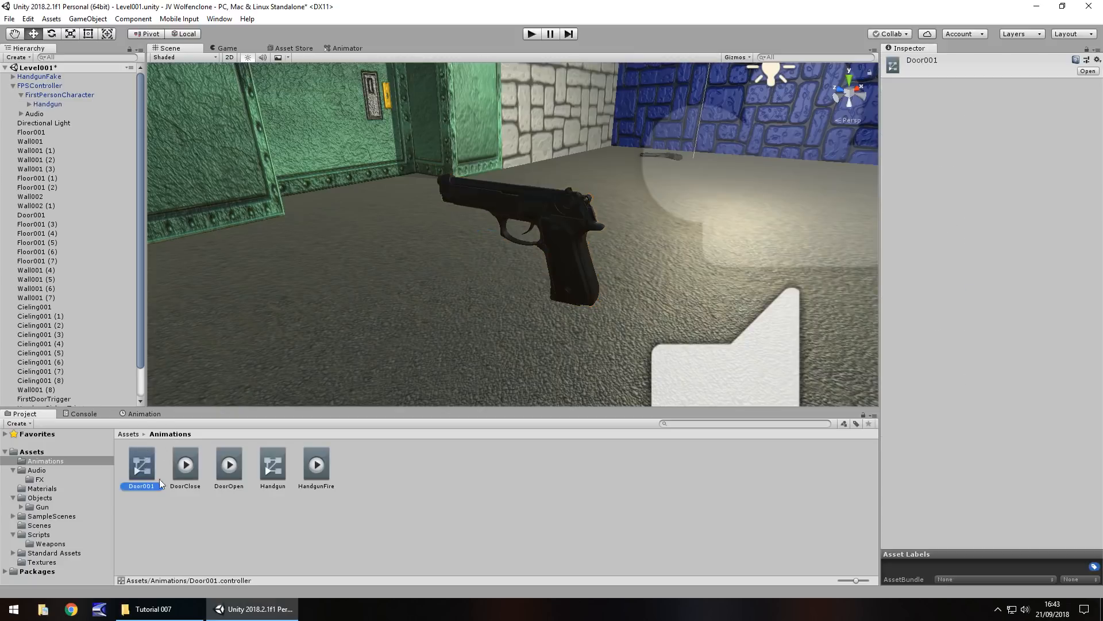
Step: Add a new empty state to the Handgun controller's state graph
click(347, 48)
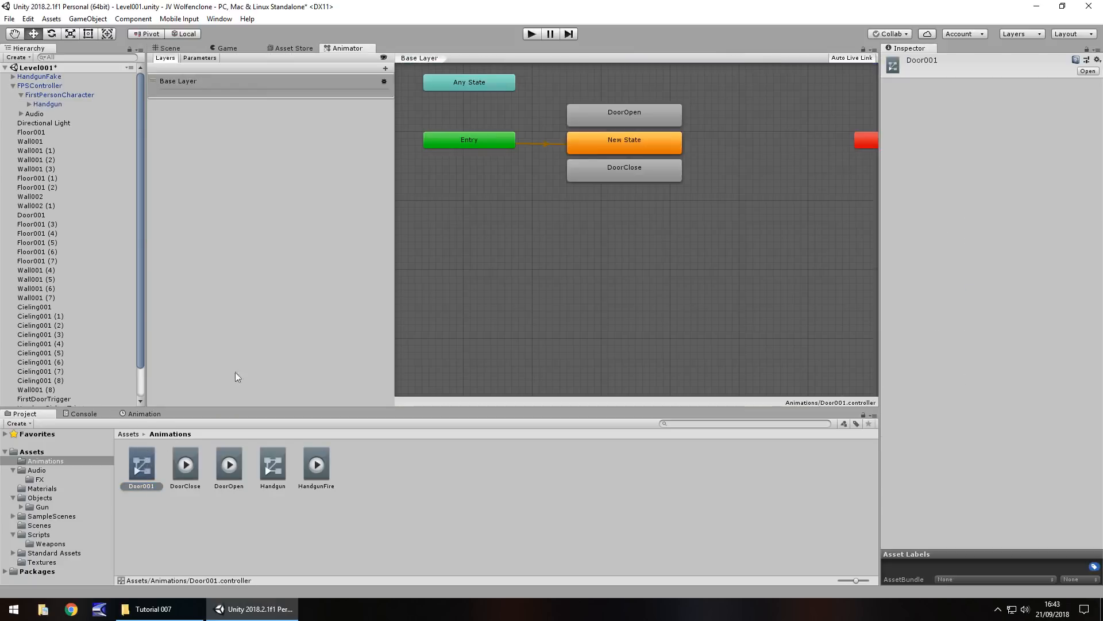
mouse_move(635, 151)
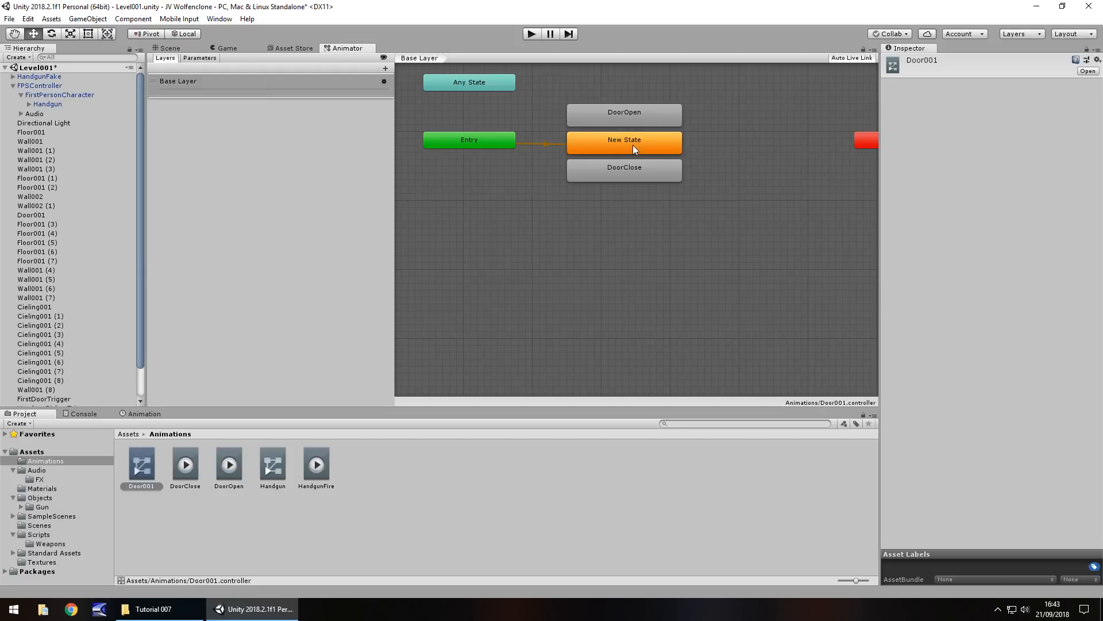
mouse_move(274, 467)
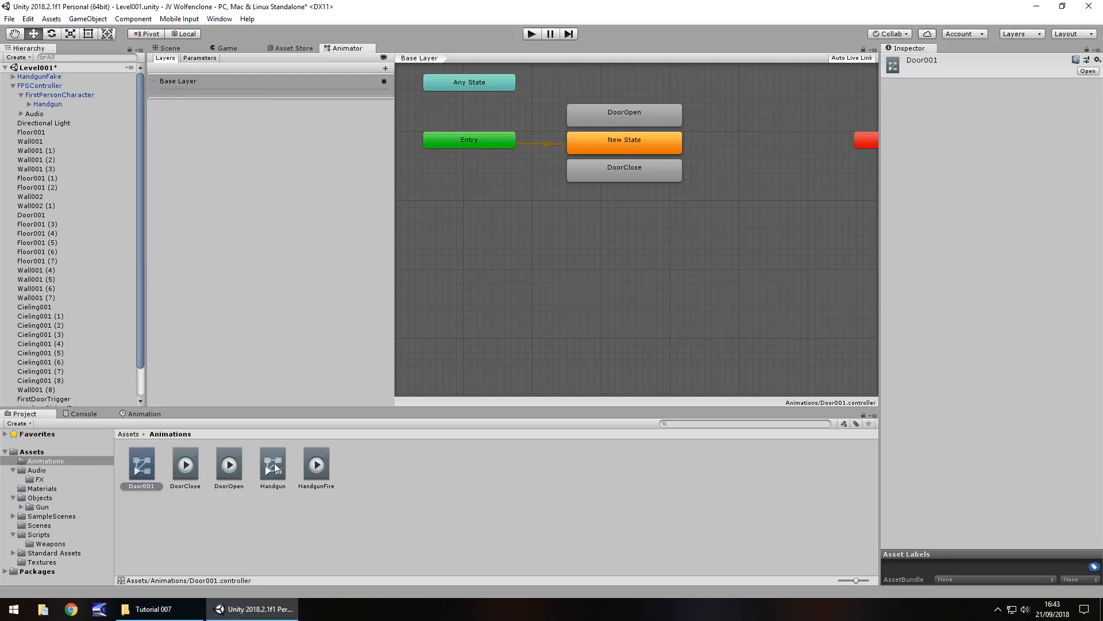
click(273, 463)
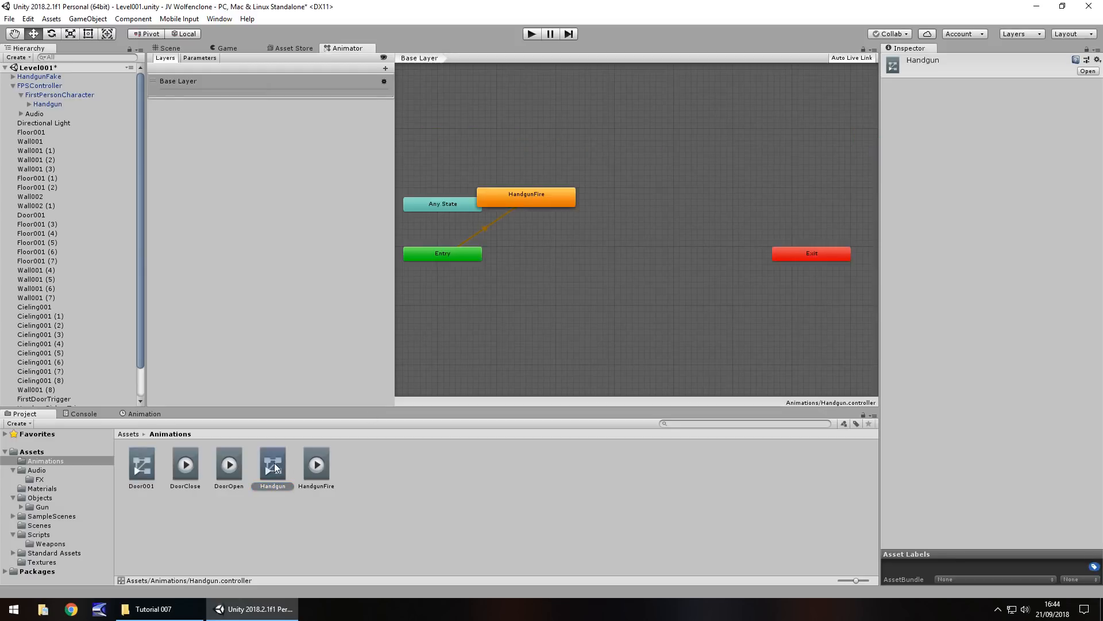
mouse_move(365, 338)
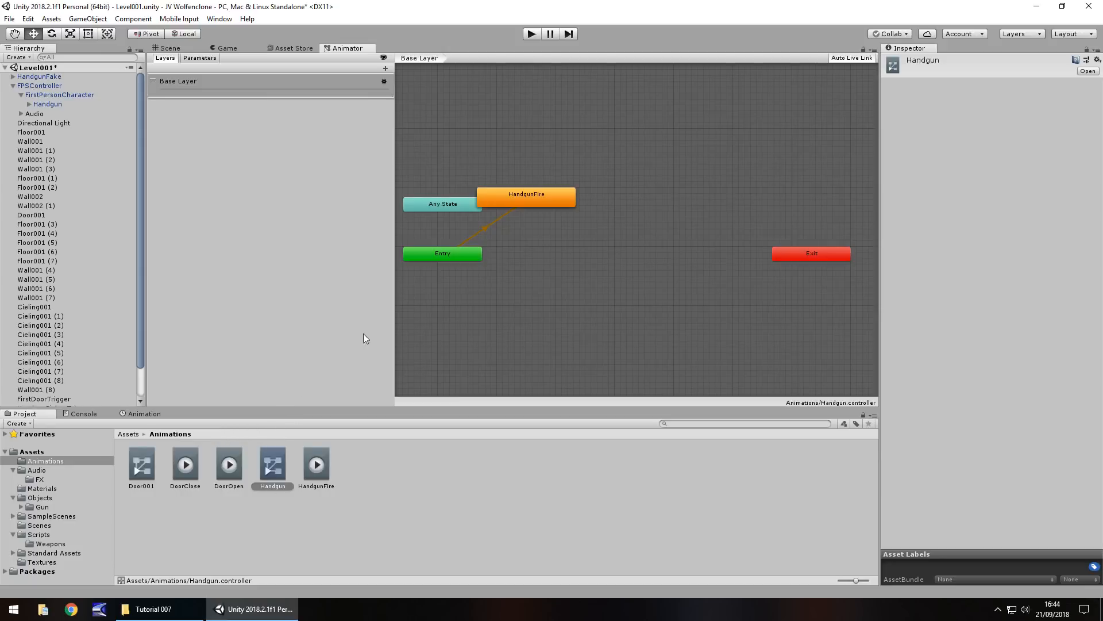
right_click(541, 262)
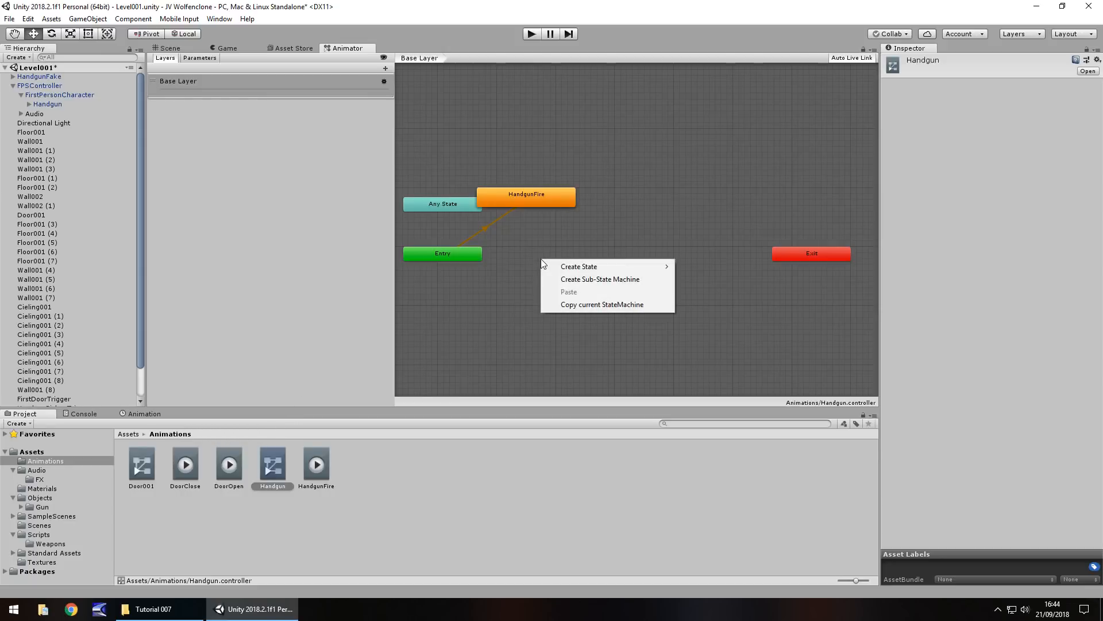
click(578, 267)
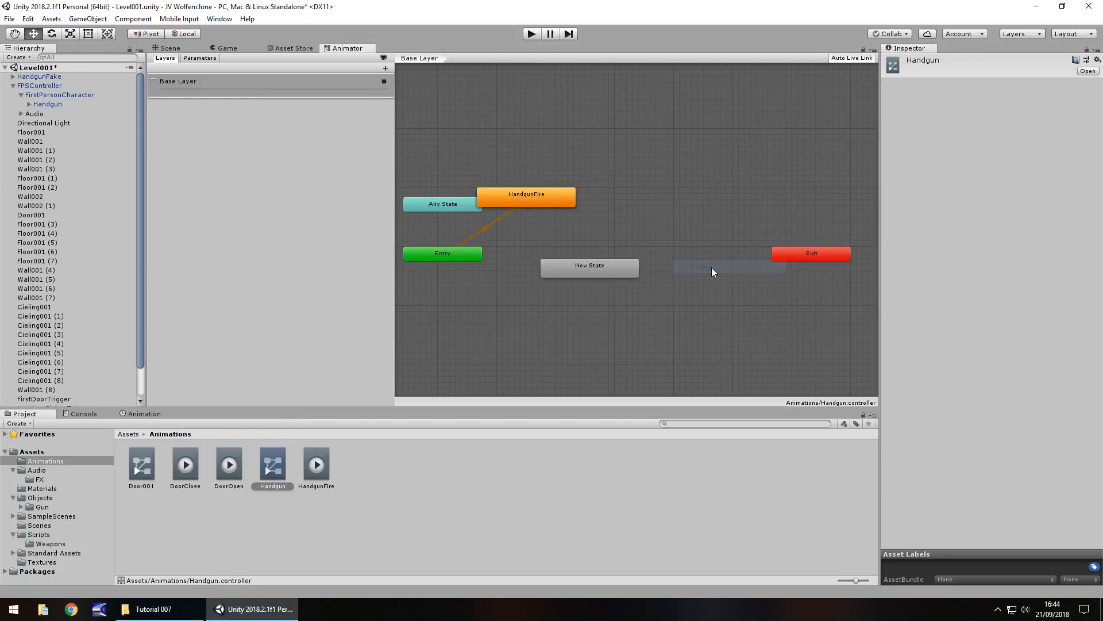
Step: Make New State the layer default and move HandgunFire below it as a separate state
right_click(589, 267)
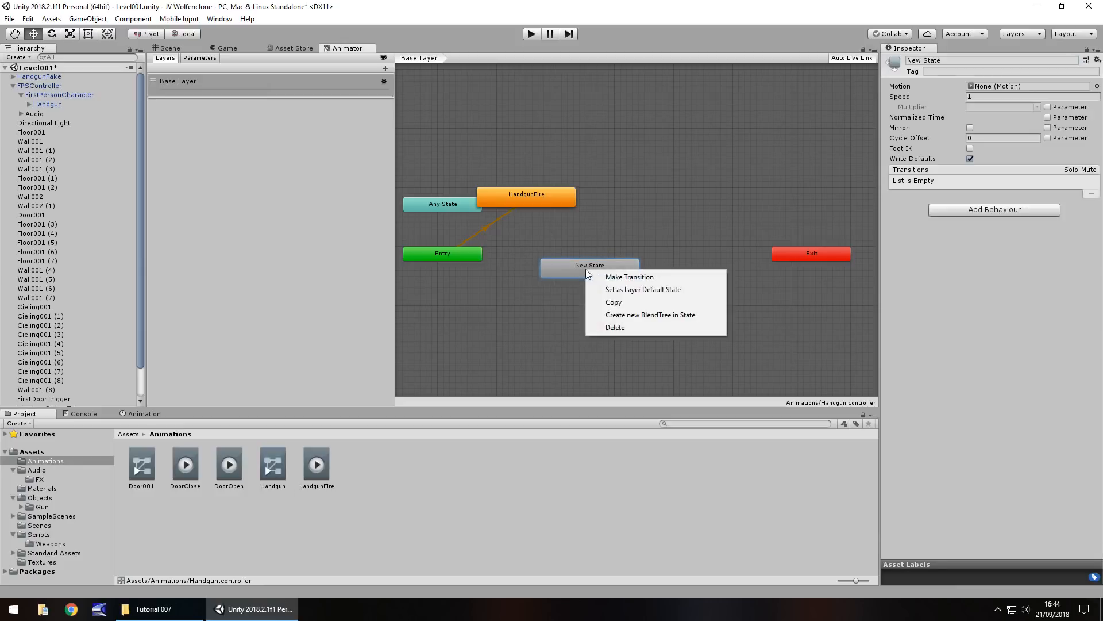
mouse_move(649, 289)
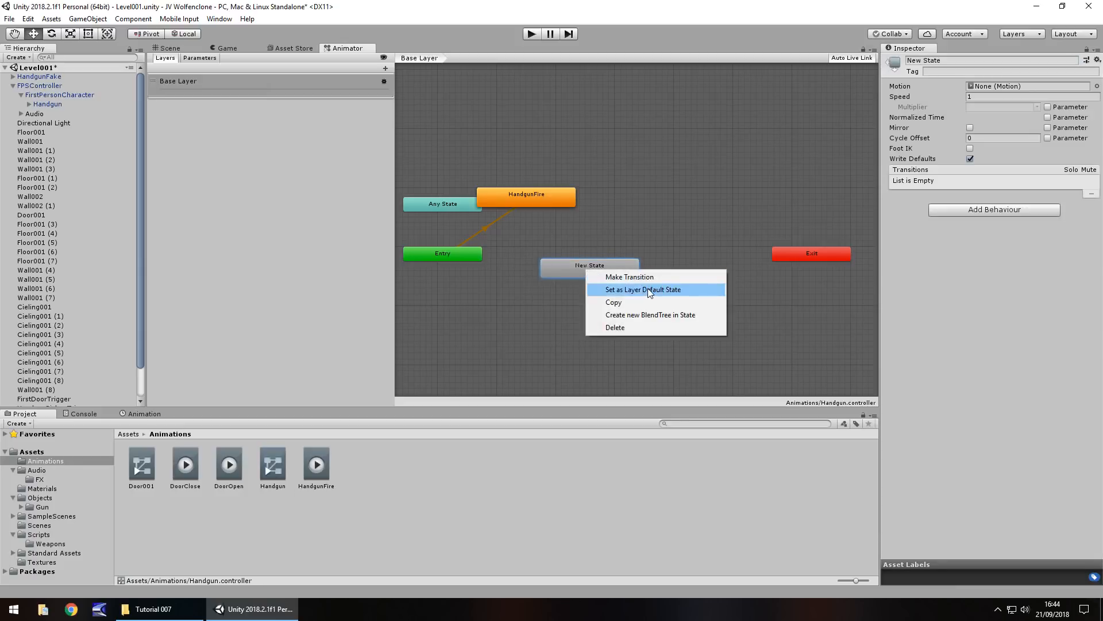
click(642, 290)
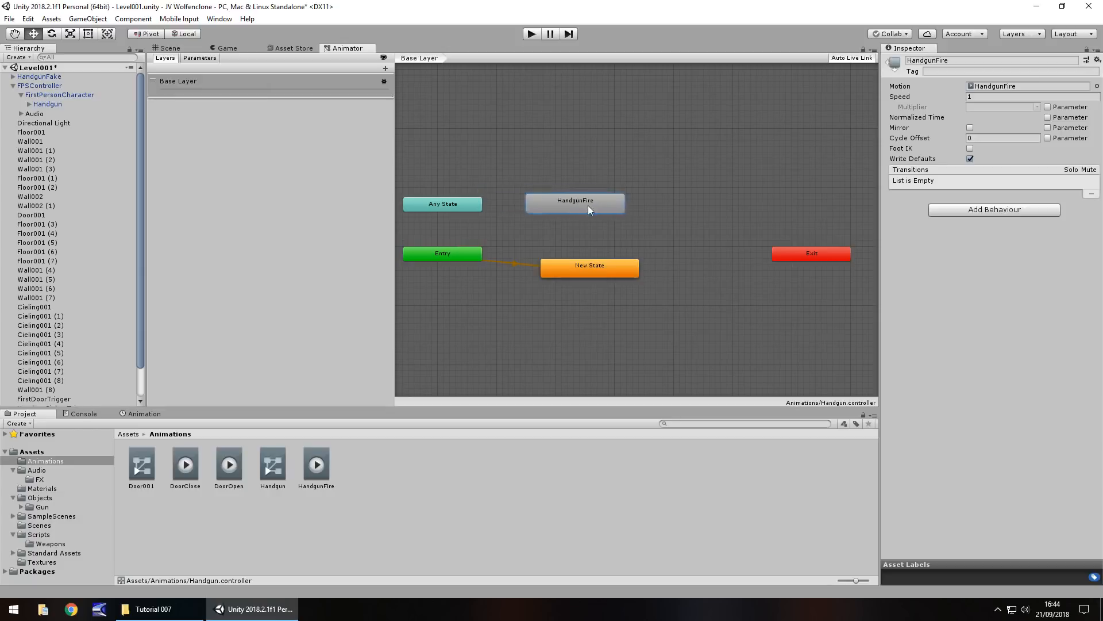
drag(575, 203, 587, 289)
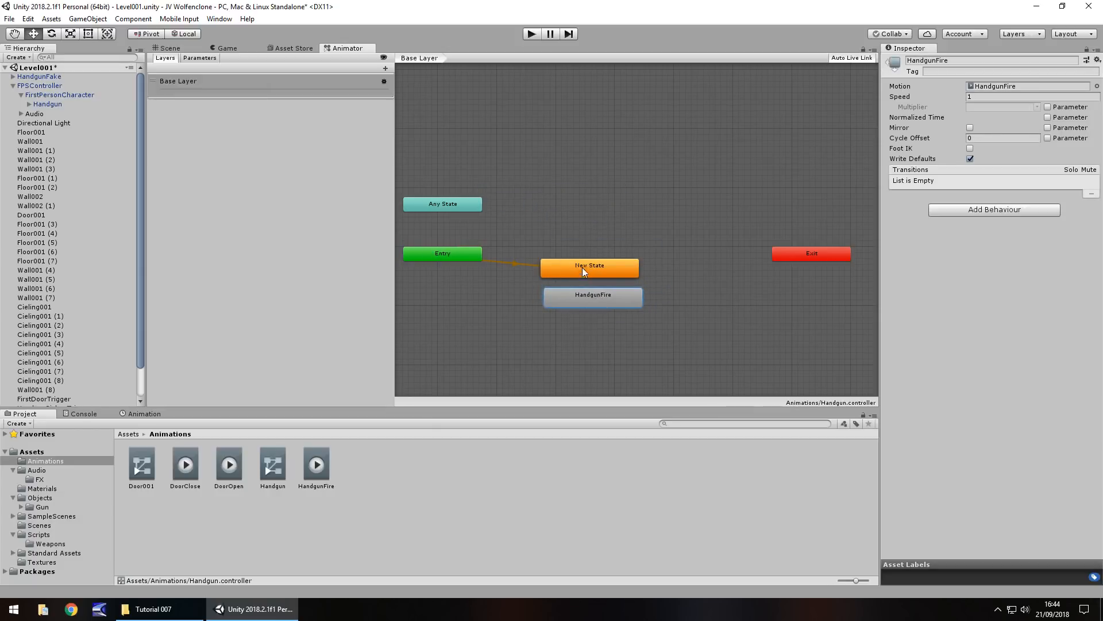
click(163, 48)
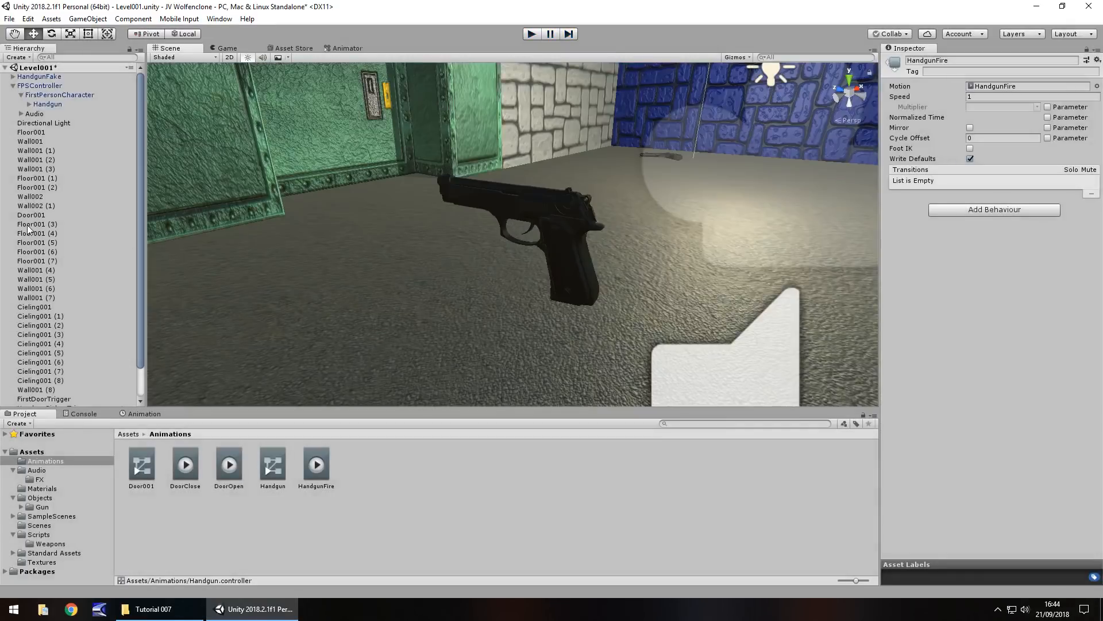
Step: Untick Loop Time on the HandgunFire clip so it plays once
click(316, 463)
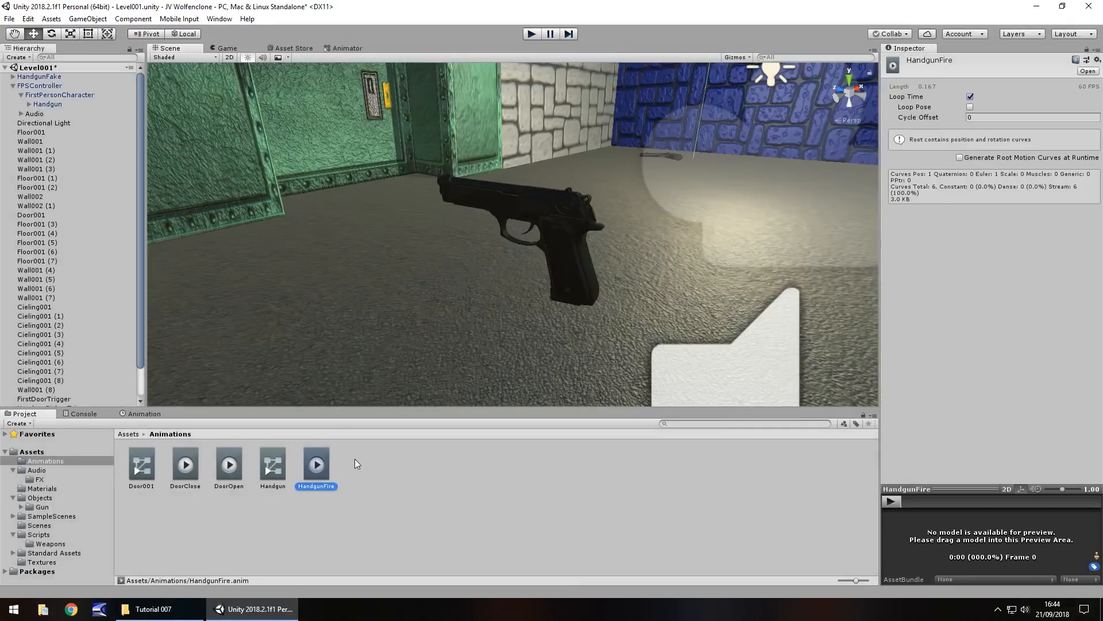
click(970, 96)
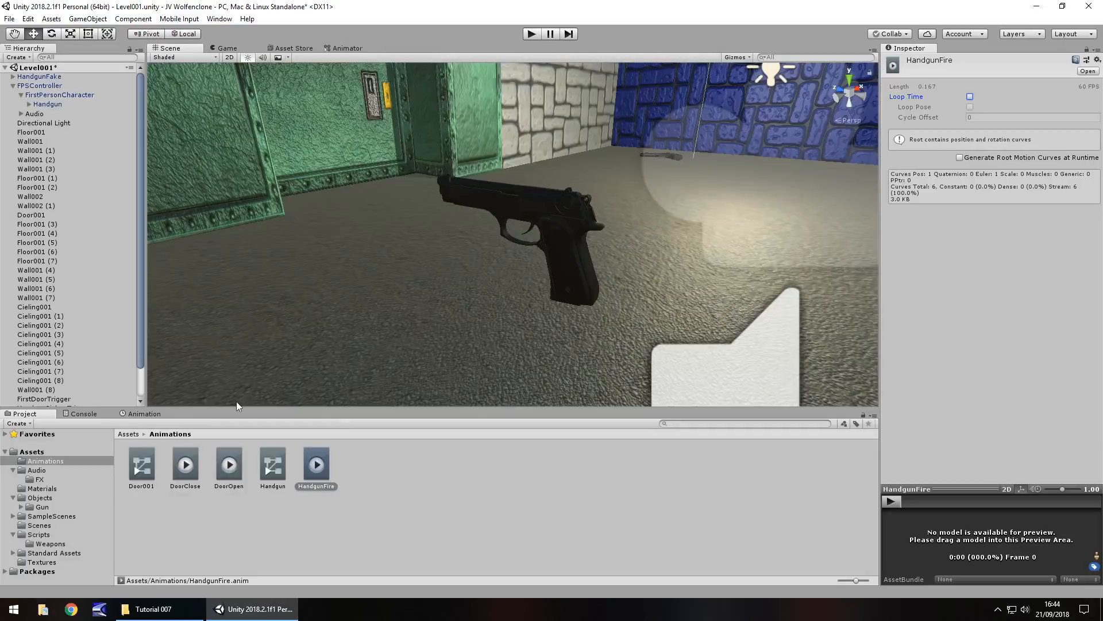
mouse_move(458, 483)
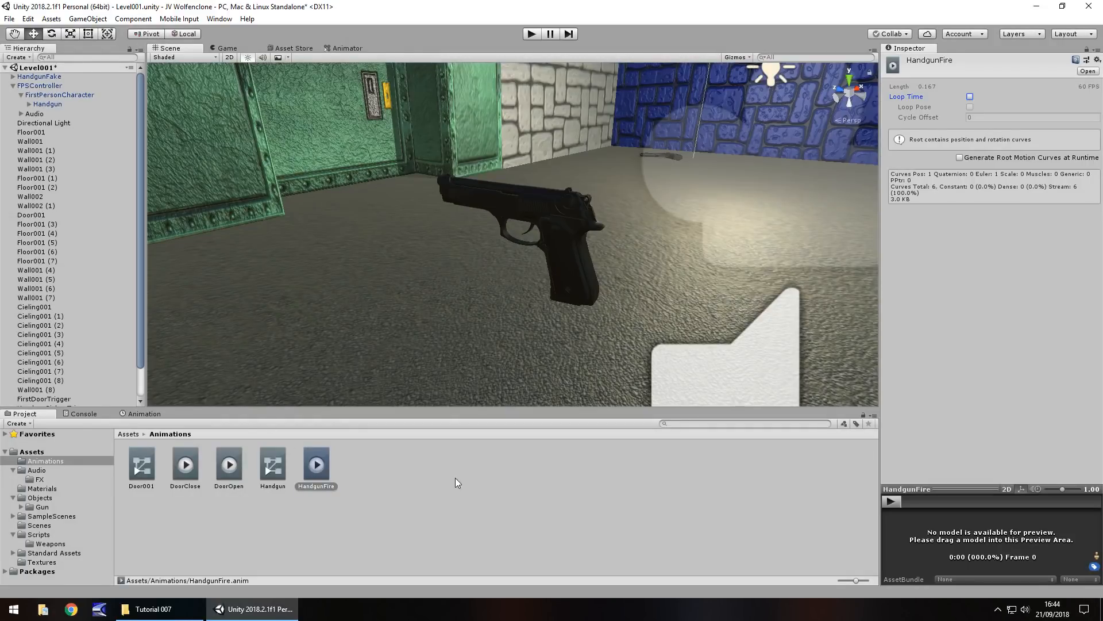
mouse_move(400, 463)
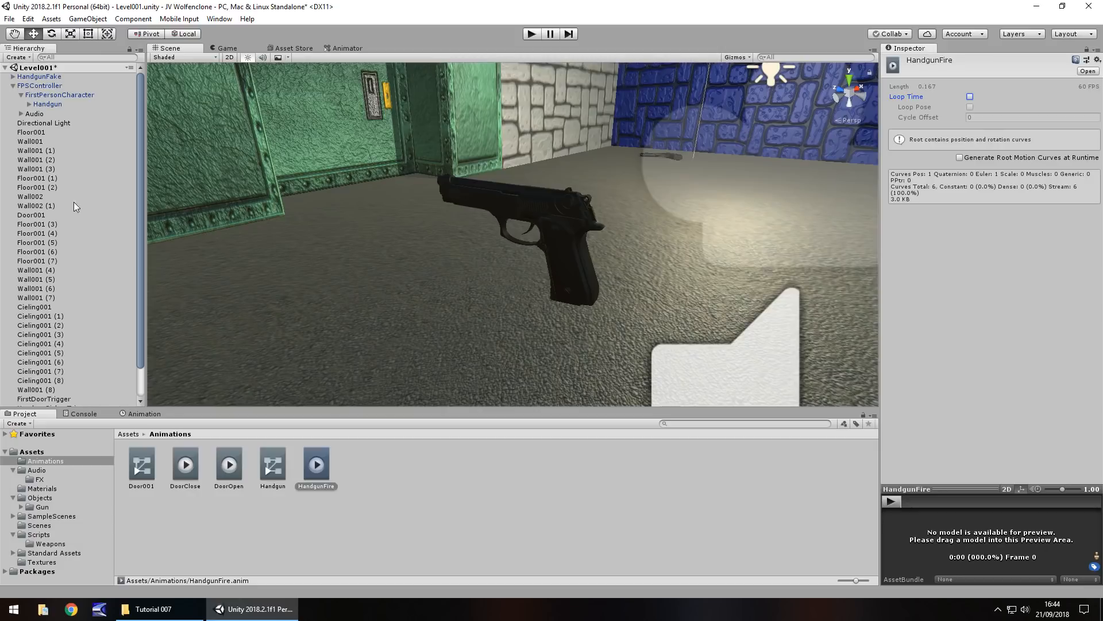
mouse_move(38, 493)
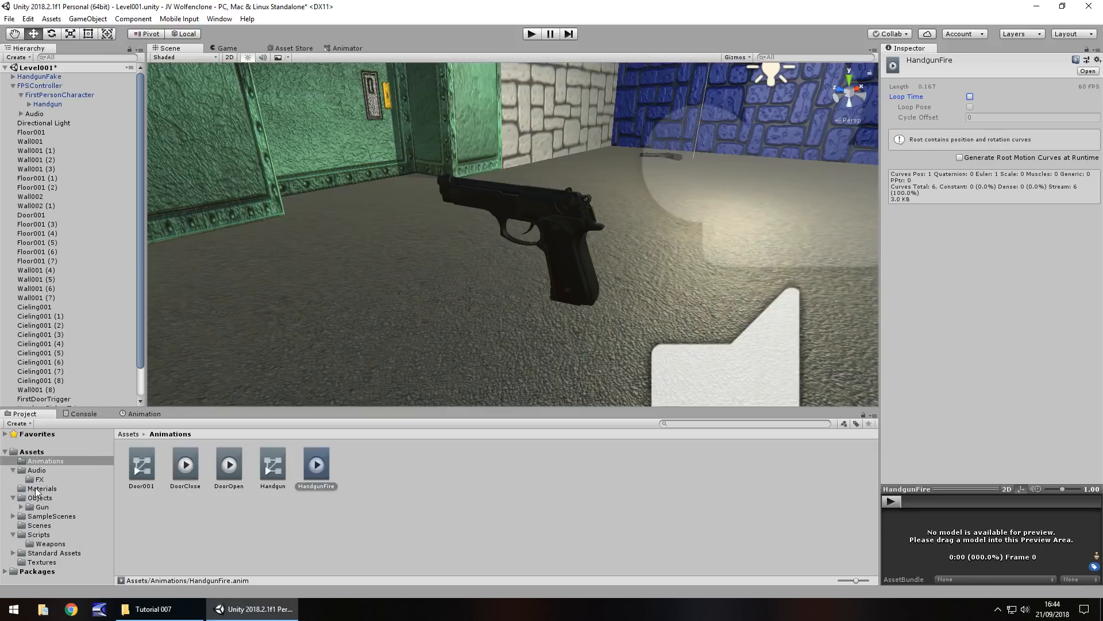
mouse_move(285, 522)
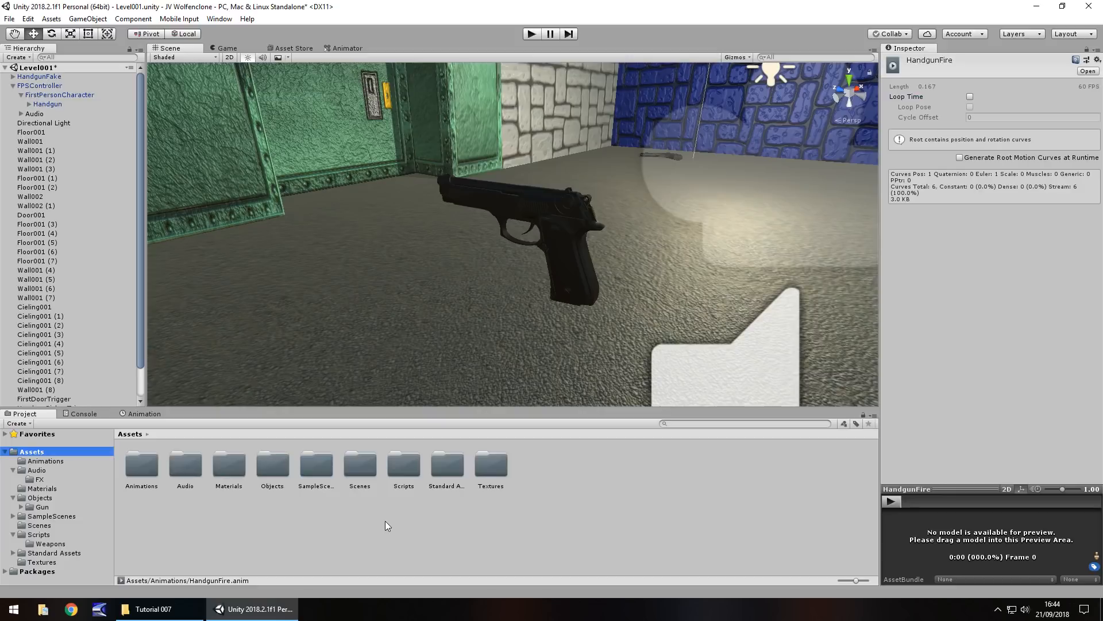
mouse_move(487, 469)
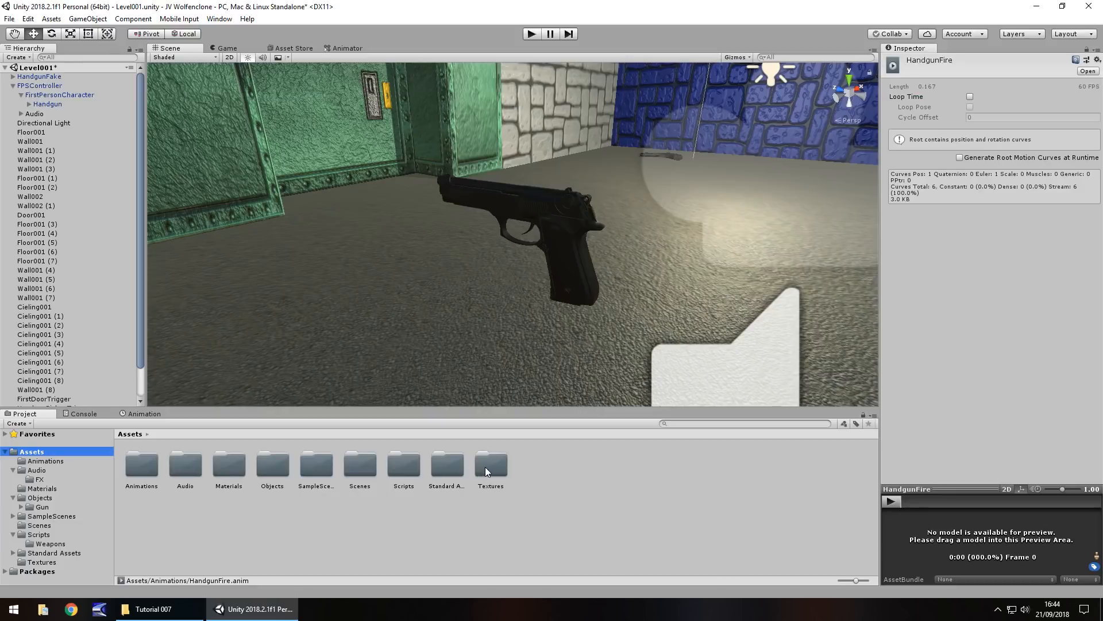
click(145, 609)
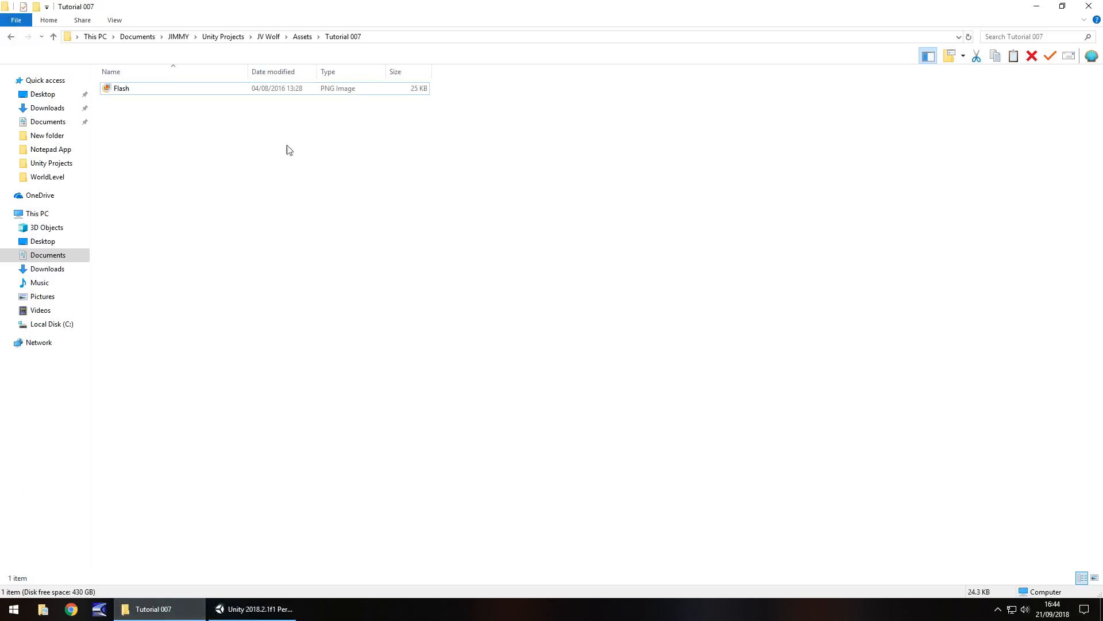
Step: Drag Flash.png from the Tutorial 007 folder into the project's Textures folder
click(252, 609)
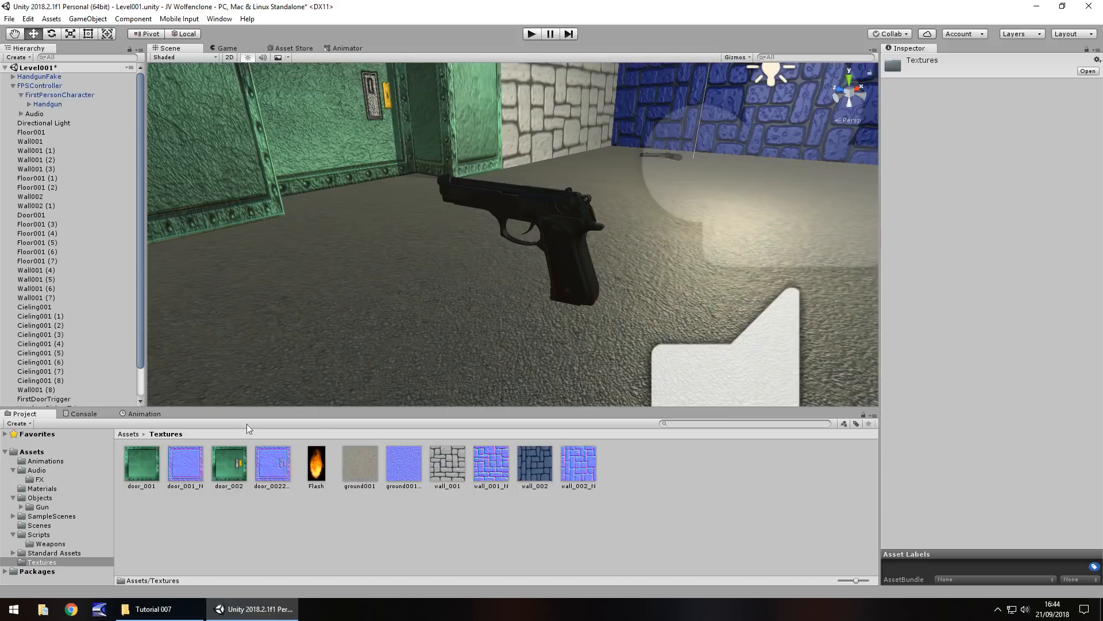
mouse_move(318, 323)
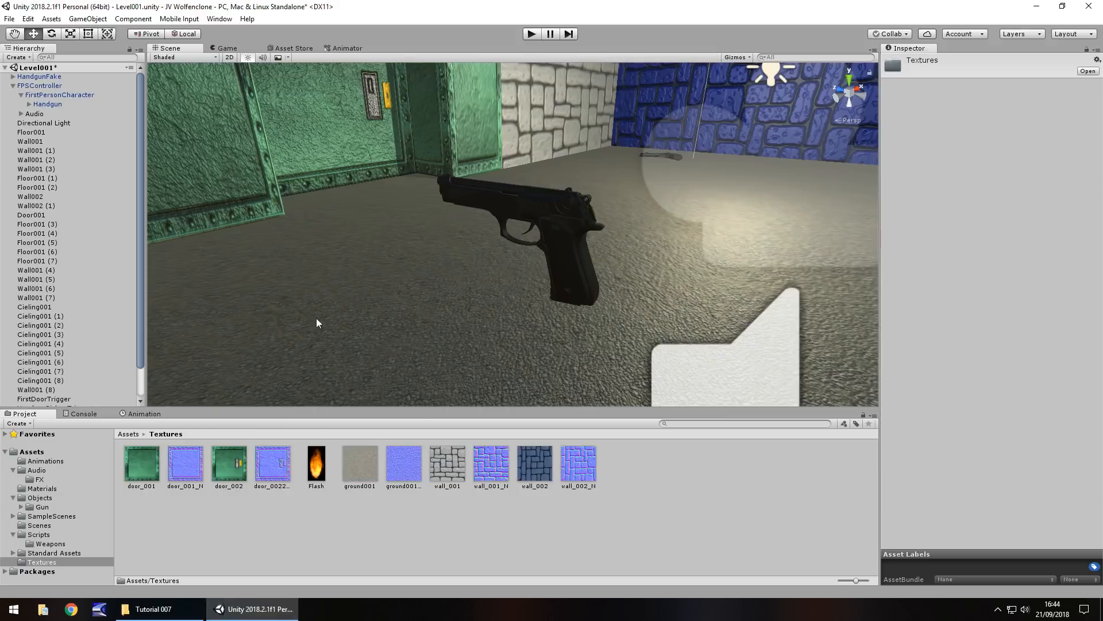
drag(318, 321, 447, 244)
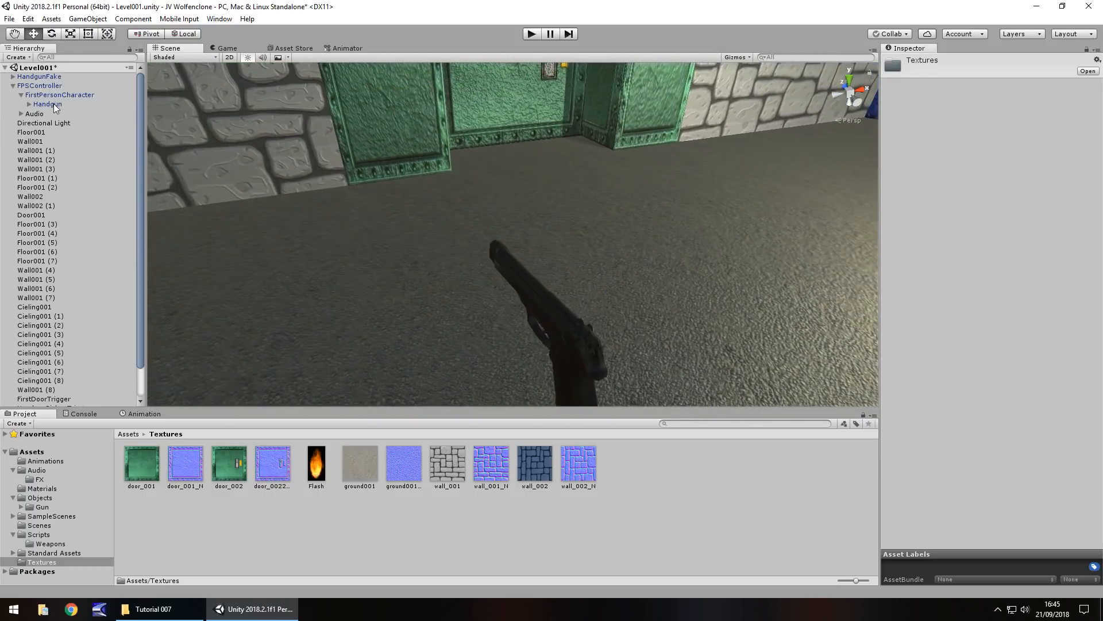
Step: Create a Plane as a child of the Handgun for the muzzle flash
right_click(46, 103)
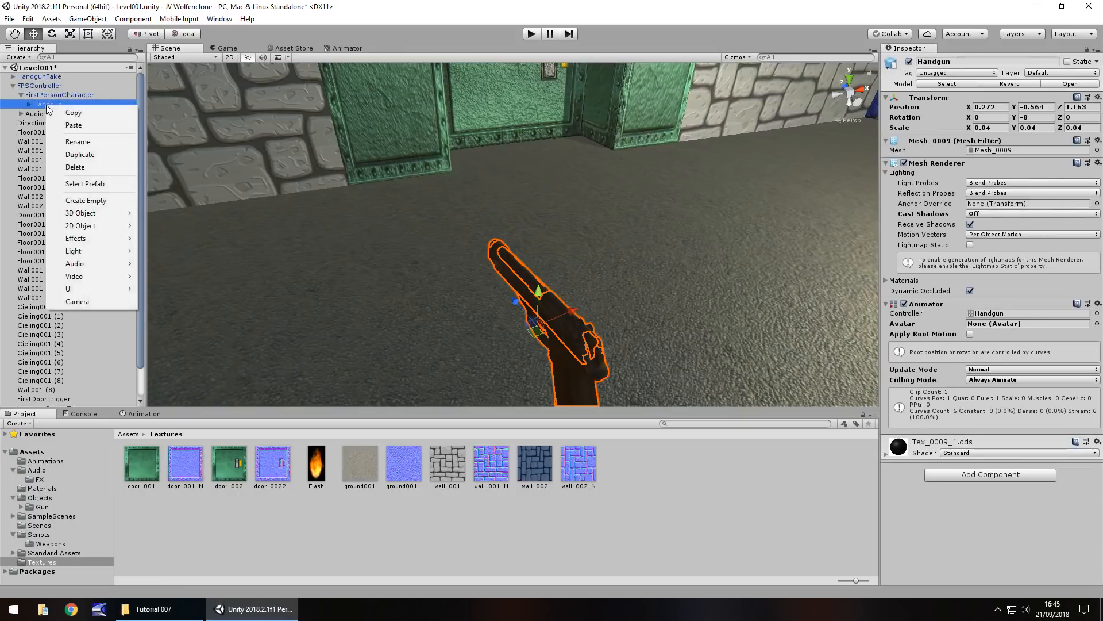
mouse_move(80, 212)
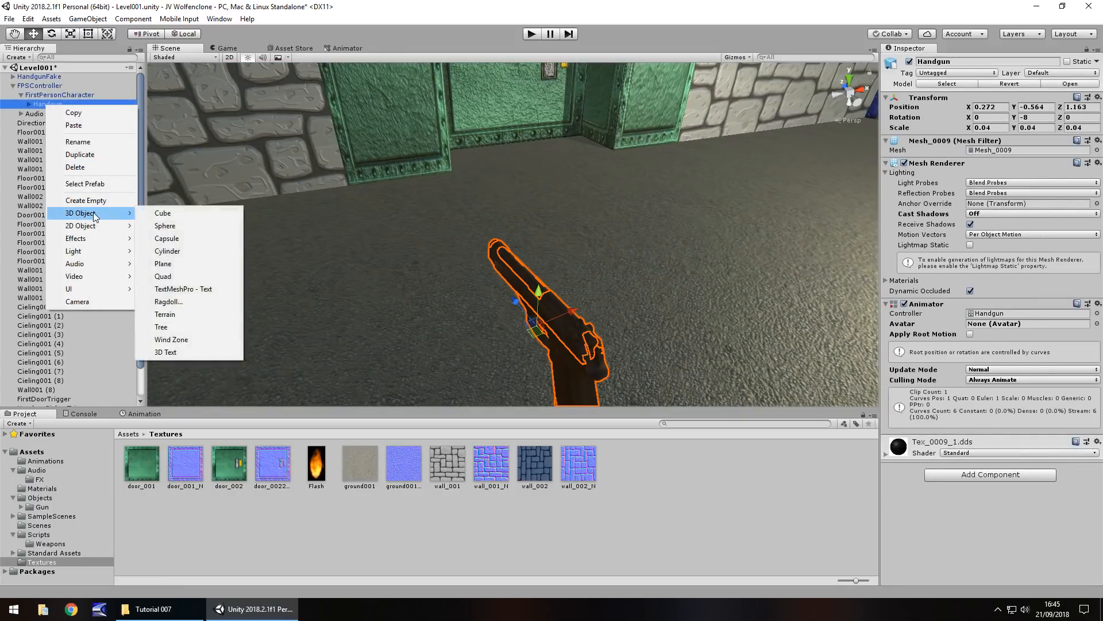
mouse_move(168, 270)
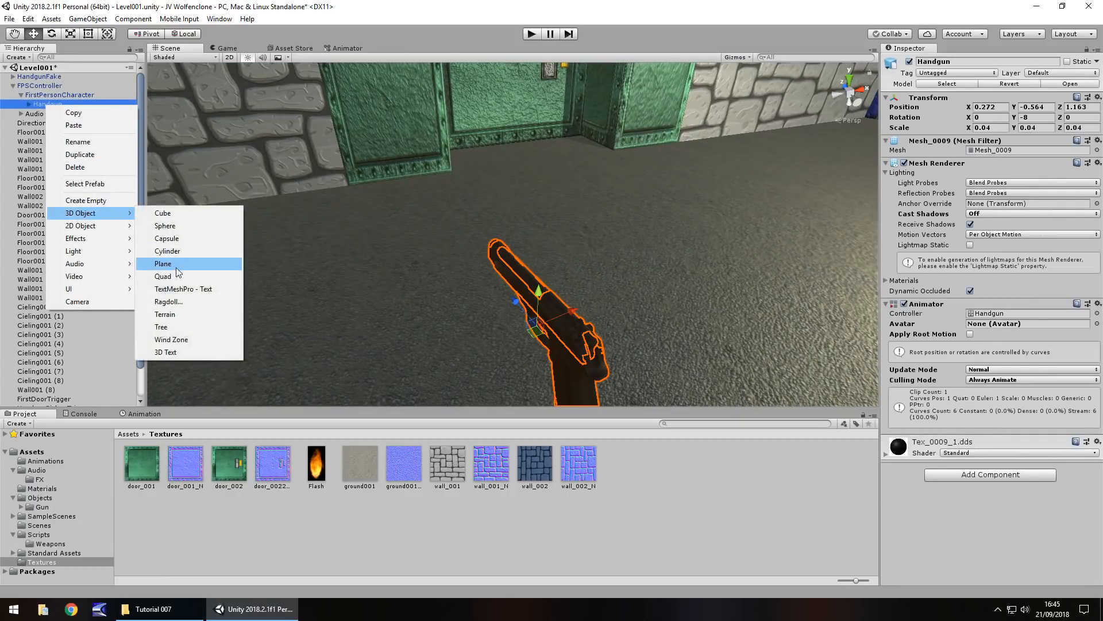
click(163, 263)
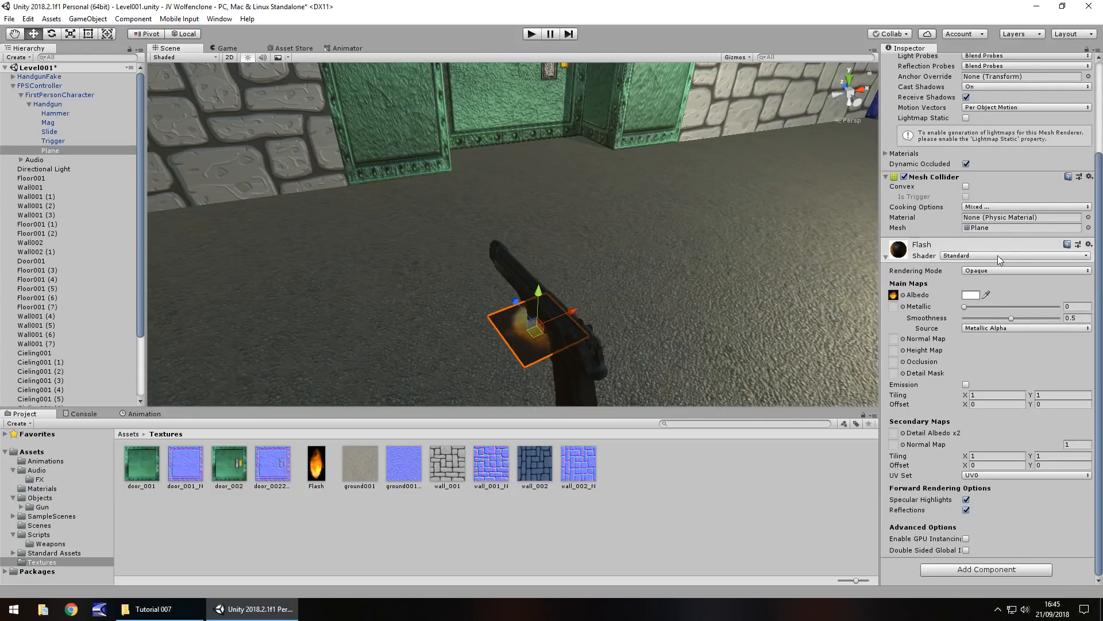
Step: Set the Flash material's shader to Particles/Additive and push the plane forward along the gun
click(1016, 255)
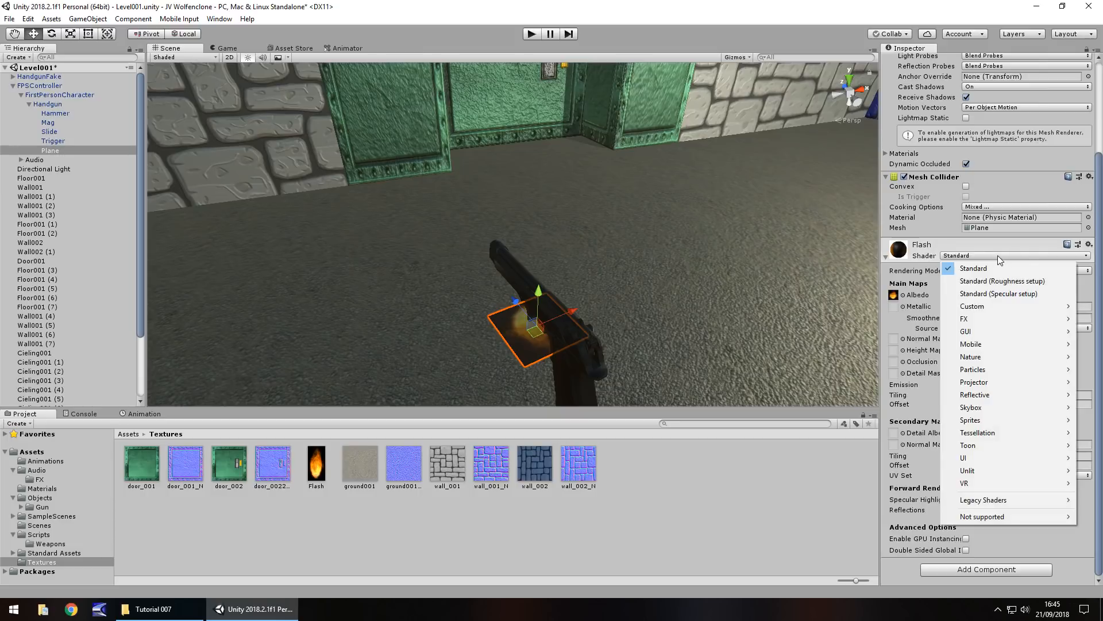
mouse_move(998, 269)
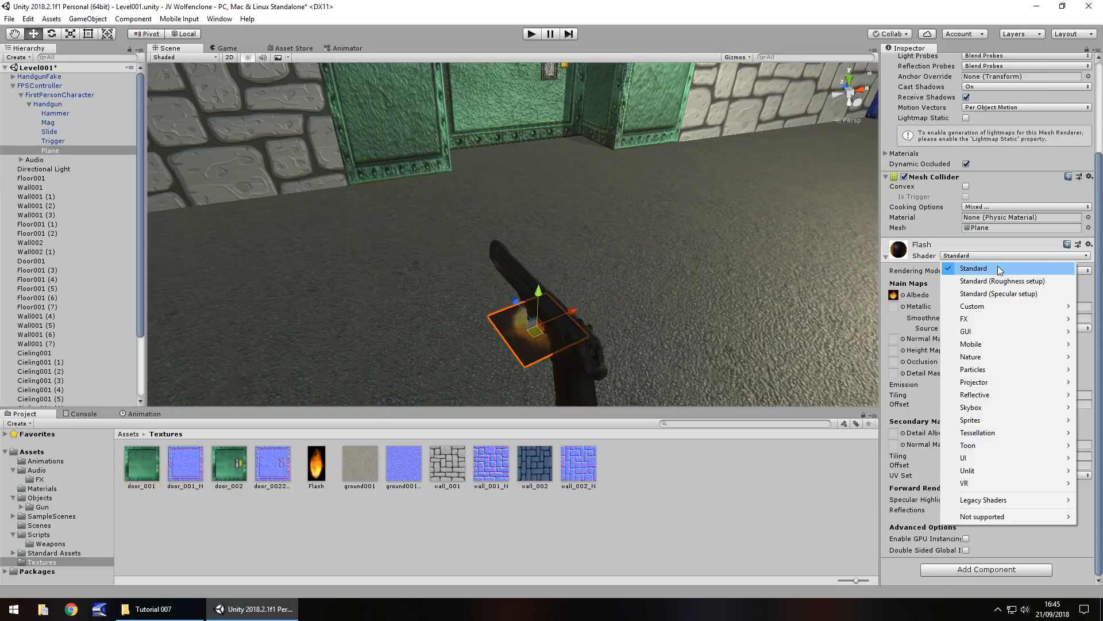
mouse_move(972, 369)
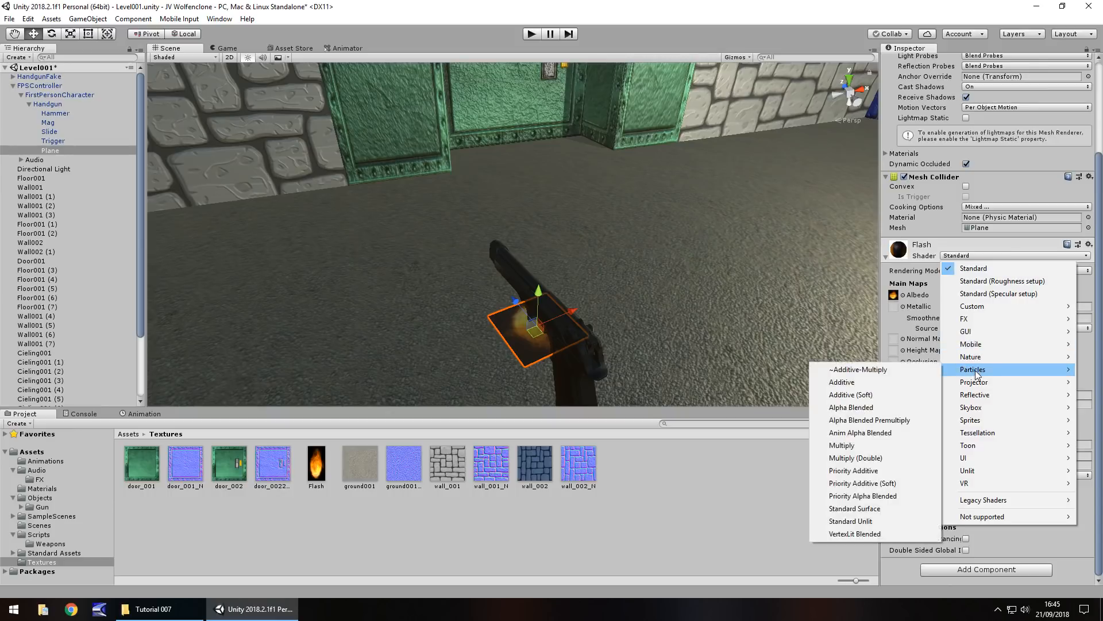
click(841, 382)
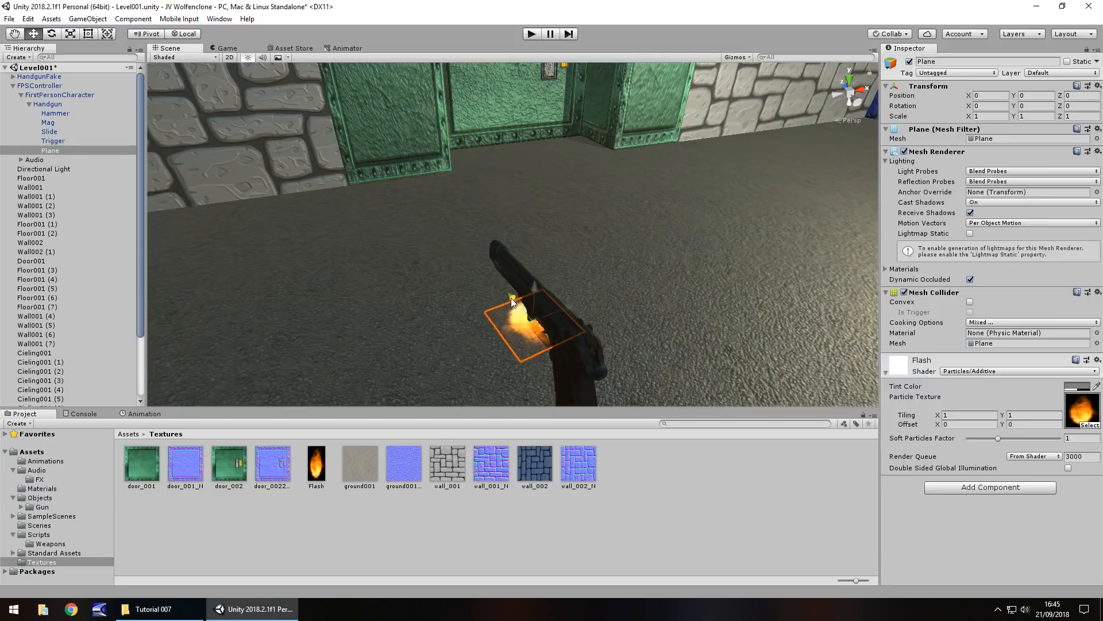
drag(510, 299, 469, 249)
text(20.6)
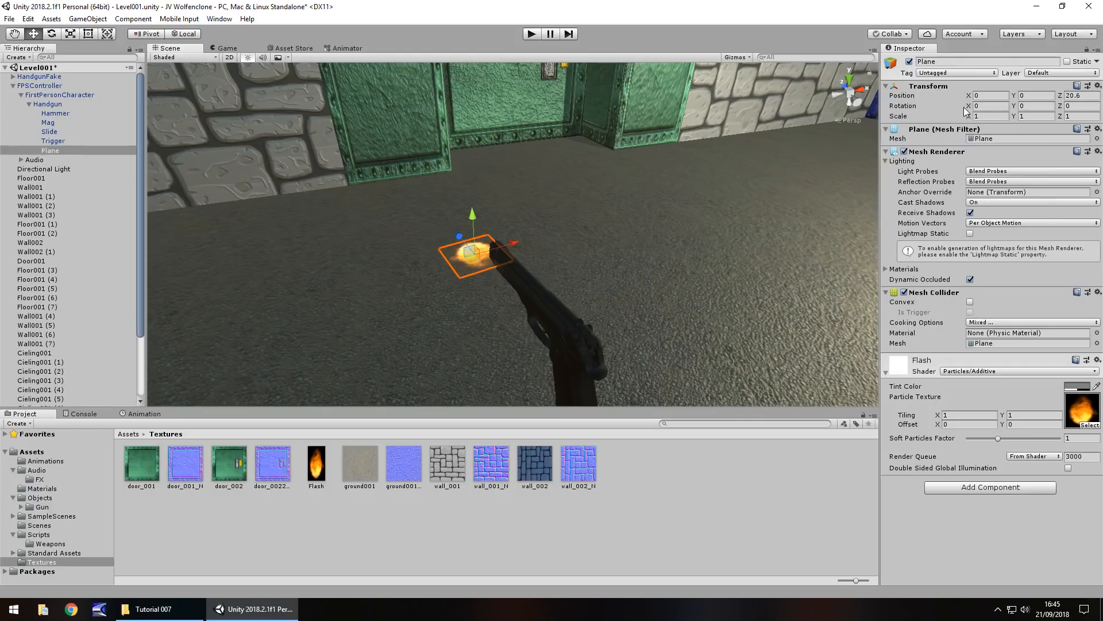
Step: Rotate and reposition the flash plane (values -32.37, -180, -90, 89.6) so the flame stands upright at the muzzle
text(-32.37)
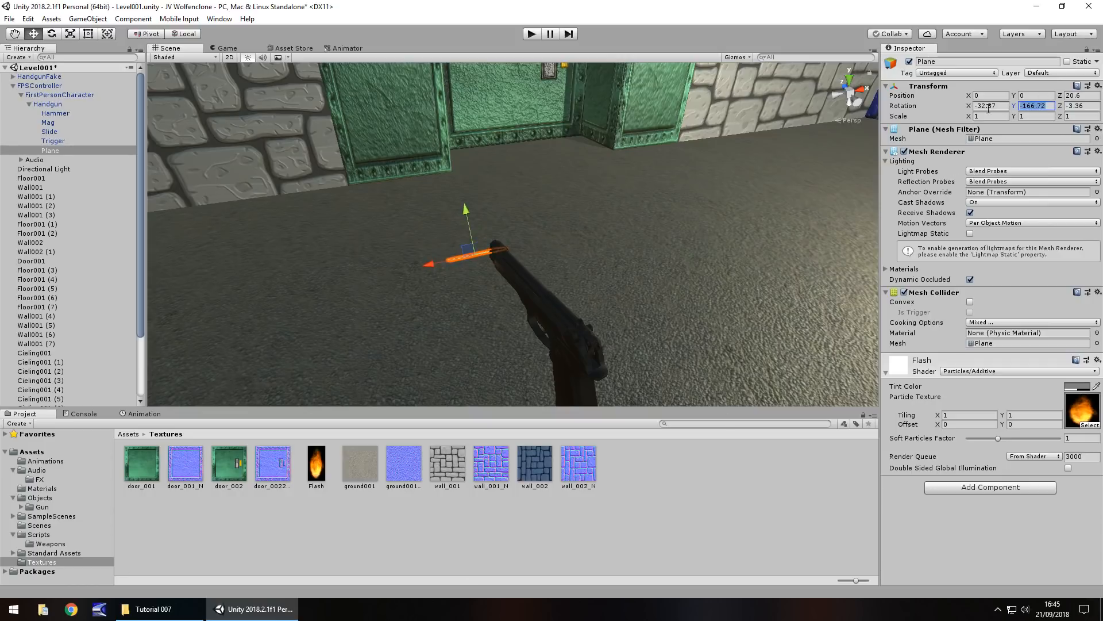
text(-18)
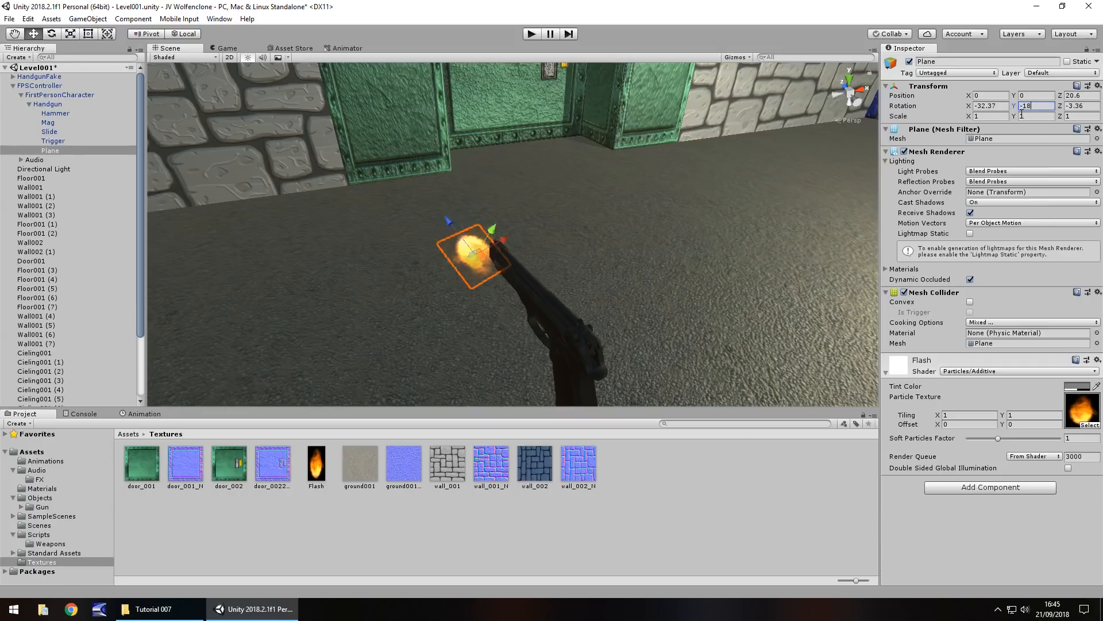
text(-180)
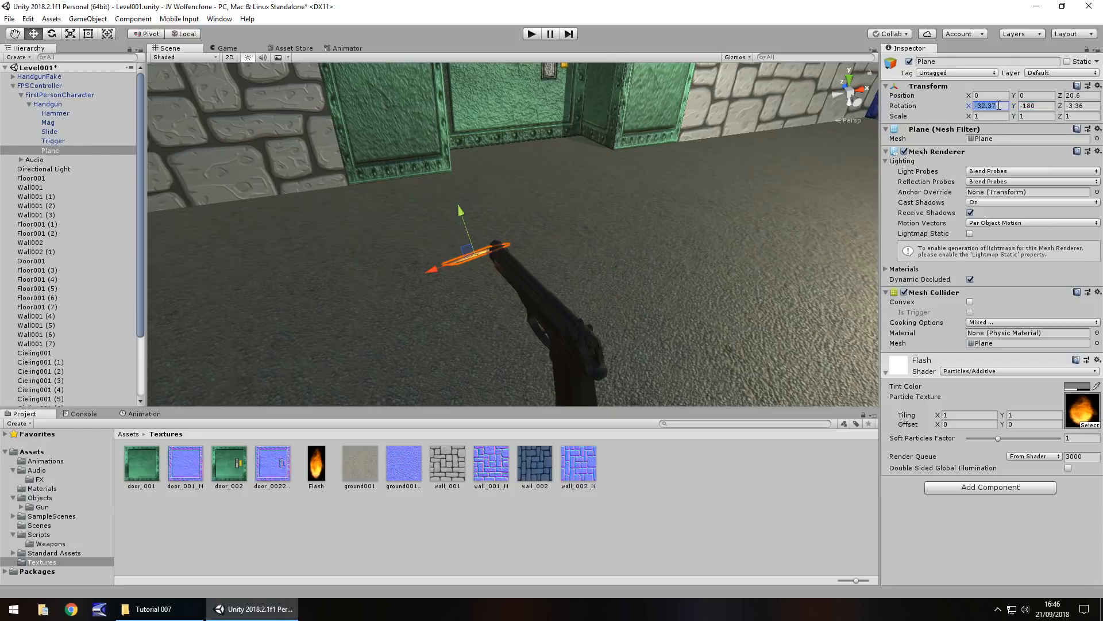
text(-90)
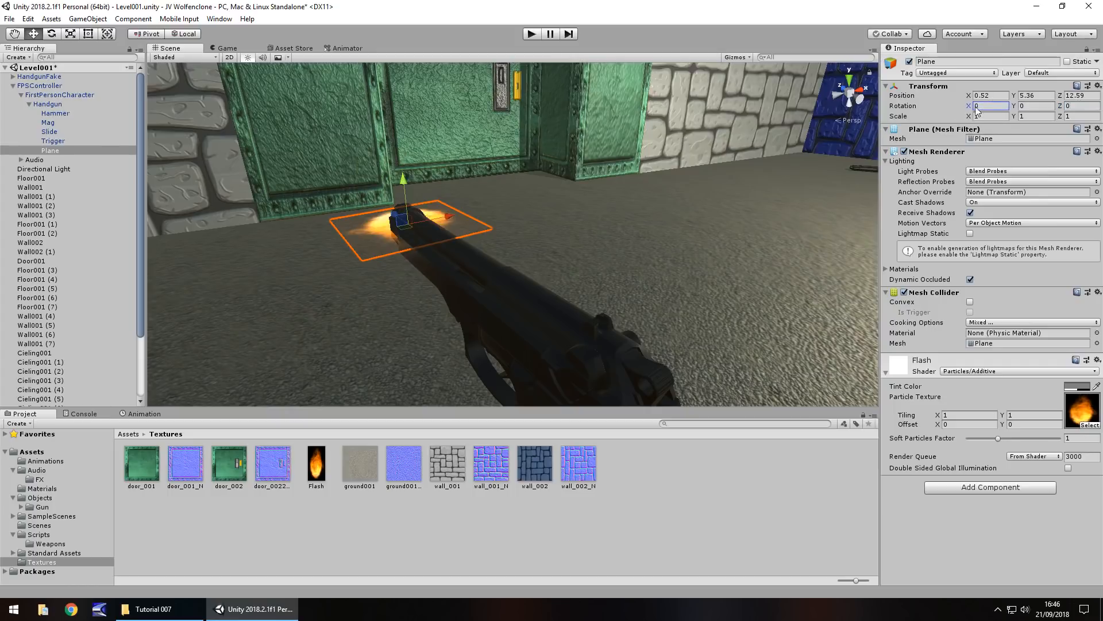
text(89.6)
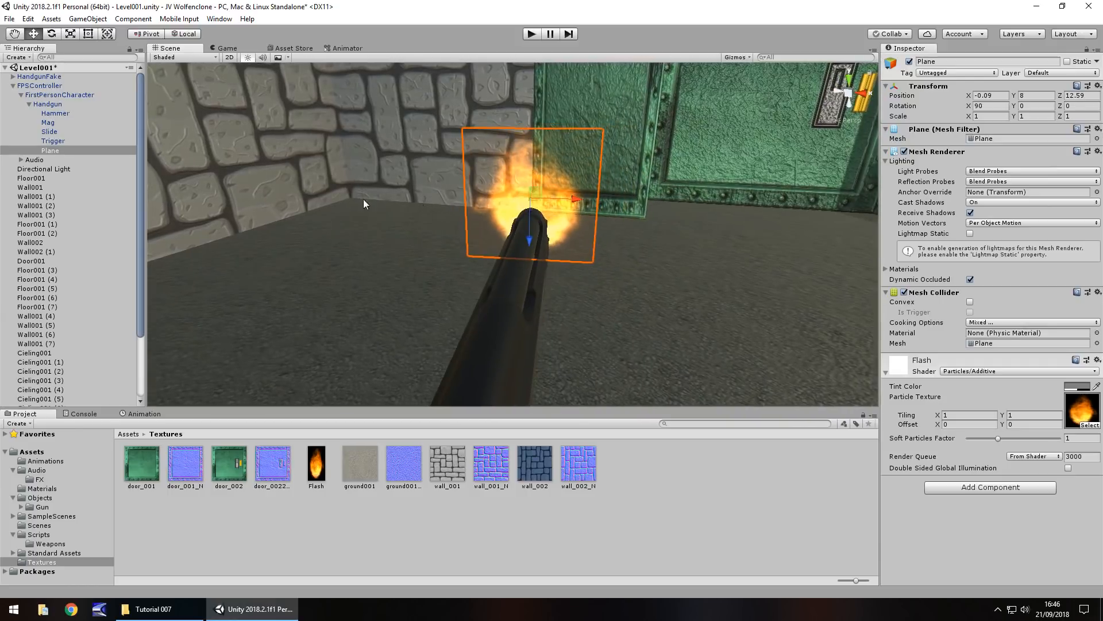
mouse_move(58, 188)
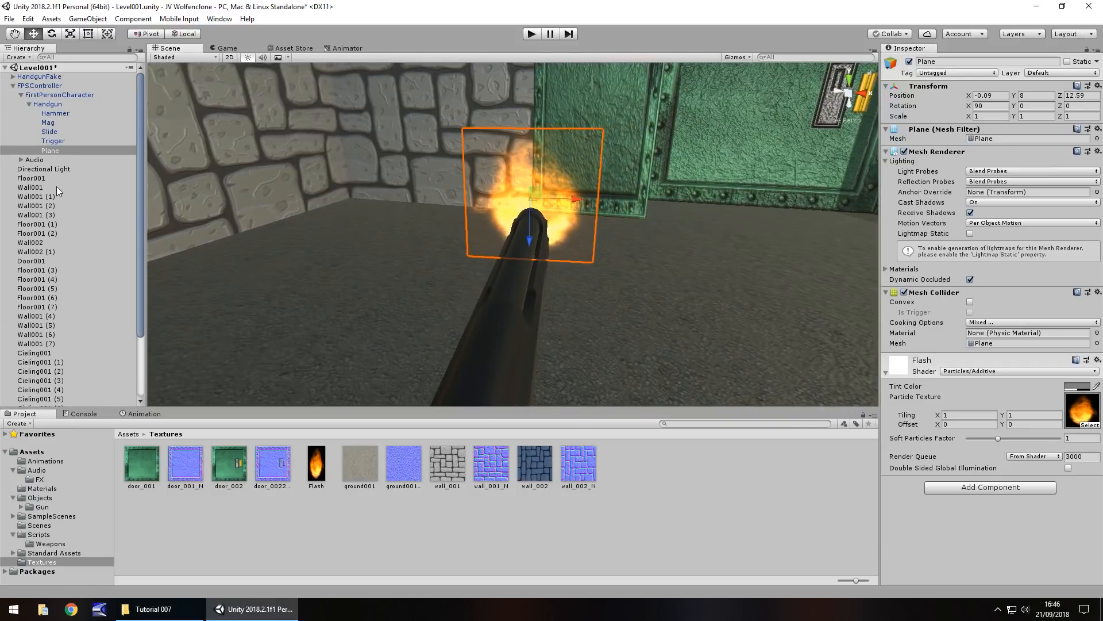
Step: Create a Point Light as a child of the flash plane
right_click(48, 149)
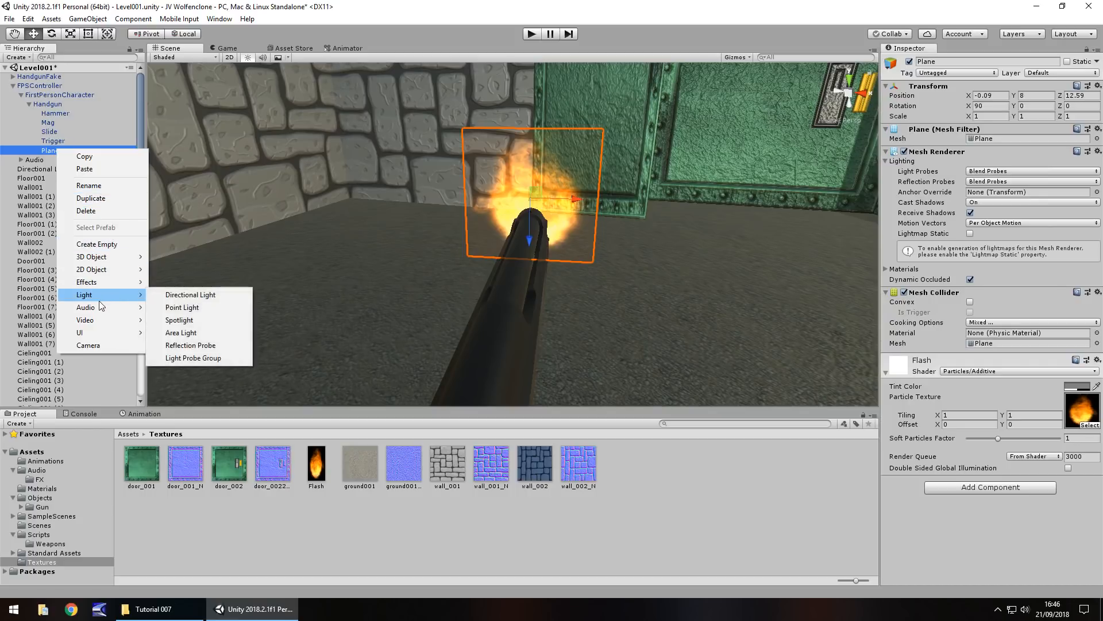
mouse_move(181, 308)
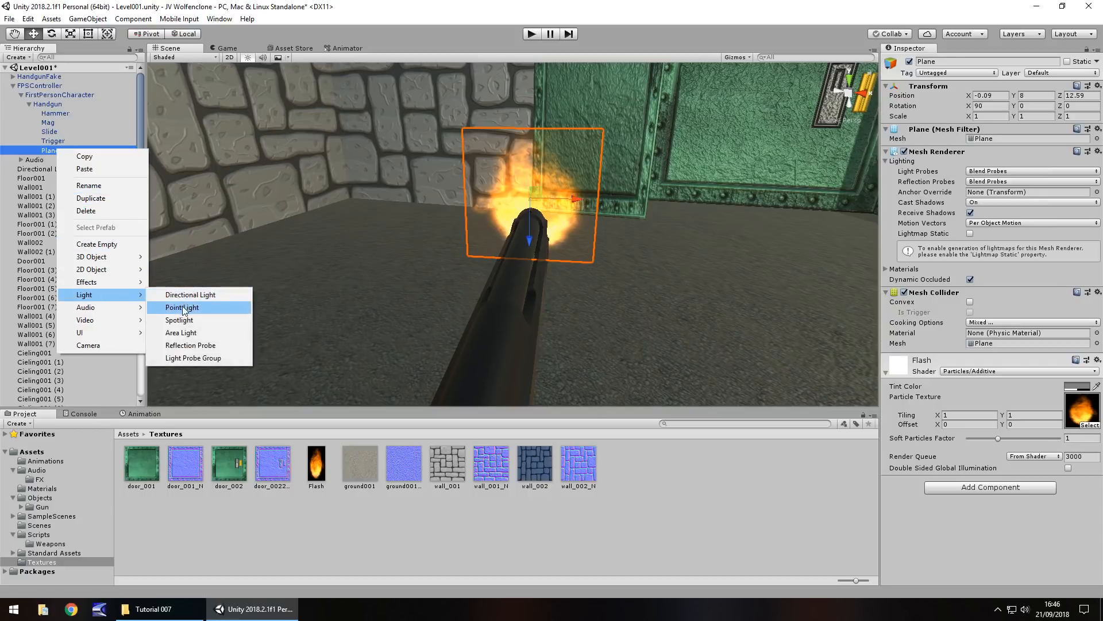
click(182, 307)
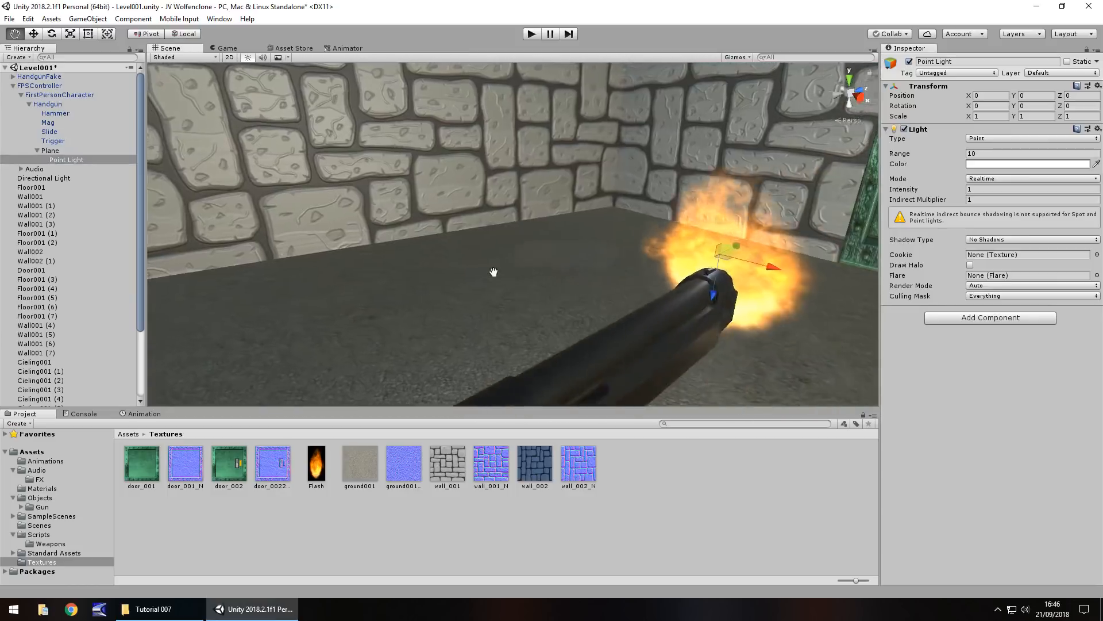
drag(493, 271, 441, 233)
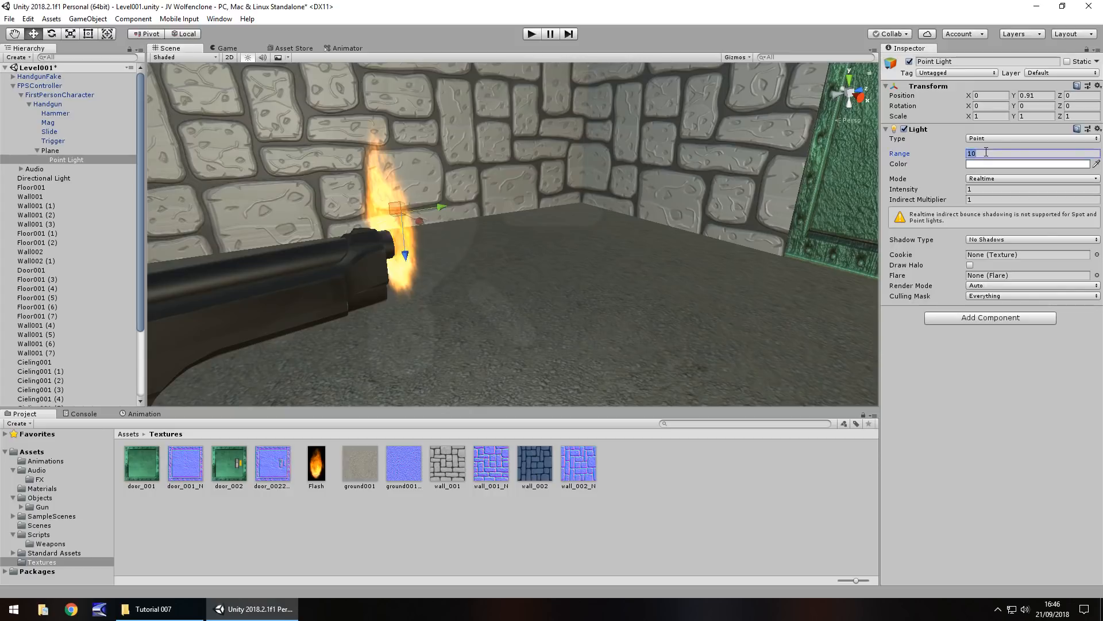
Step: Give the point light range 2 and intensity 3
text(2)
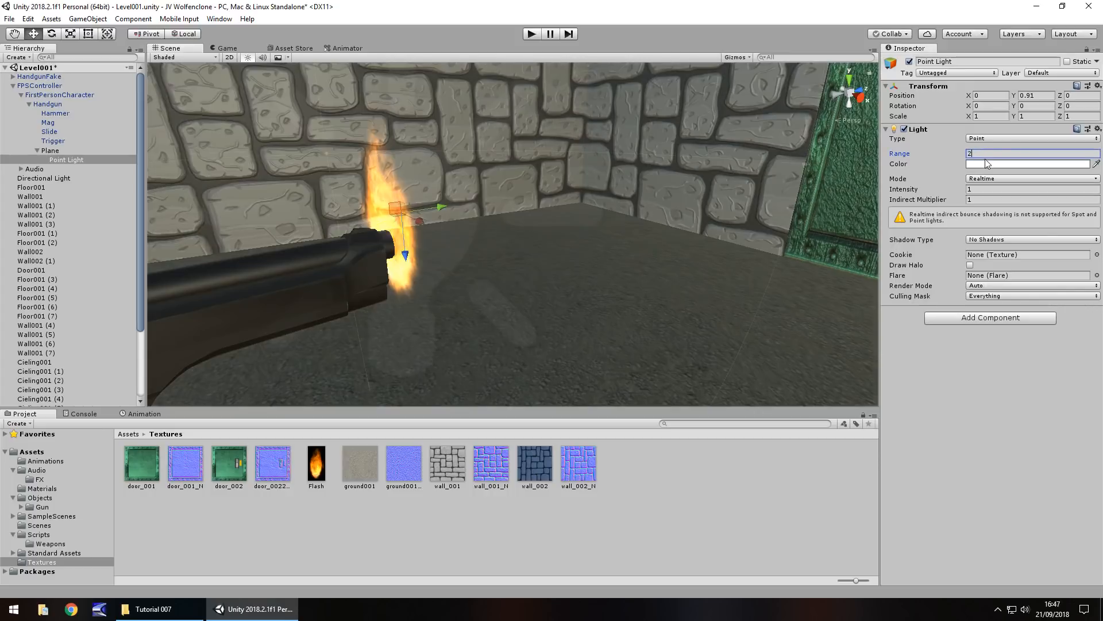
click(1029, 188)
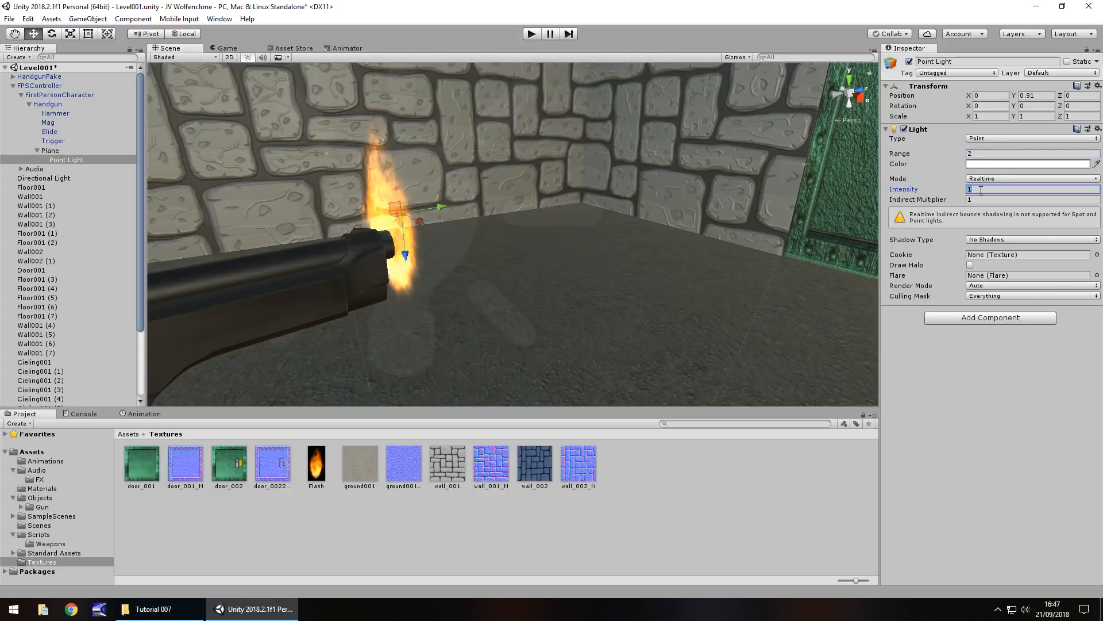
text(3)
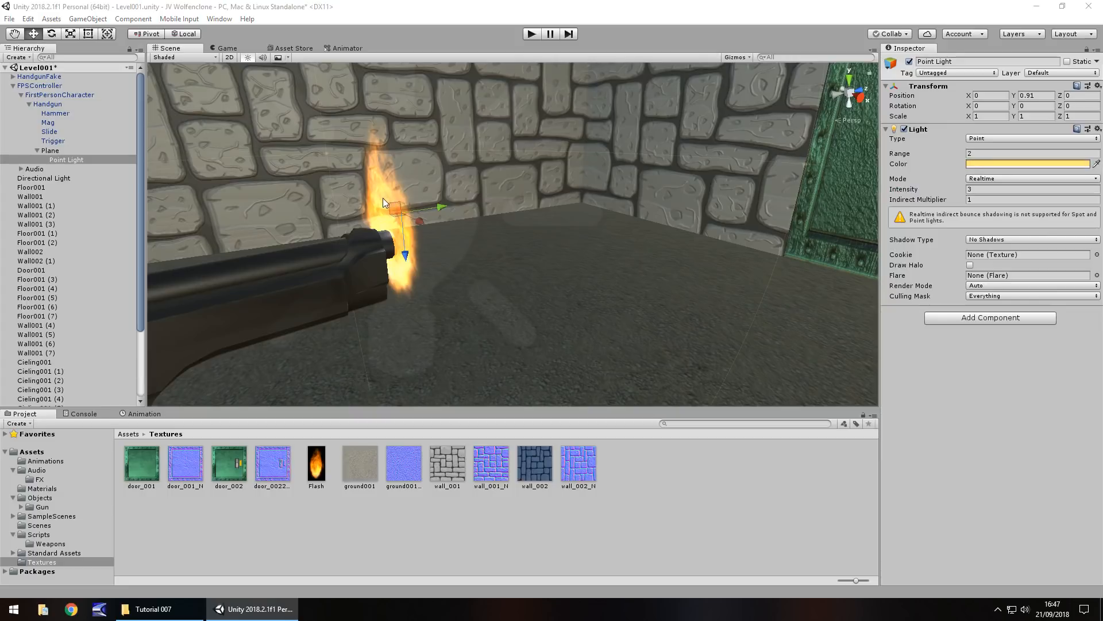
mouse_move(409, 232)
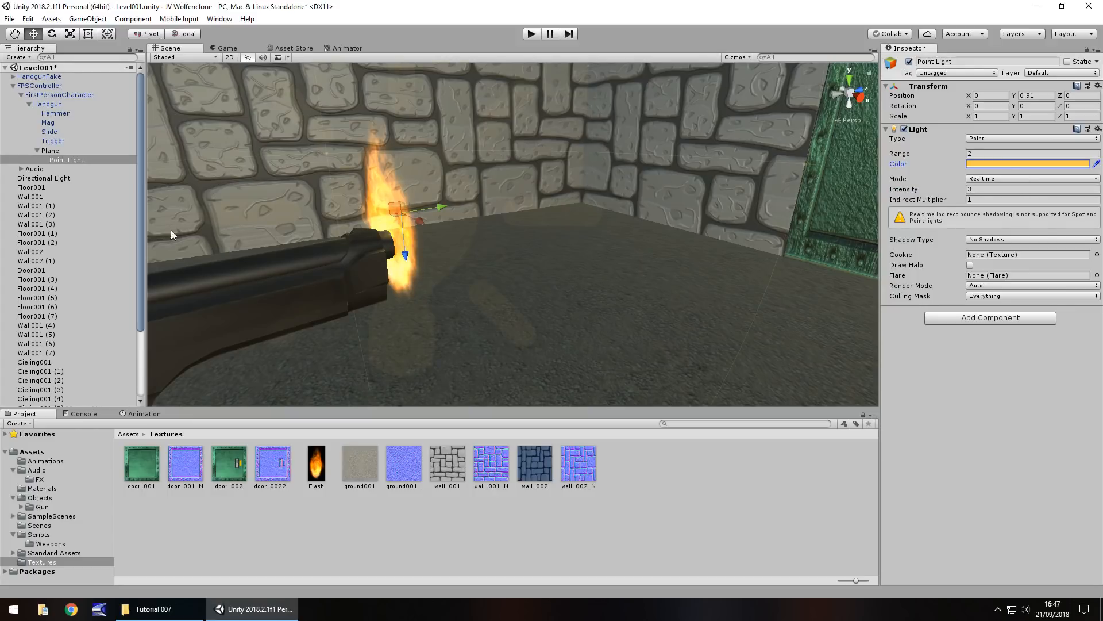
mouse_move(409, 208)
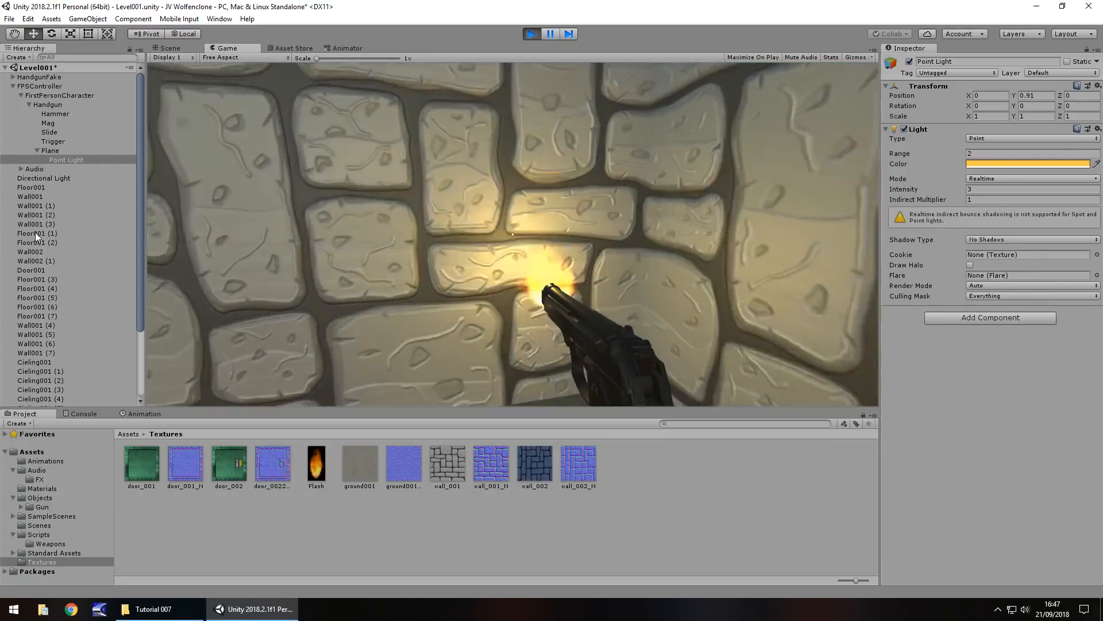
click(42, 150)
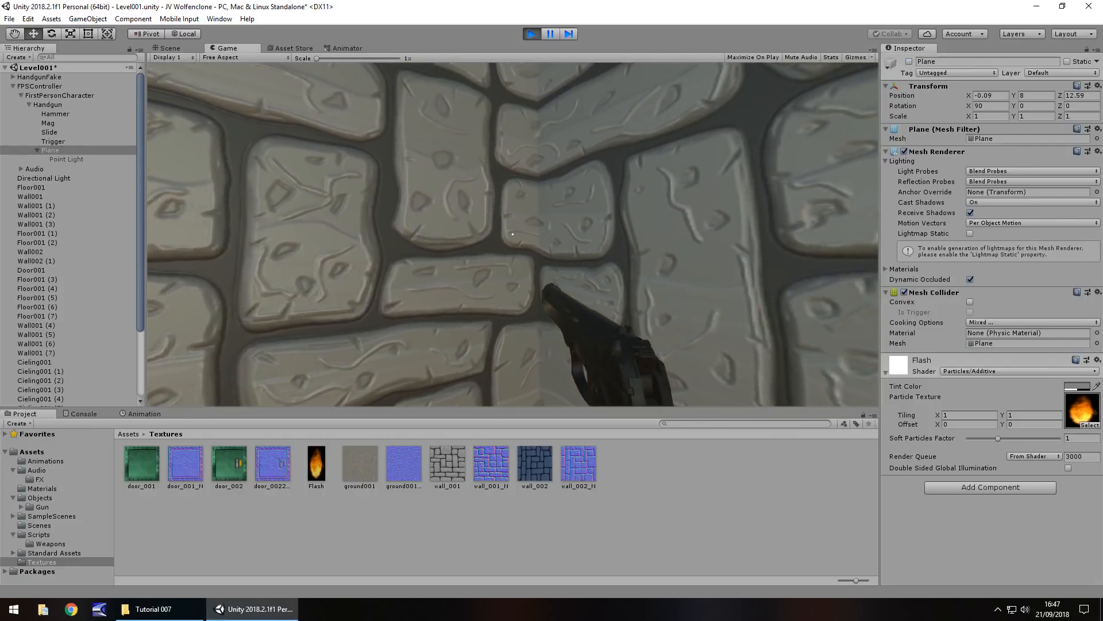
click(167, 48)
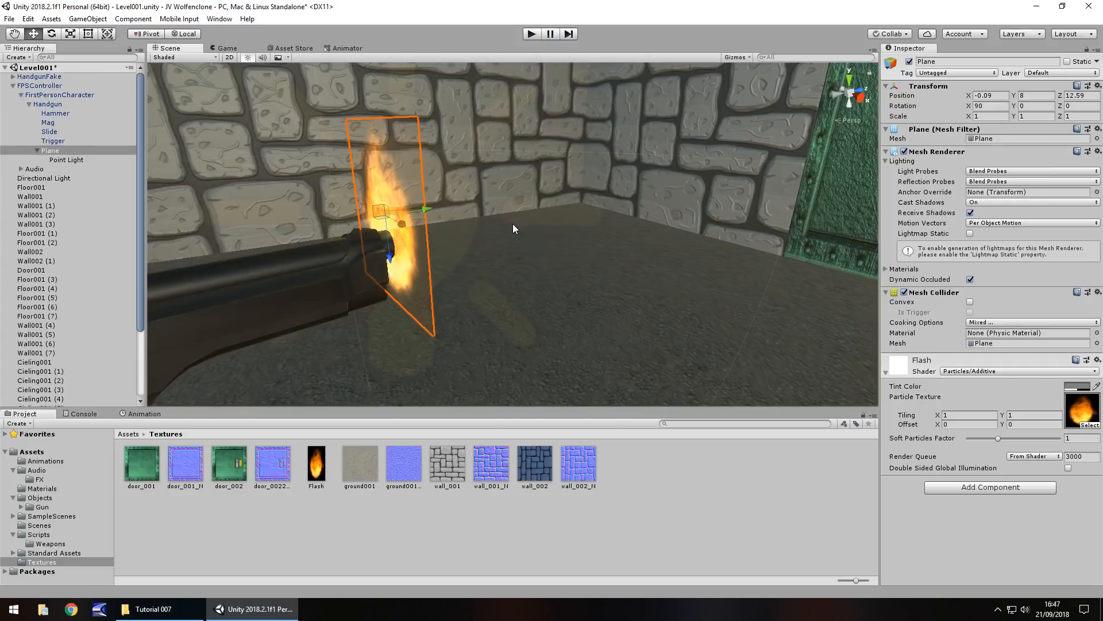
Step: Rename the flash plane to MuzzleFlash, keeping its point light parented beneath it under the Handgun
right_click(43, 149)
text(MuzzleFlash)
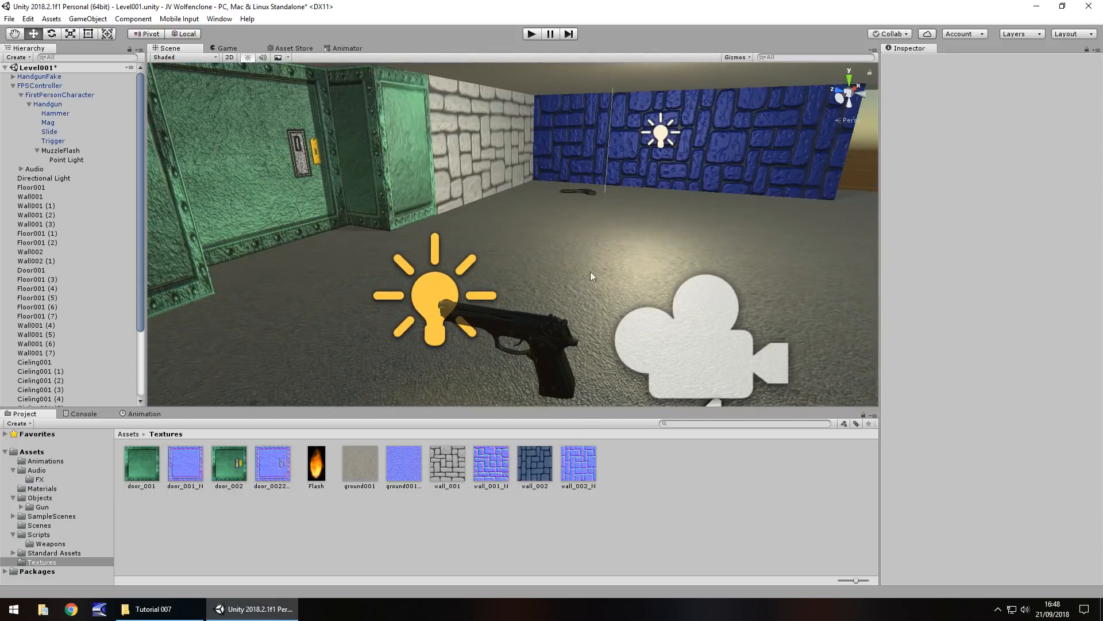
mouse_move(649, 303)
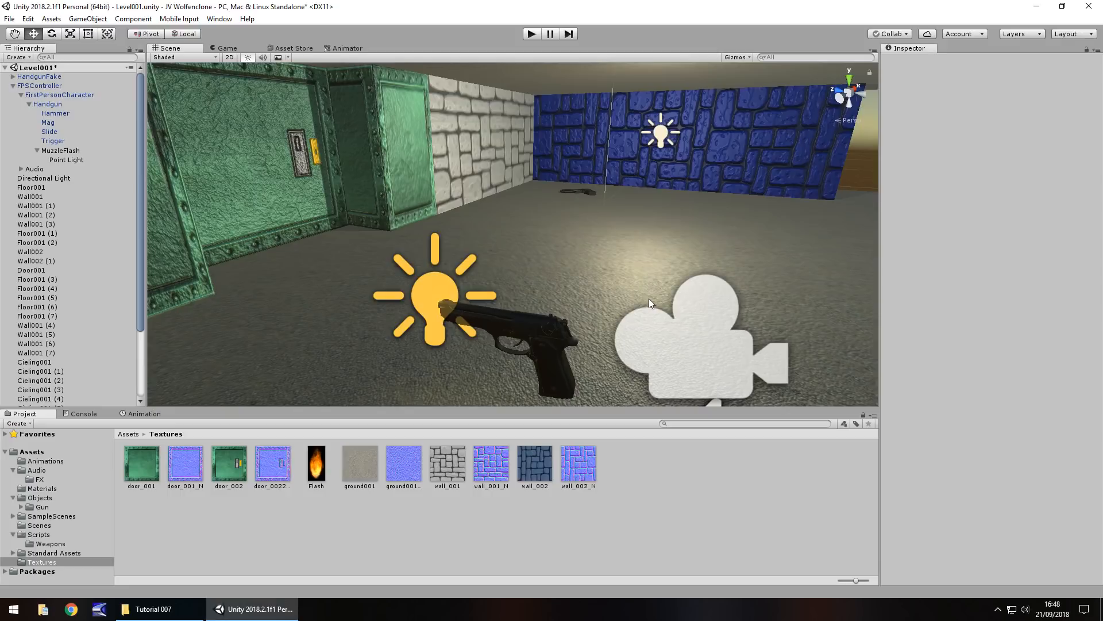
drag(651, 303, 448, 172)
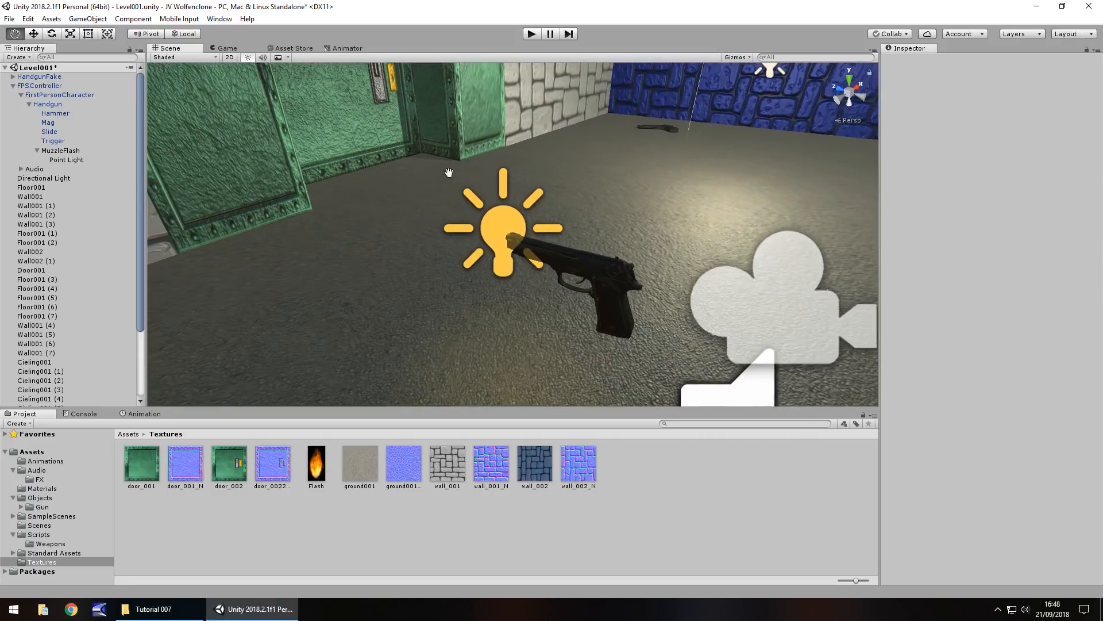